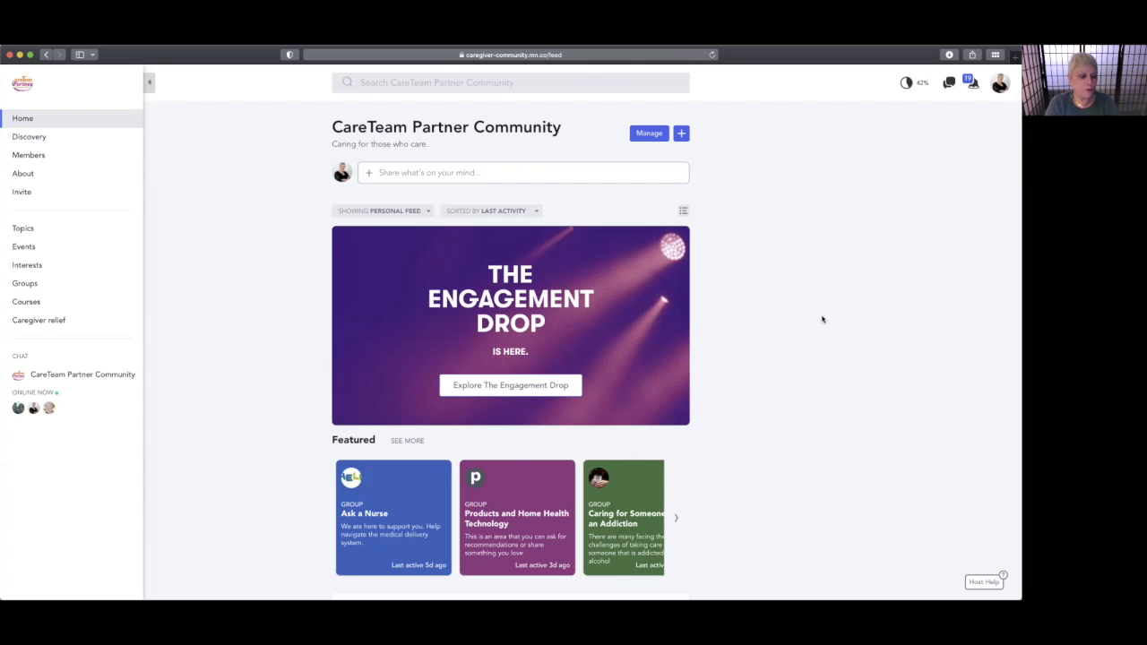
pyautogui.moveTo(893, 329)
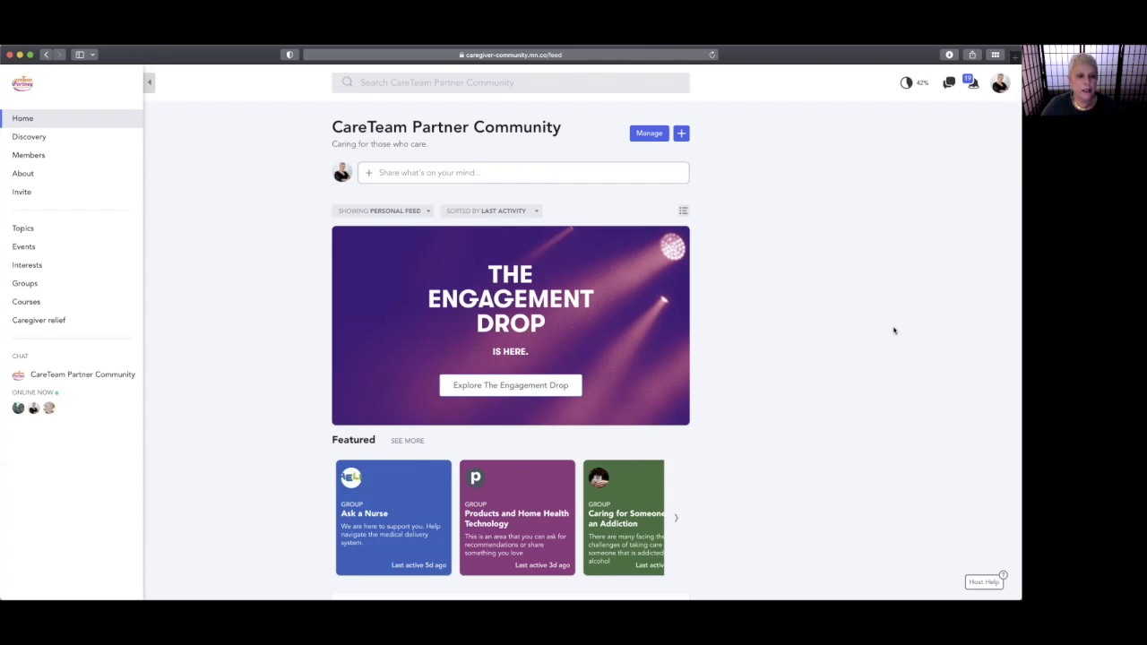
pyautogui.moveTo(903, 348)
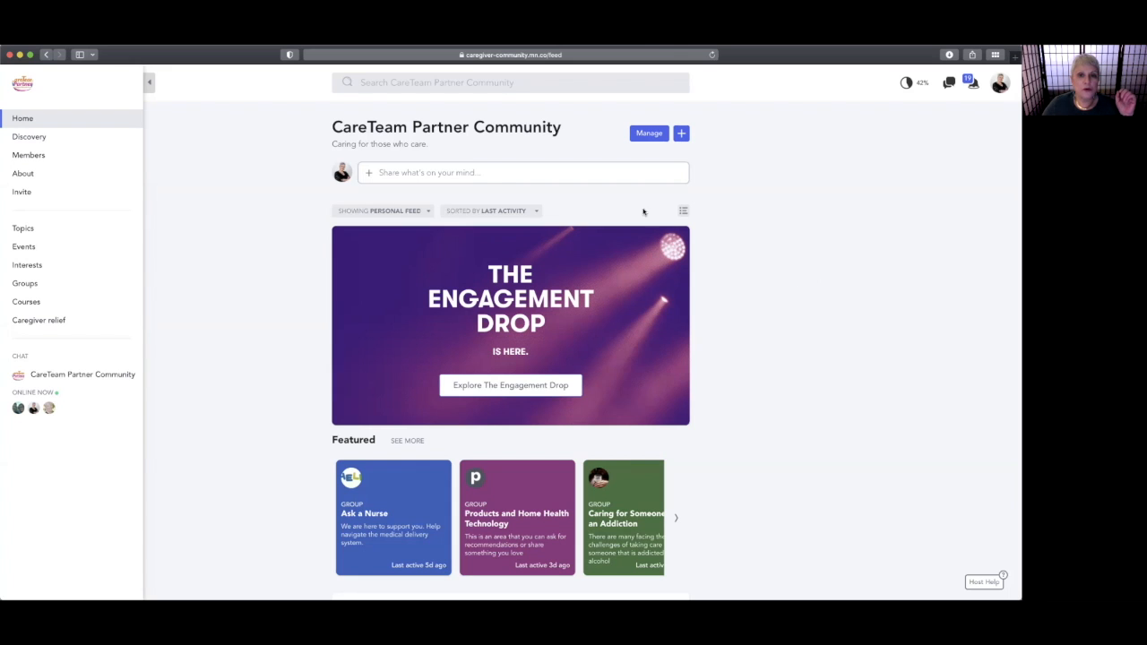
pyautogui.moveTo(431, 265)
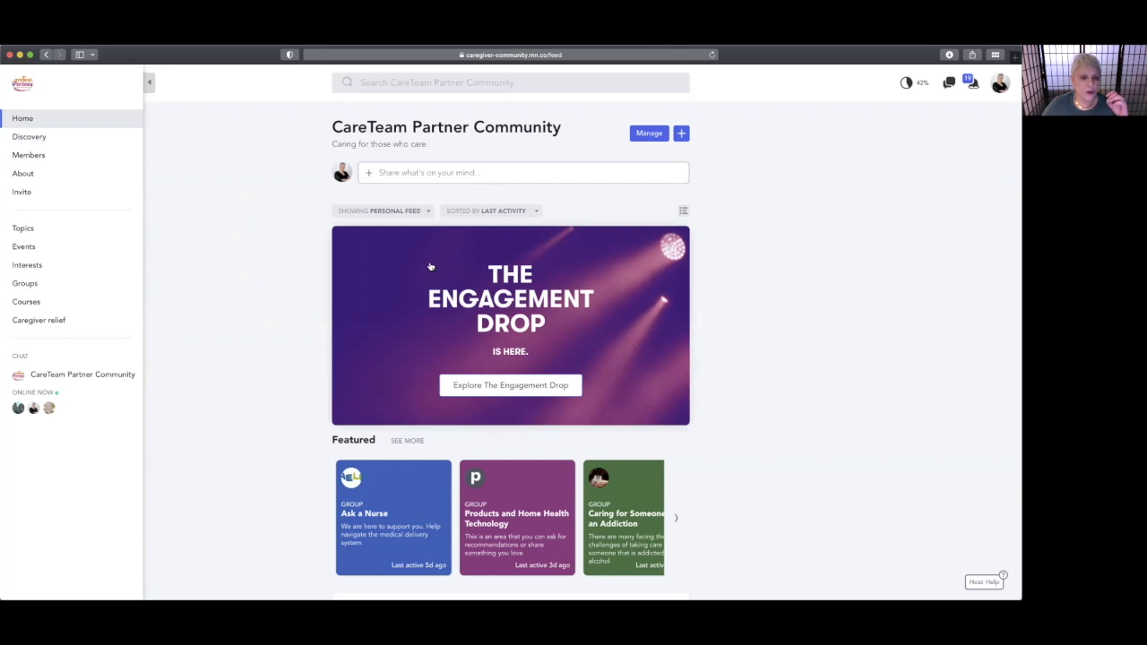
pyautogui.moveTo(734, 319)
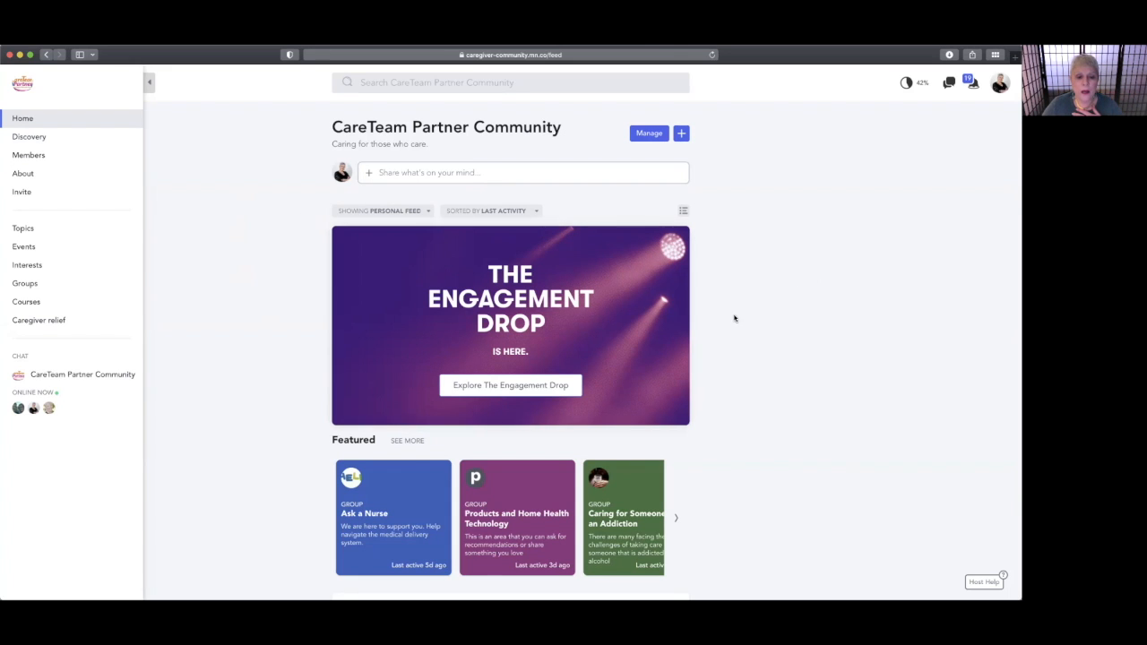
pyautogui.moveTo(274, 277)
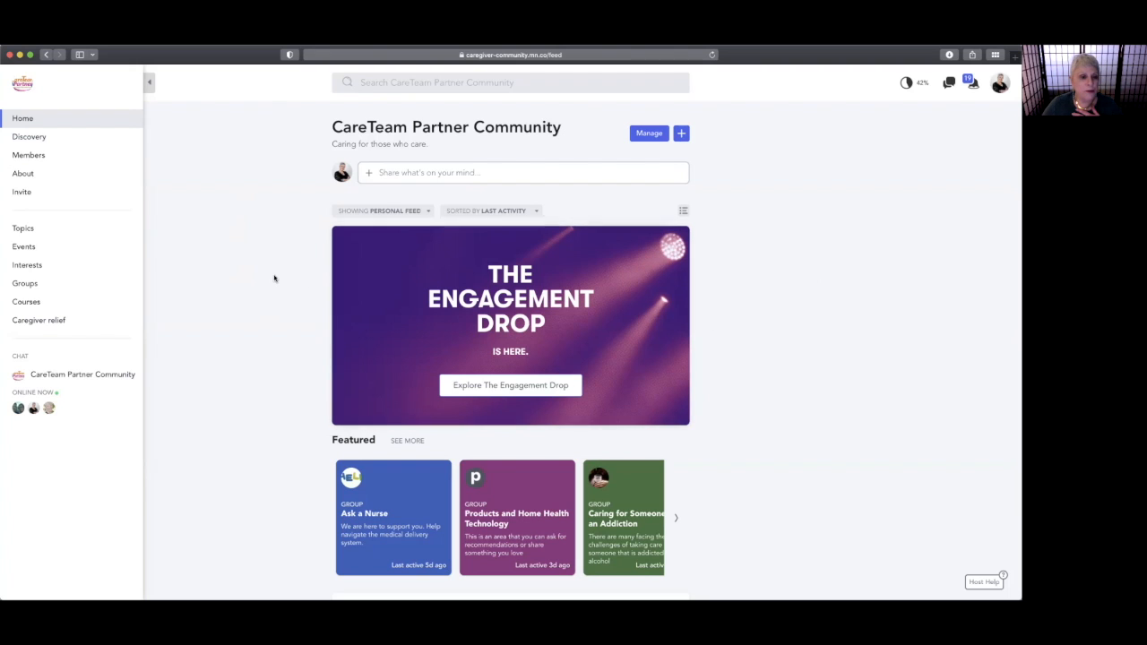
pyautogui.moveTo(267, 276)
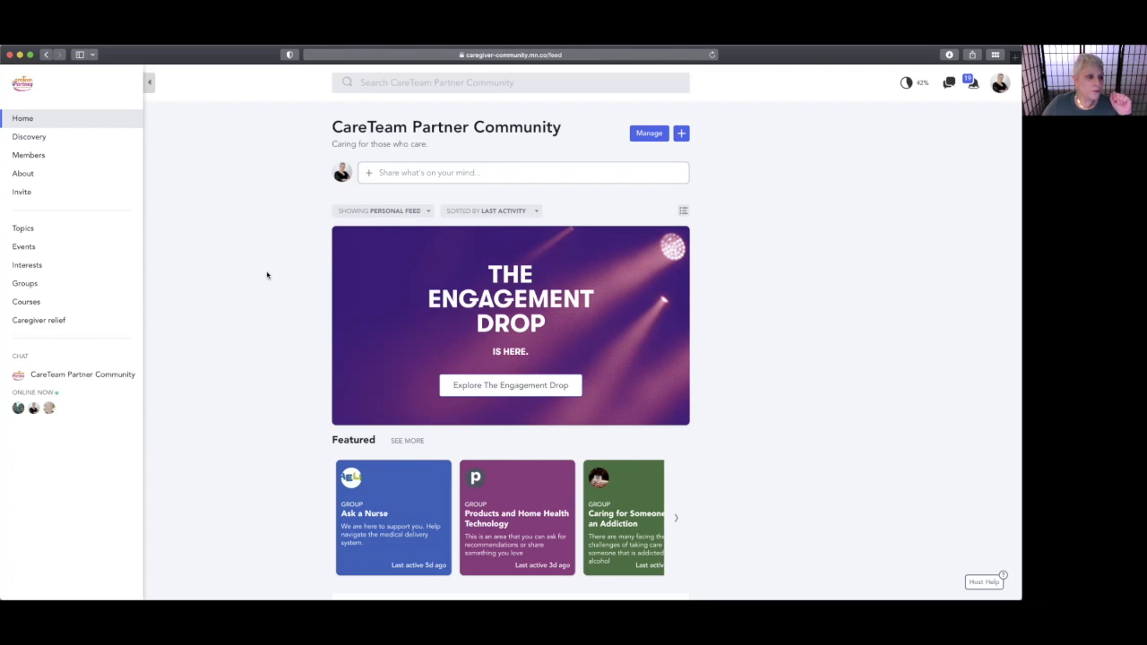
pyautogui.moveTo(122, 139)
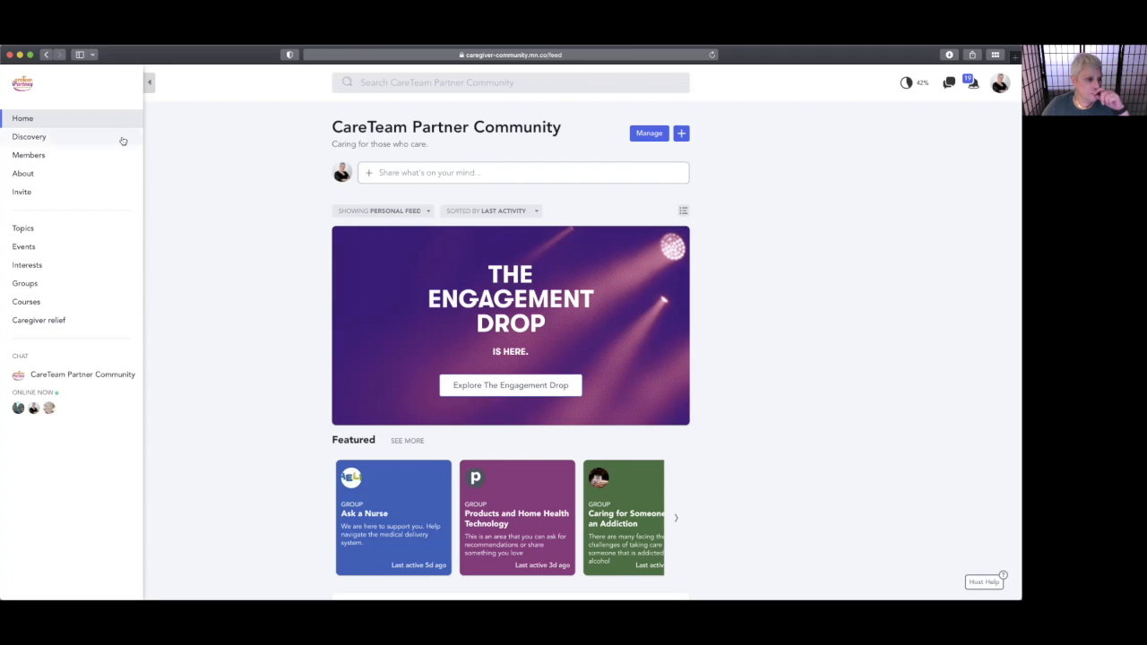
pyautogui.moveTo(79, 237)
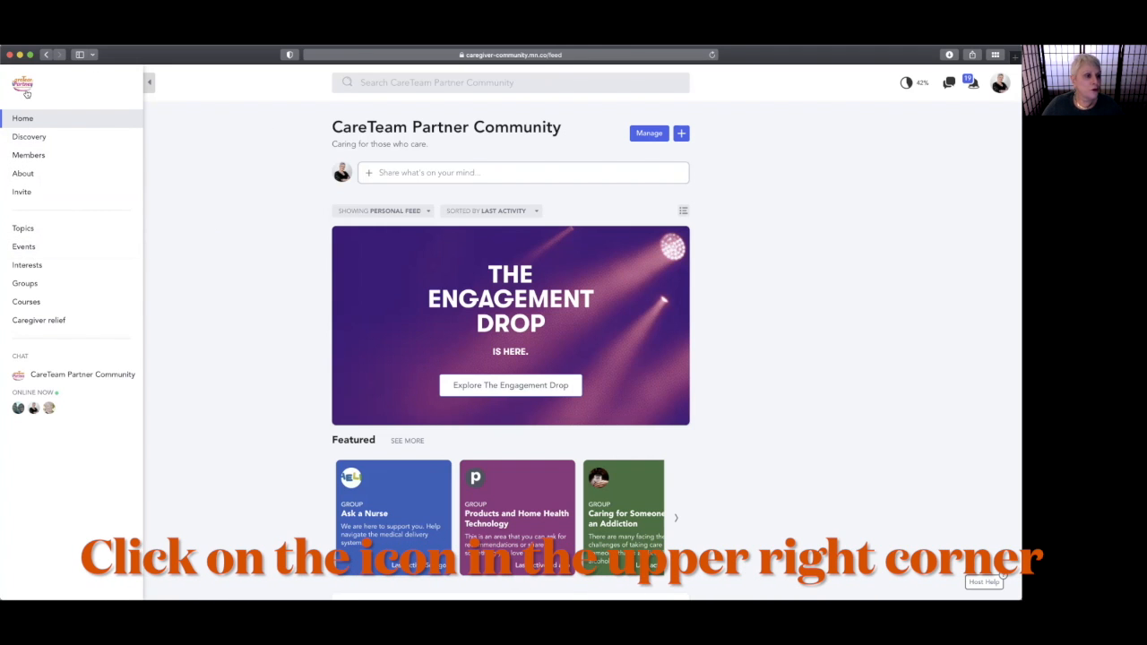
# View your own profile's badges, activity, groups and topics, then return to its top
pyautogui.click(1000, 82)
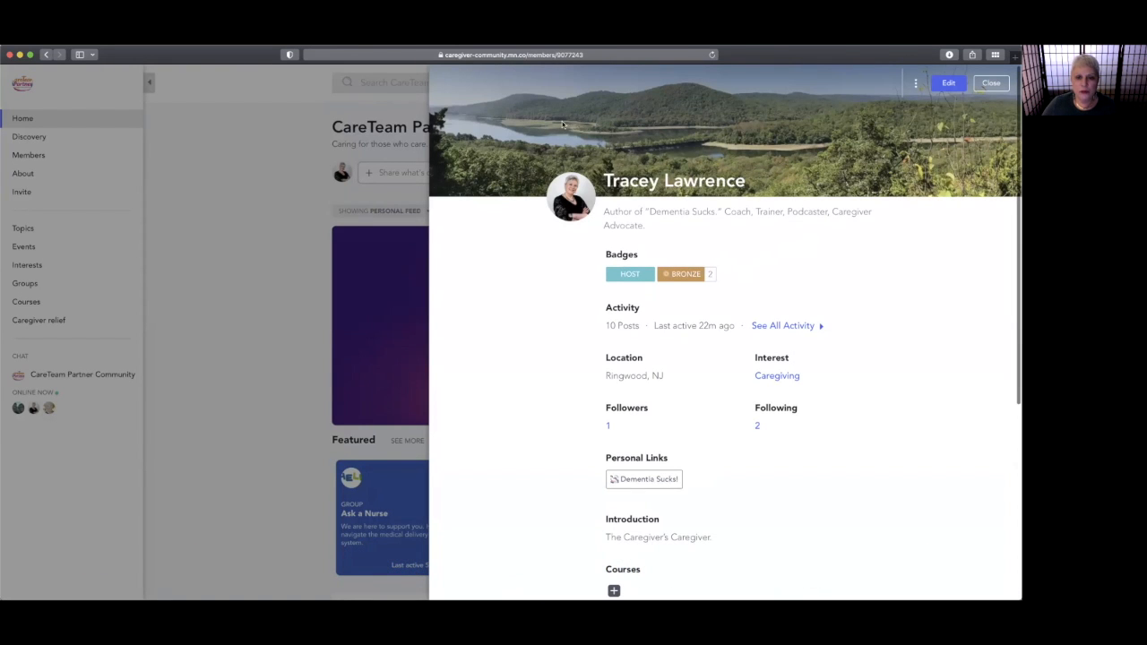
pyautogui.moveTo(614, 207)
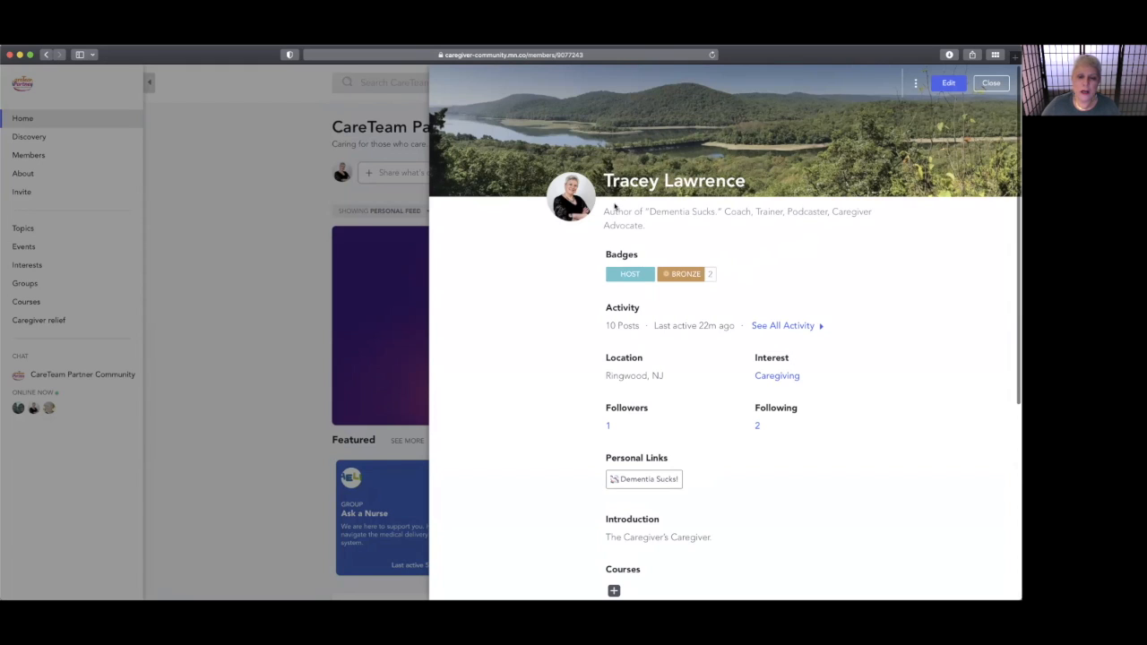
pyautogui.moveTo(717, 244)
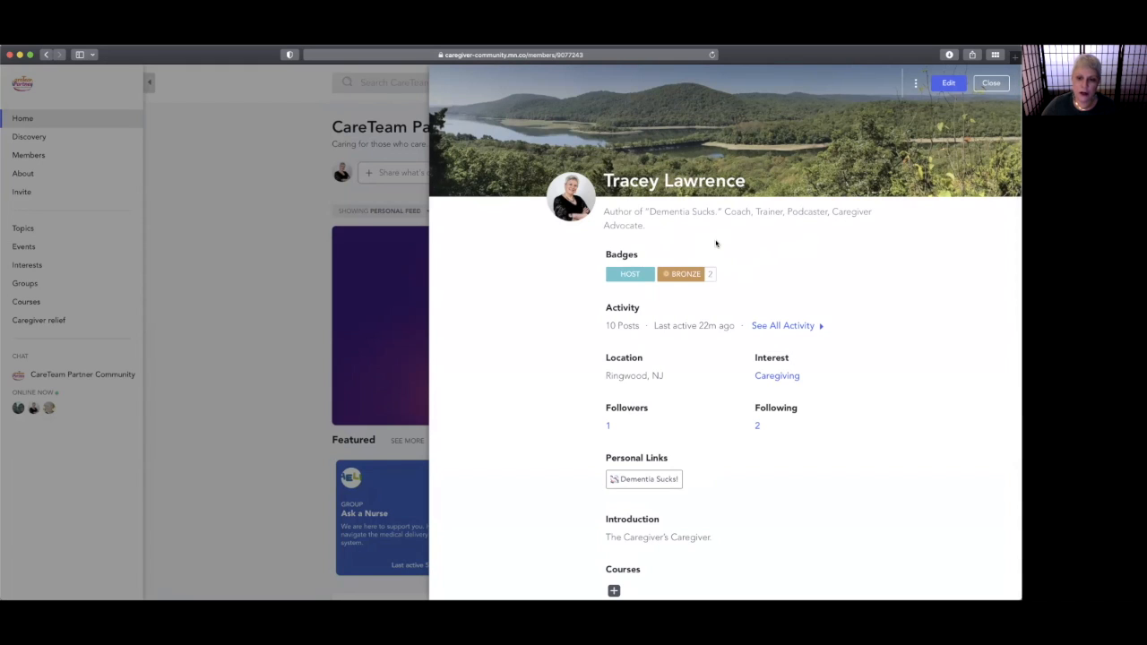
pyautogui.scroll(-3)
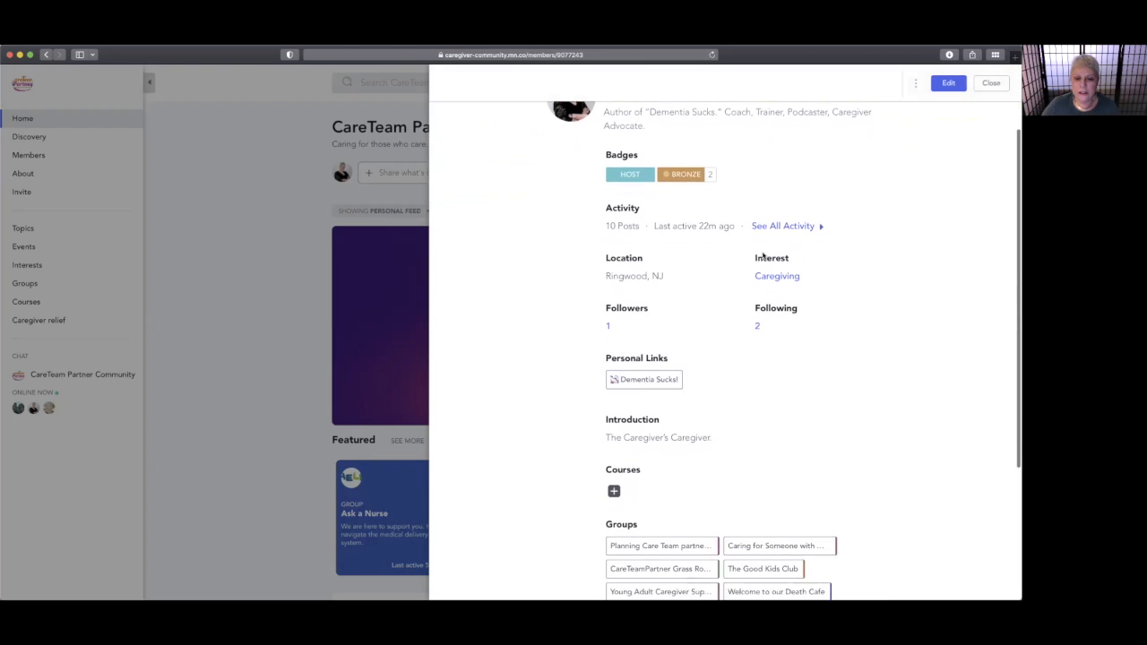
pyautogui.scroll(-3)
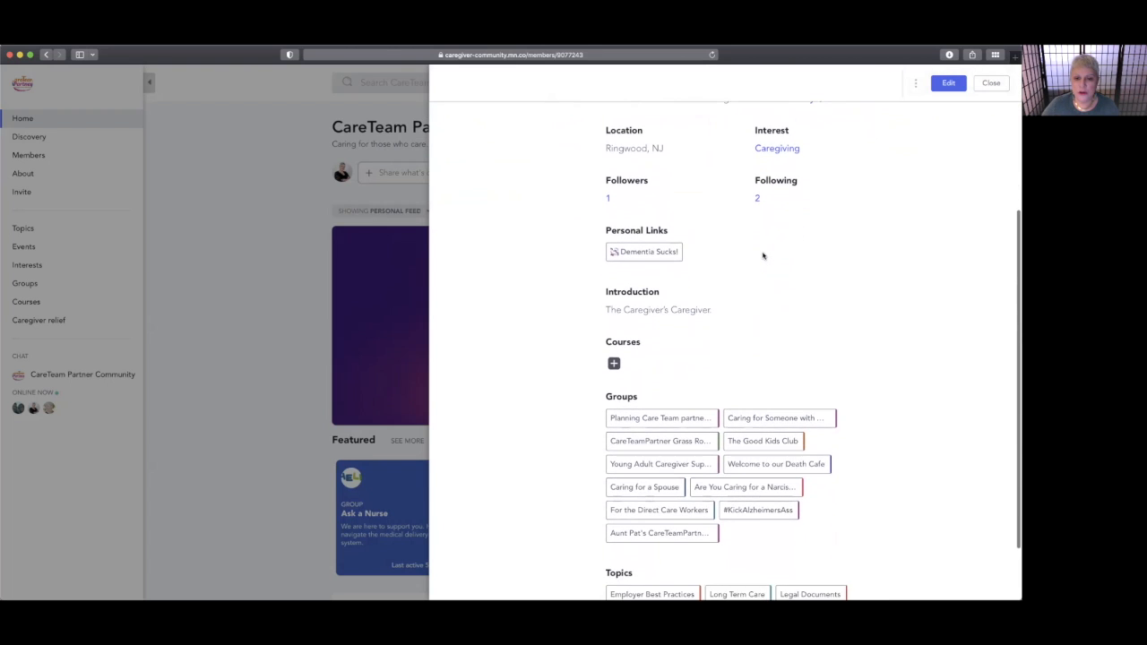
pyautogui.scroll(-3)
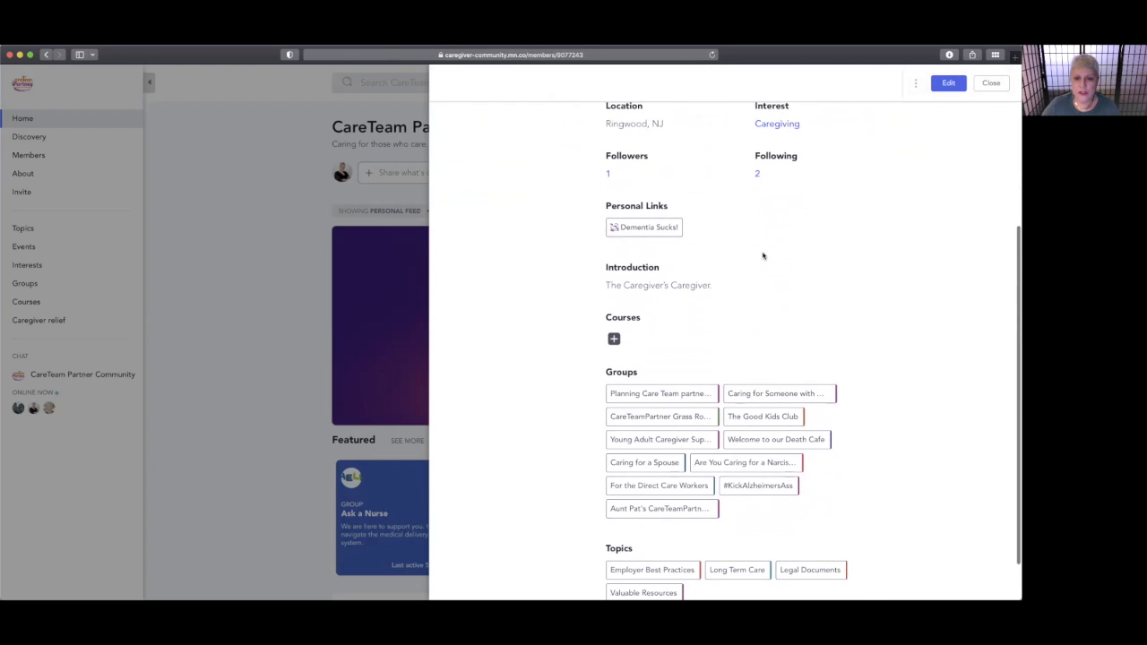
pyautogui.scroll(-3)
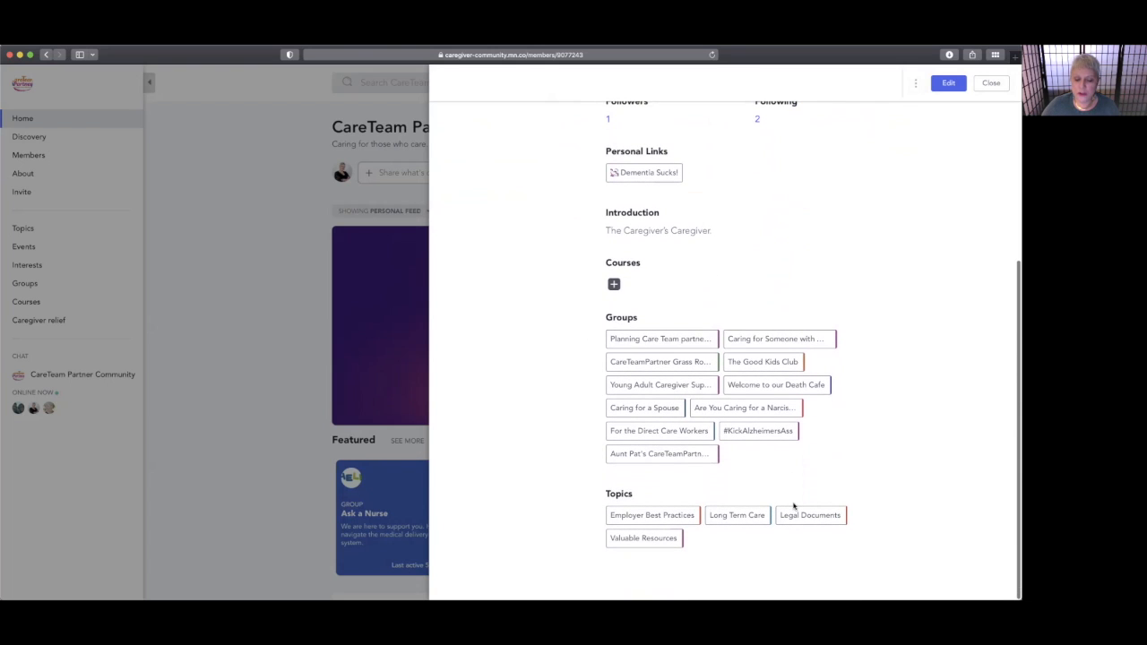
pyautogui.moveTo(771, 563)
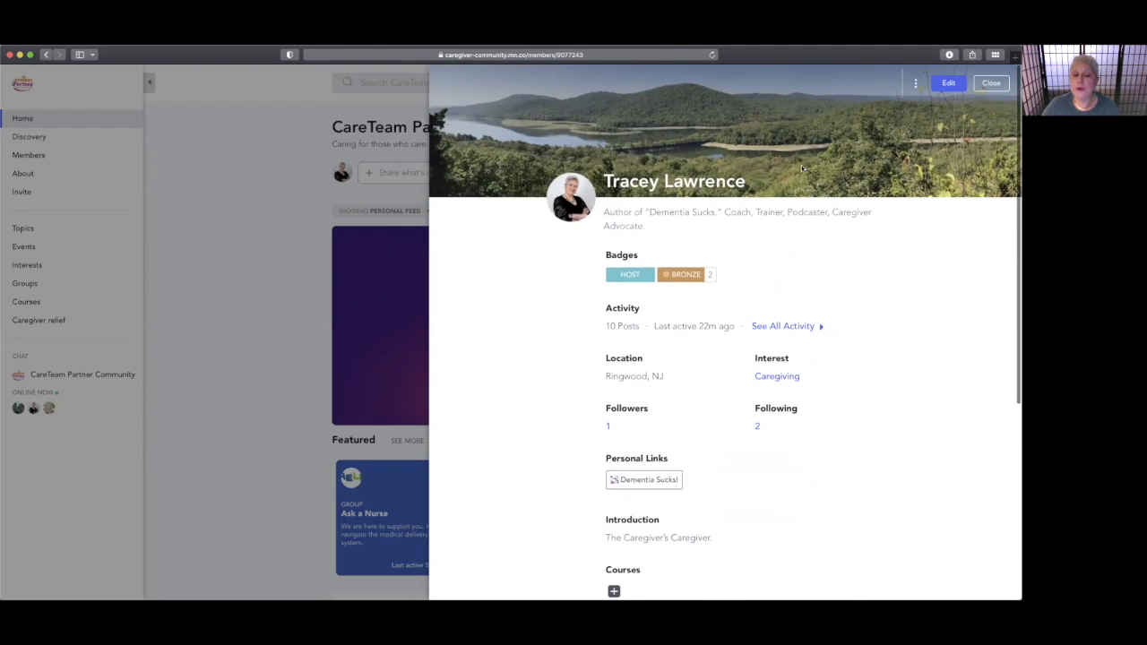
pyautogui.moveTo(571, 201)
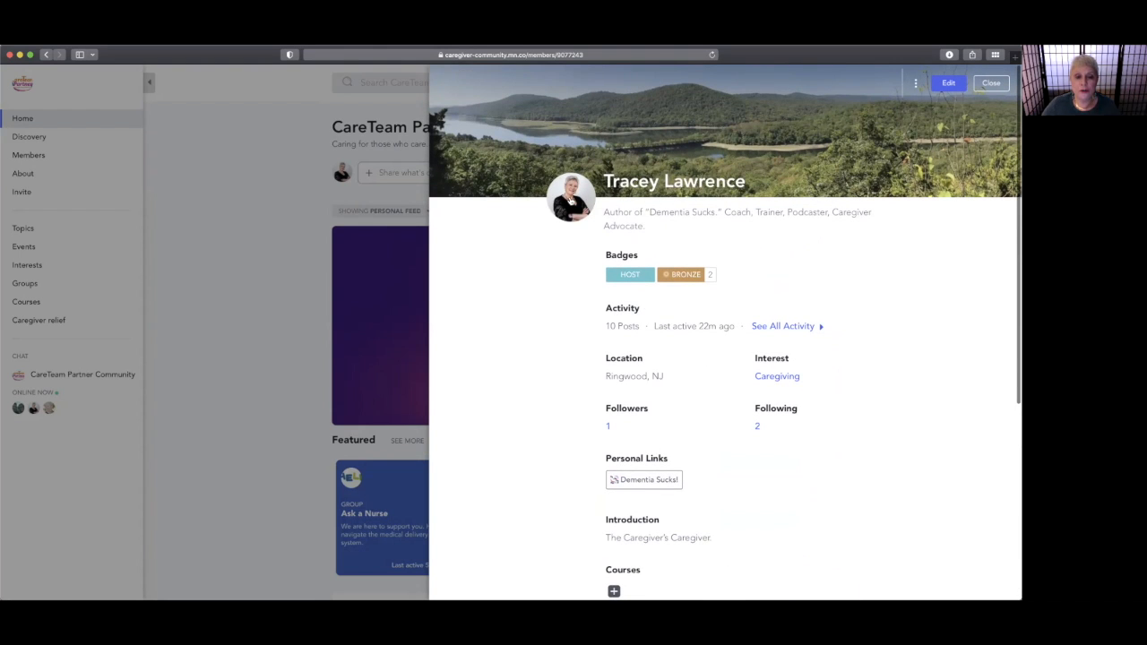
pyautogui.click(570, 197)
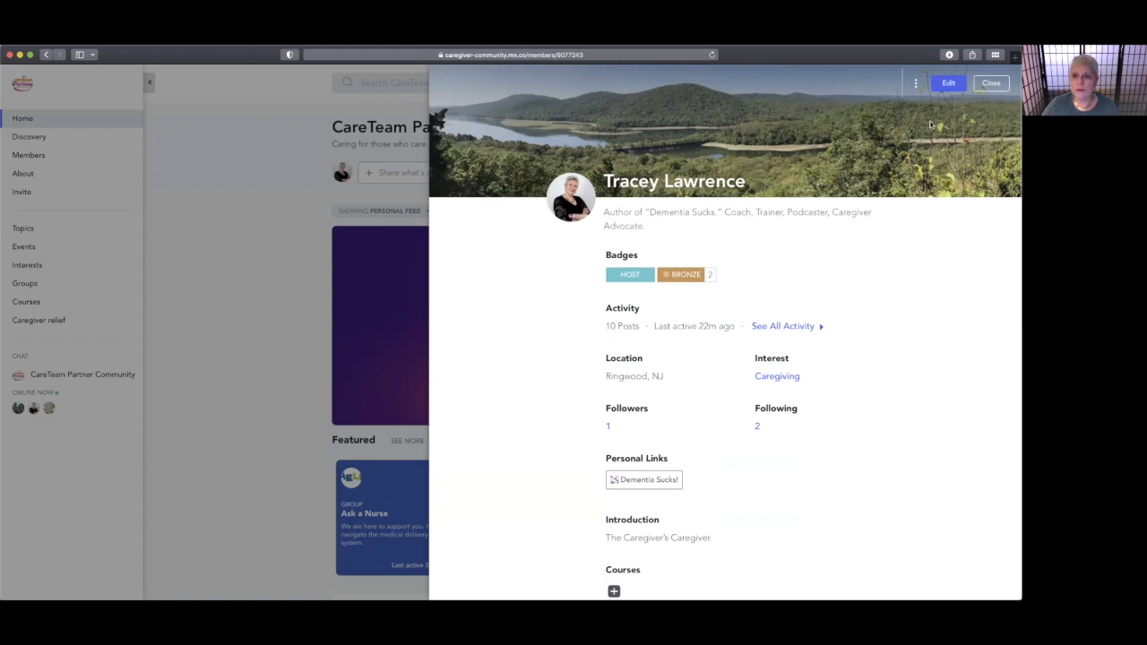
# Close the profile and look through the Home feed's posts and replies, ending back at the top
pyautogui.click(991, 83)
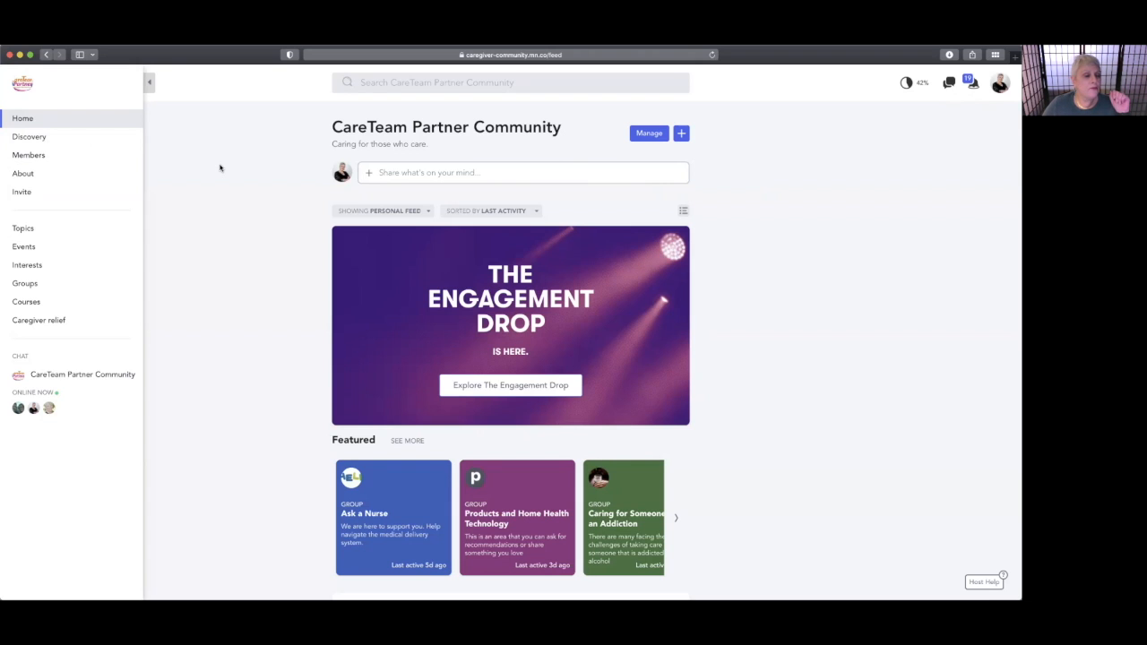
pyautogui.scroll(-3)
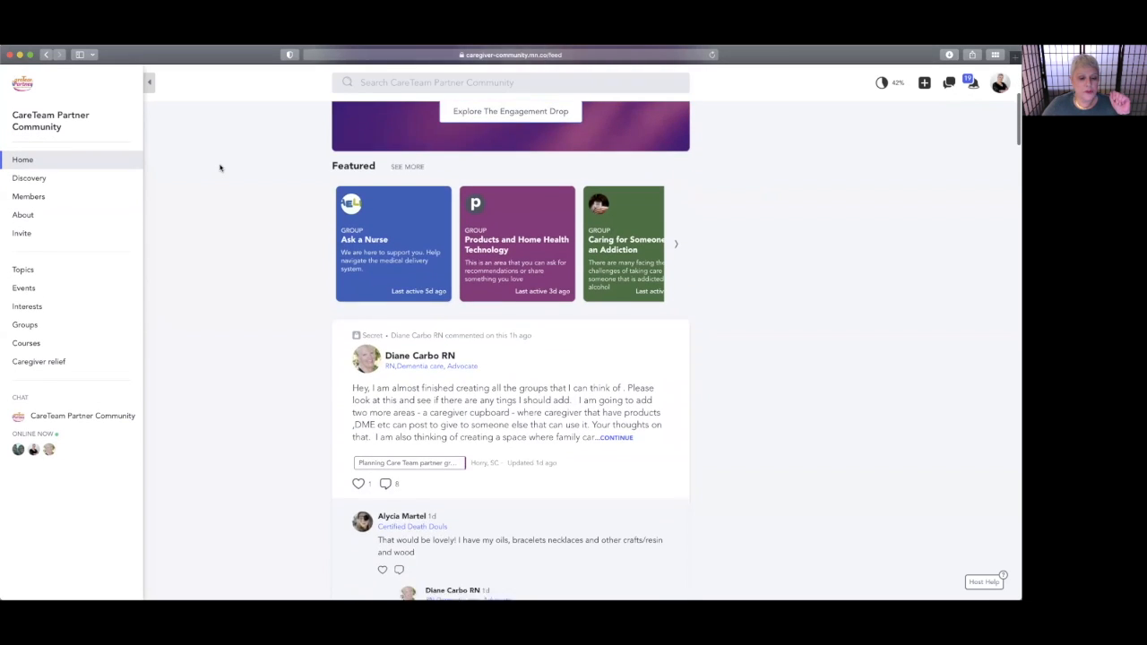
pyautogui.scroll(-3)
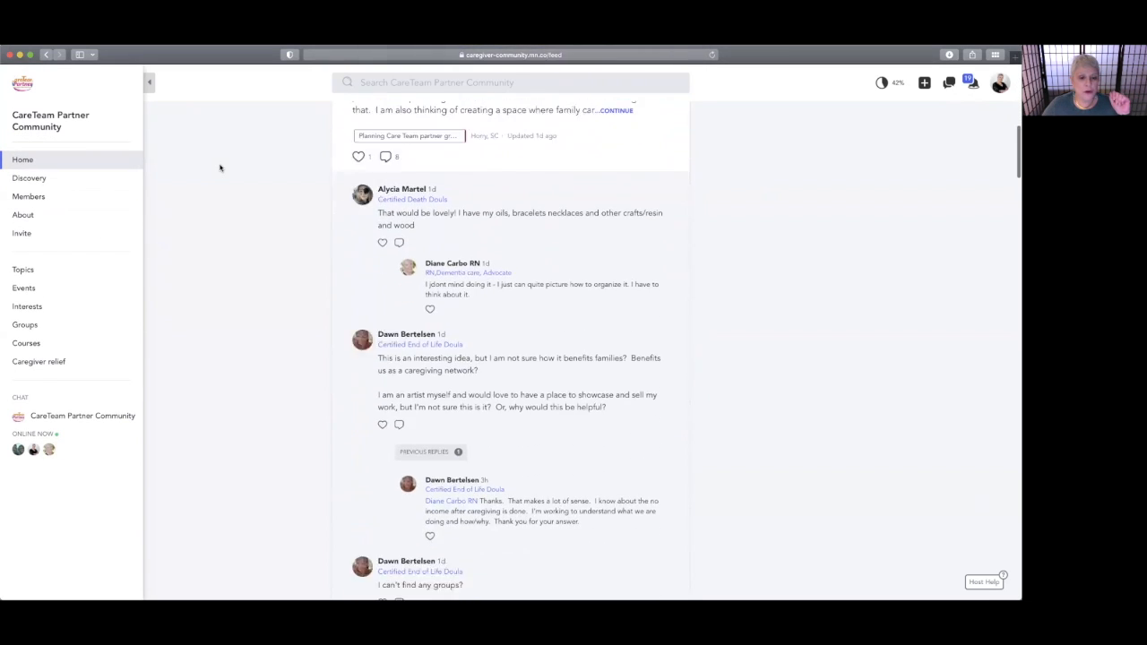
pyautogui.scroll(-3)
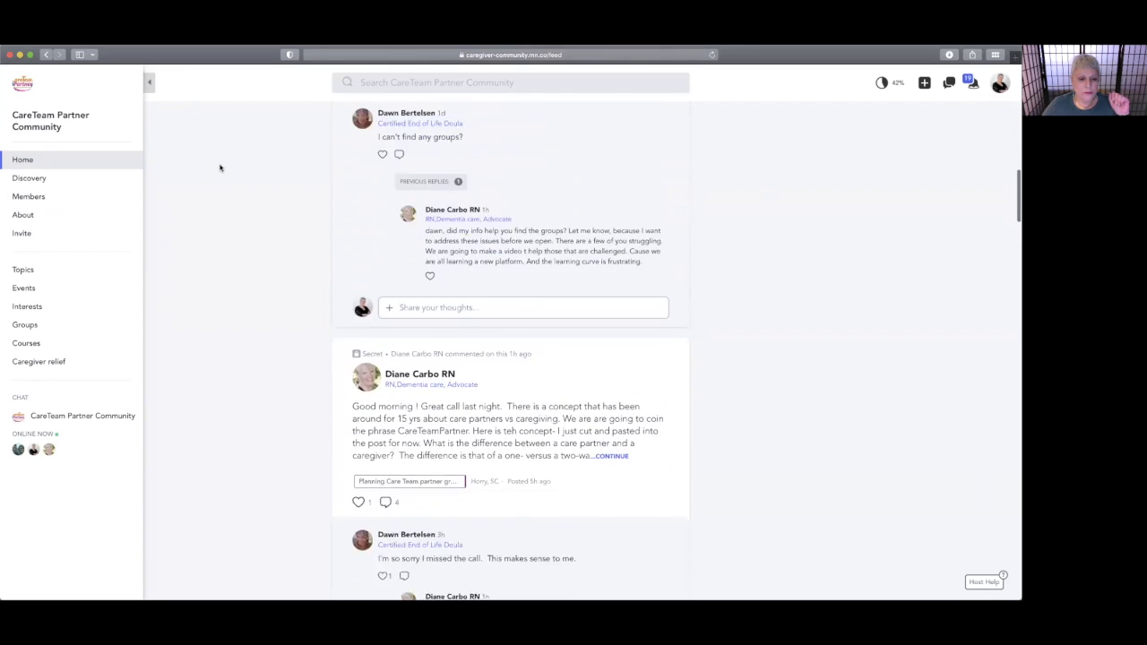
pyautogui.scroll(-3)
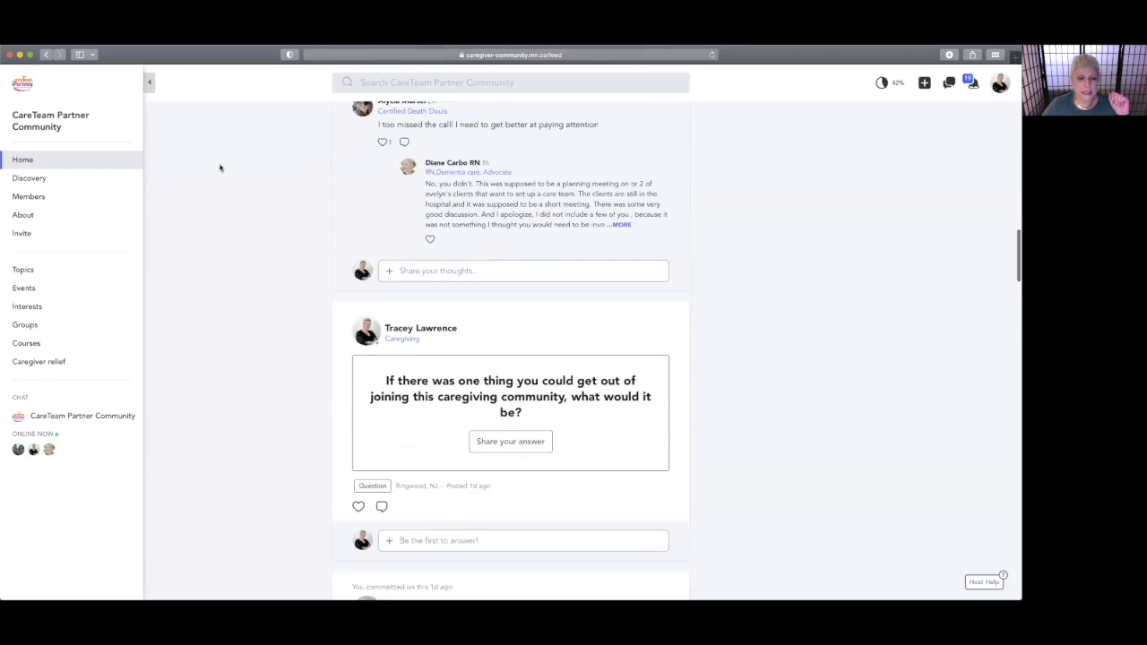
pyautogui.scroll(-3)
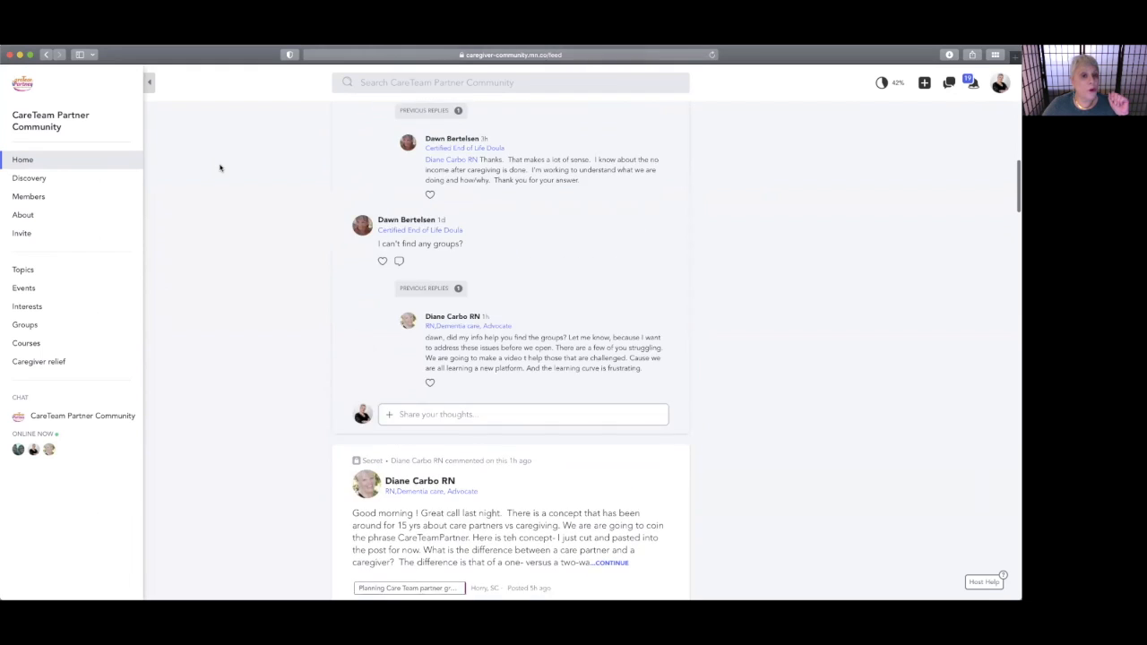
pyautogui.scroll(3)
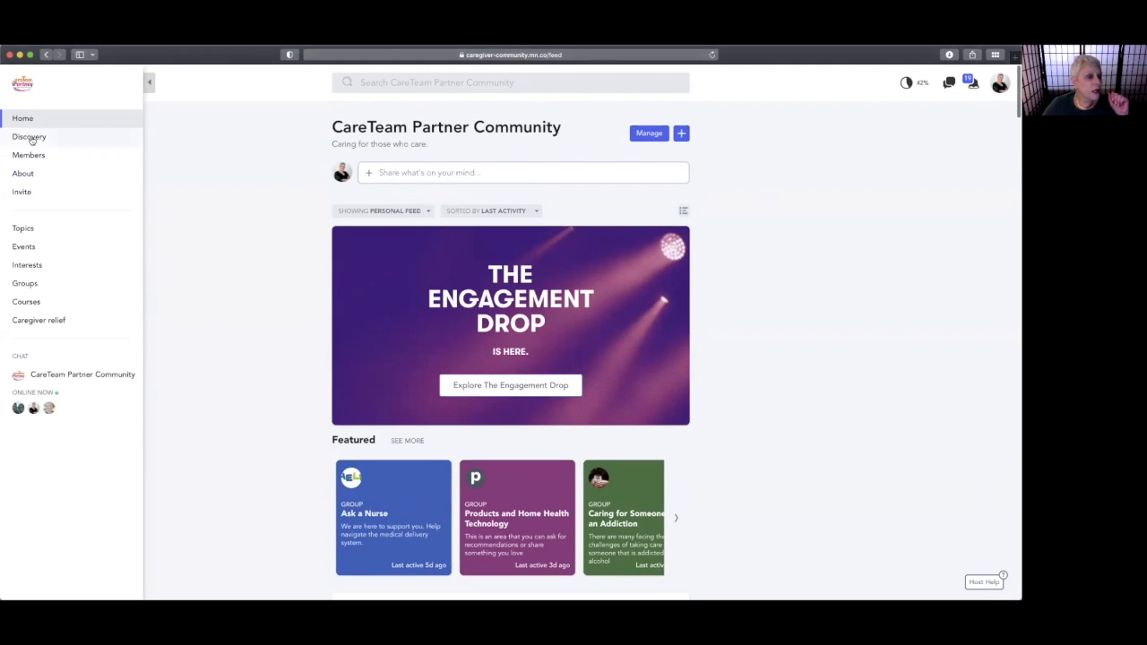
# View the Discovery page's top posts, featured groups and upcoming events
pyautogui.click(29, 137)
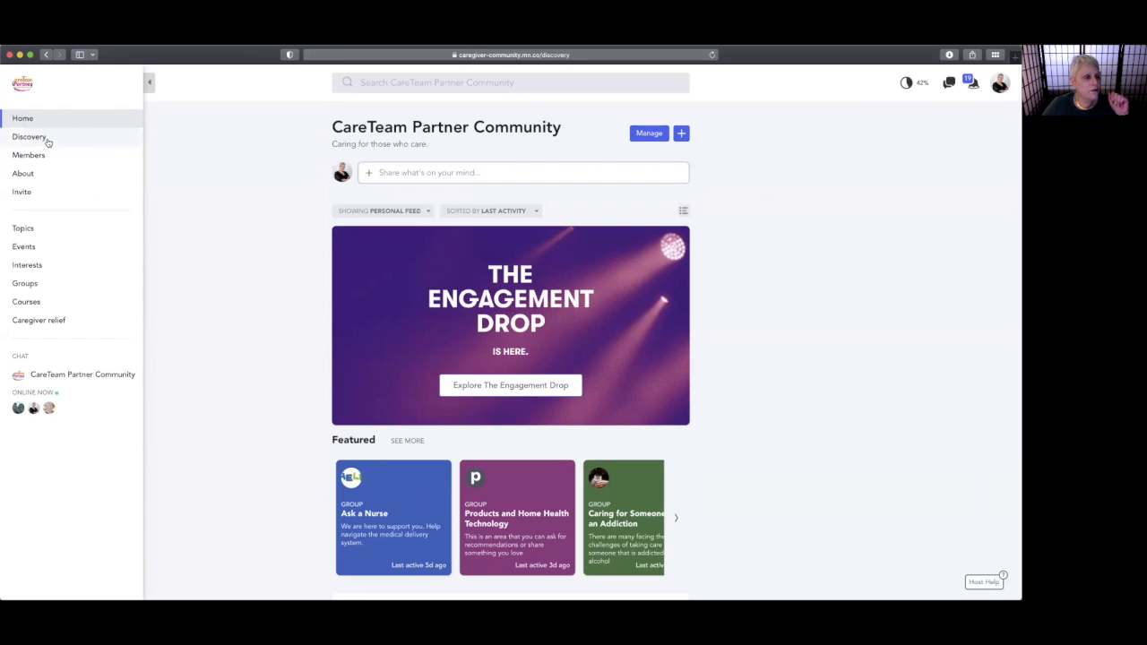
pyautogui.click(29, 136)
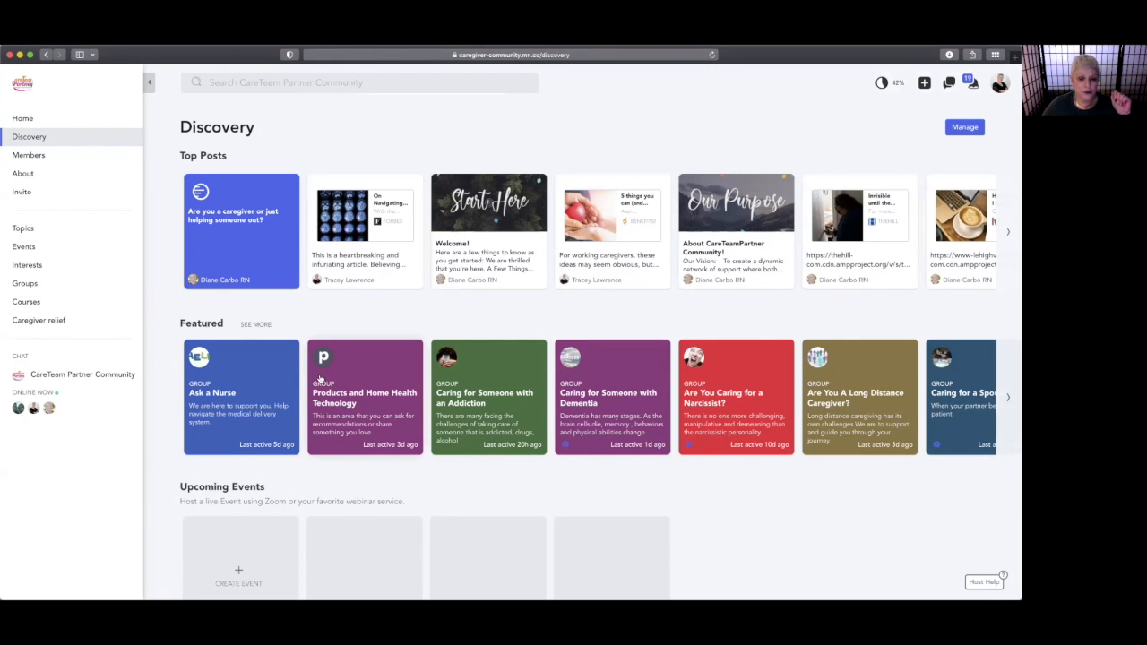
pyautogui.scroll(-3)
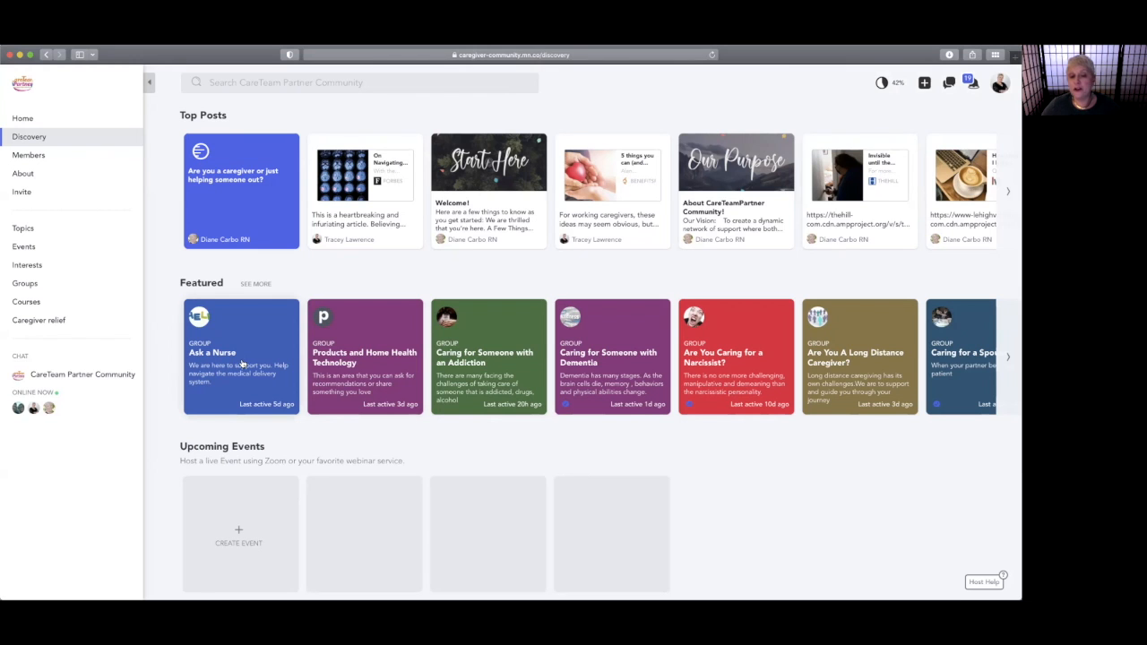
# Join the Ask a Nurse group from Discovery so its post composer appears
pyautogui.click(240, 355)
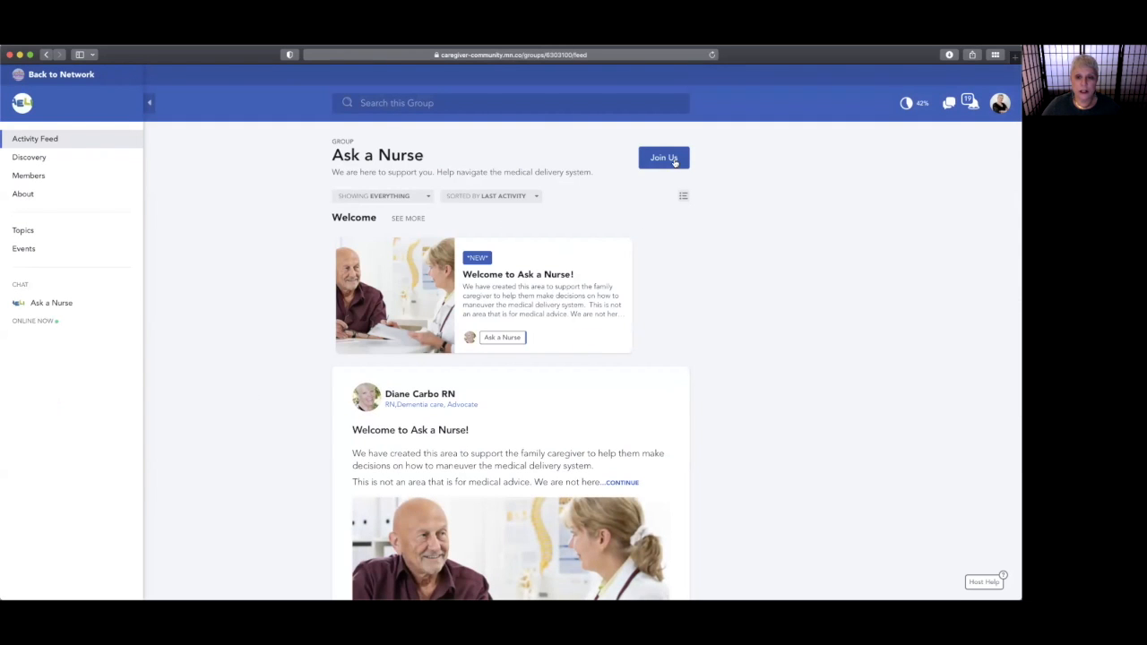
pyautogui.moveTo(663, 158)
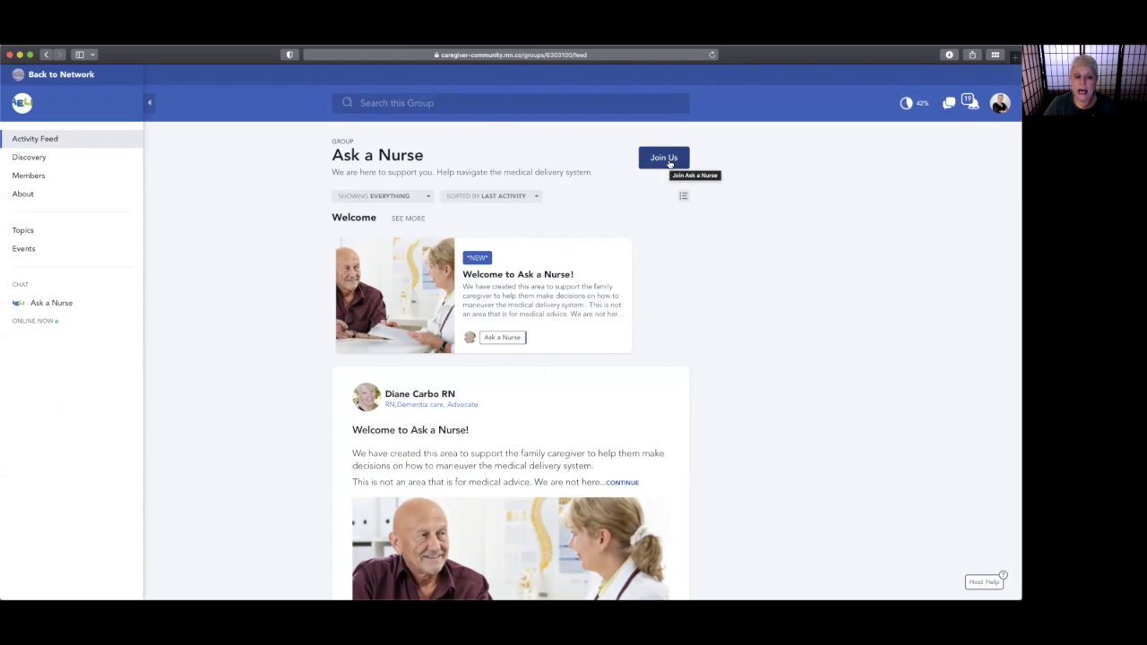
pyautogui.click(663, 157)
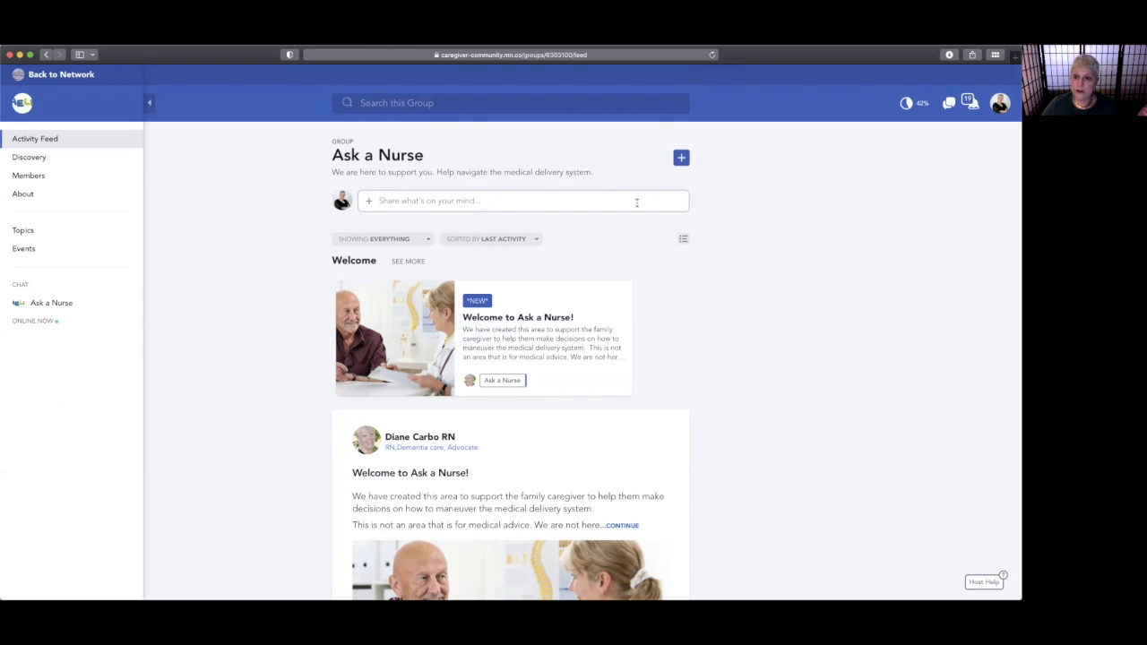
pyautogui.moveTo(685, 296)
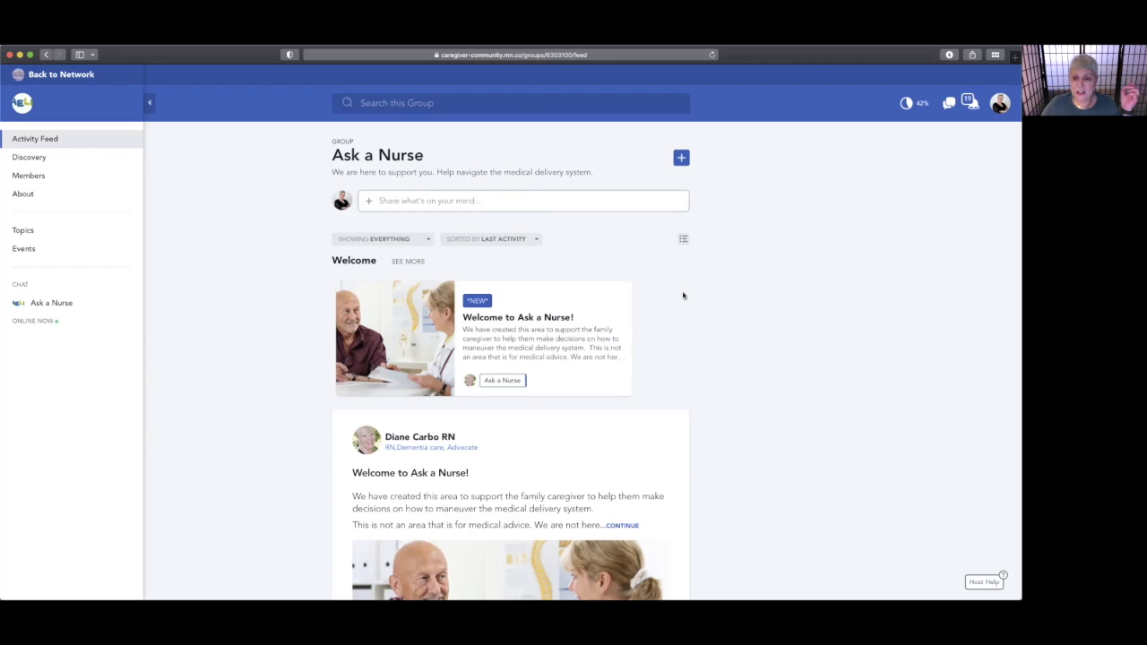
pyautogui.moveTo(748, 222)
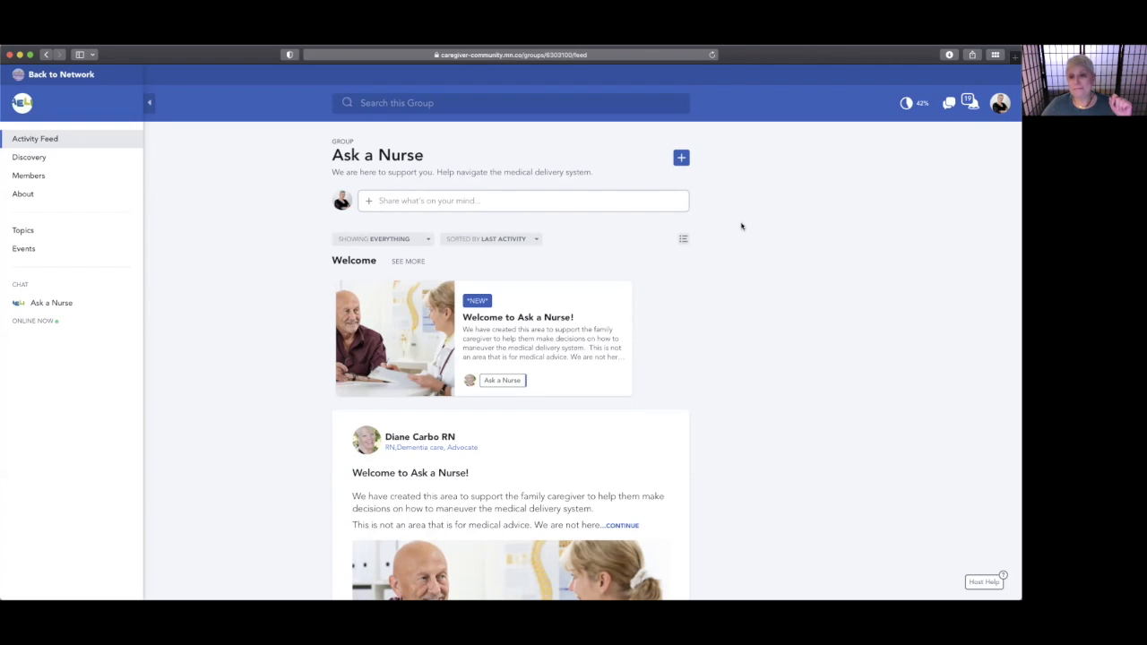
pyautogui.moveTo(839, 165)
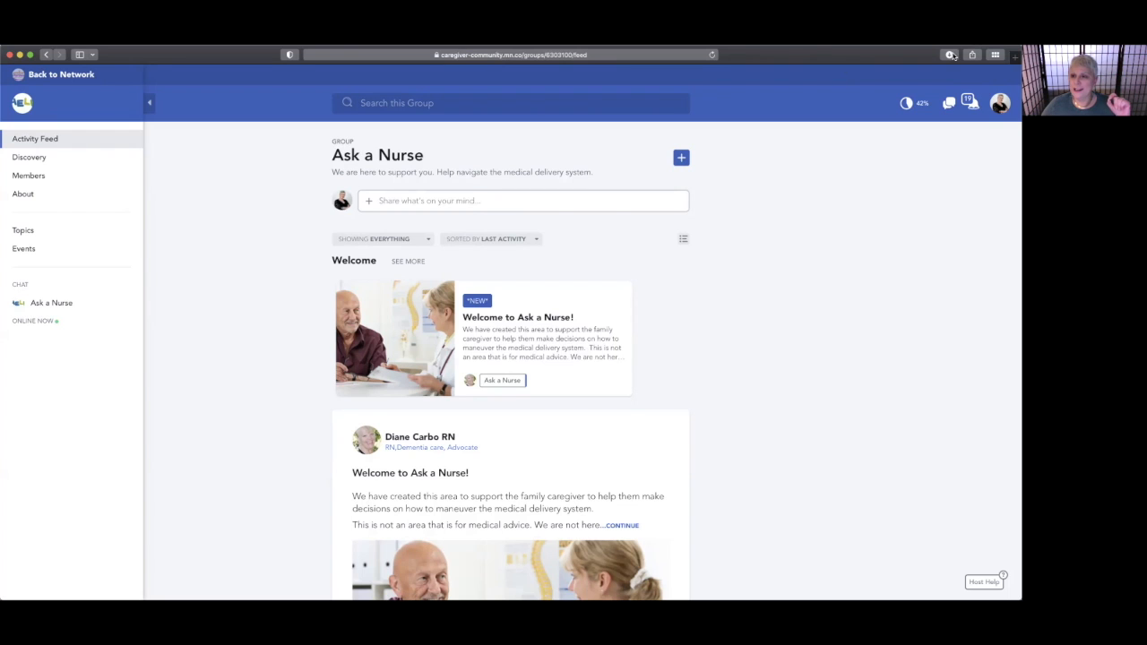
pyautogui.moveTo(208, 162)
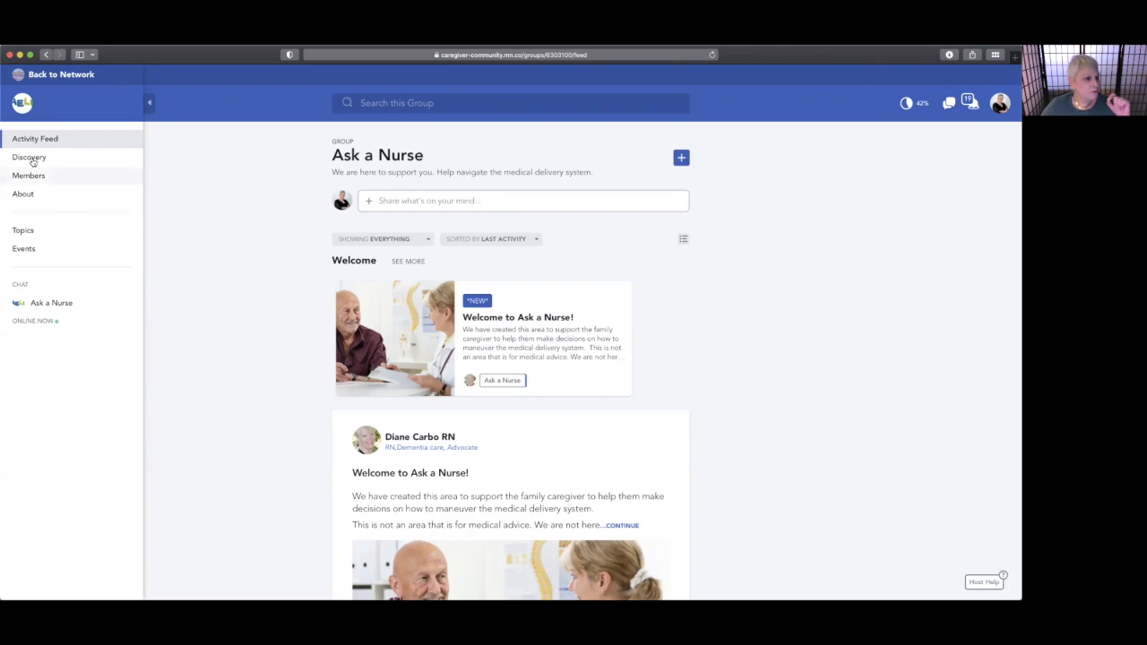
pyautogui.click(28, 158)
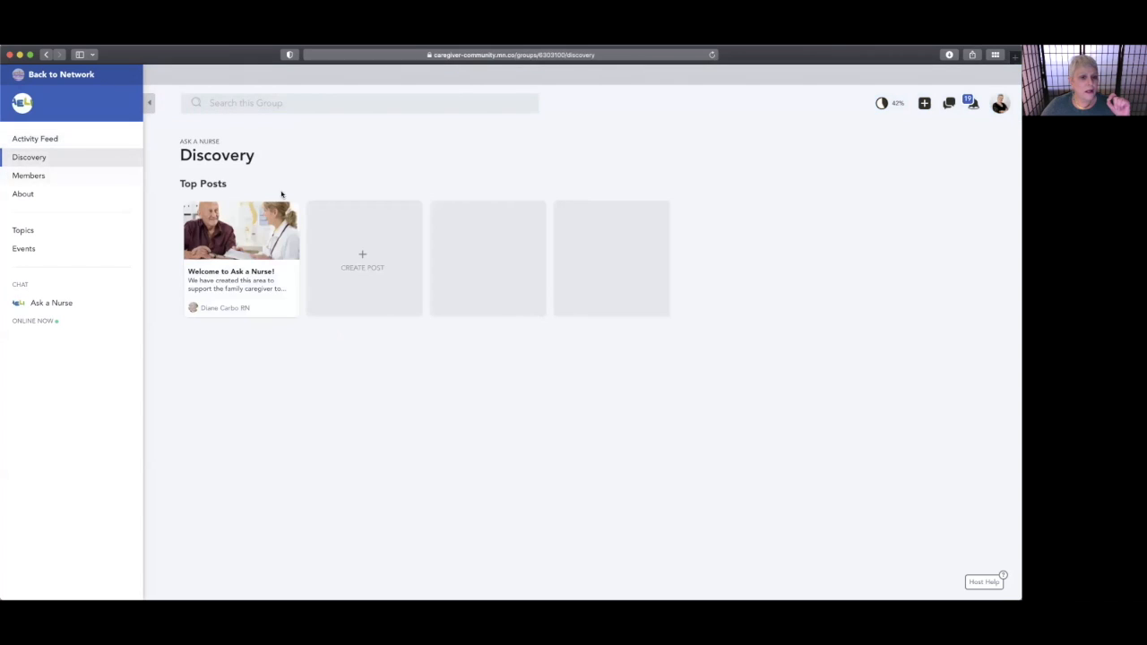
pyautogui.moveTo(276, 231)
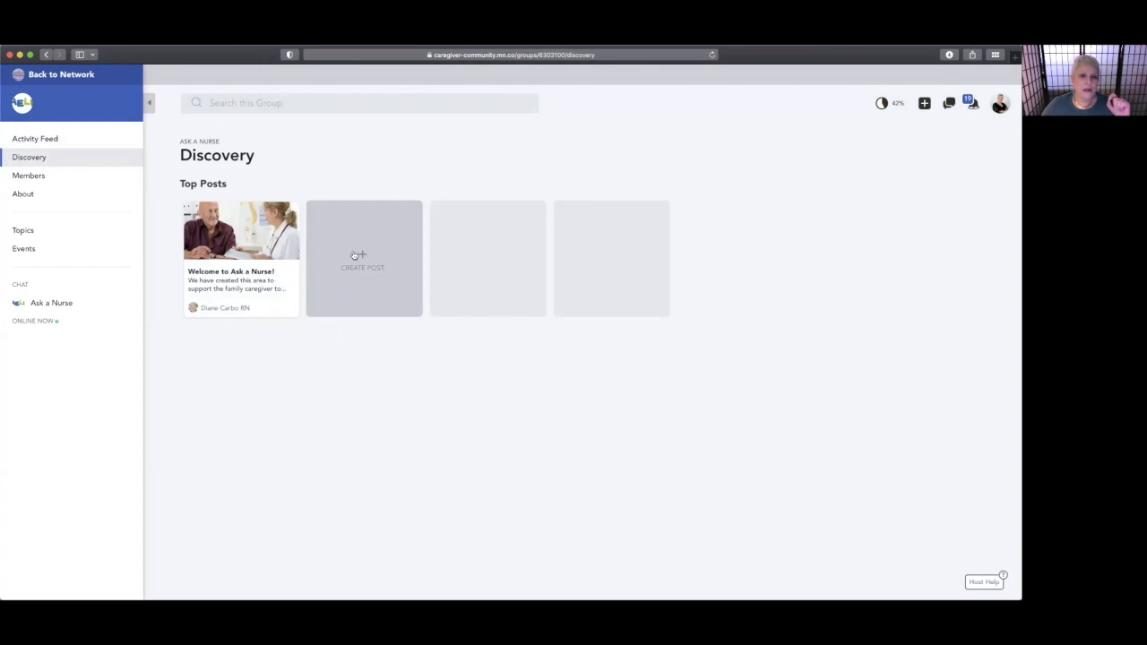
pyautogui.moveTo(366, 262)
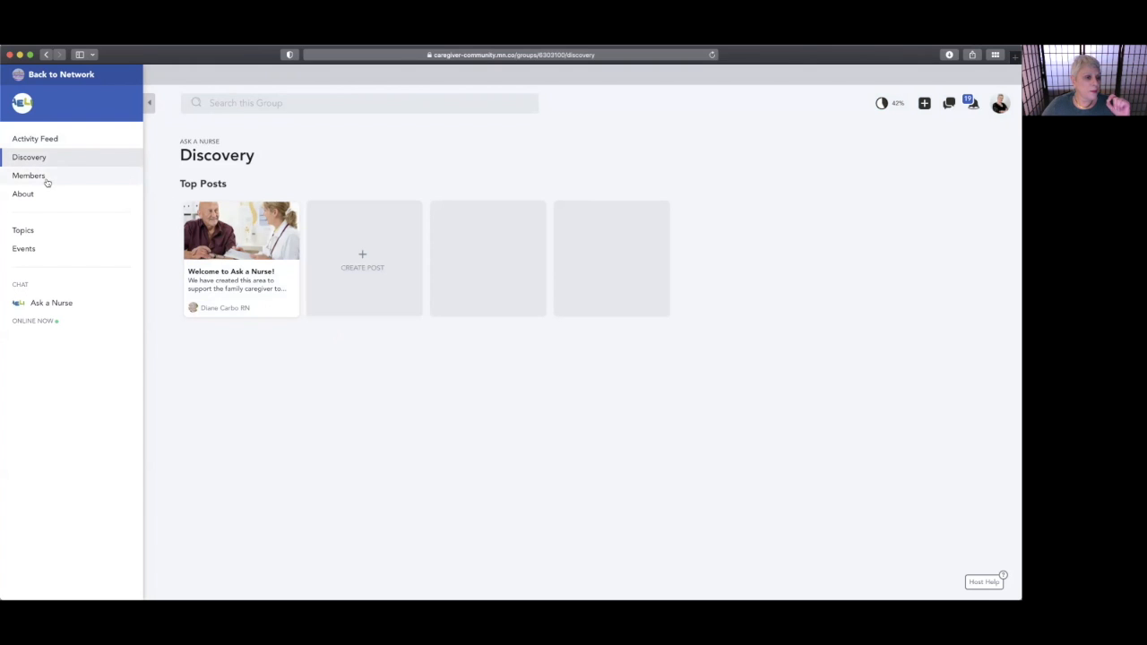
pyautogui.click(28, 176)
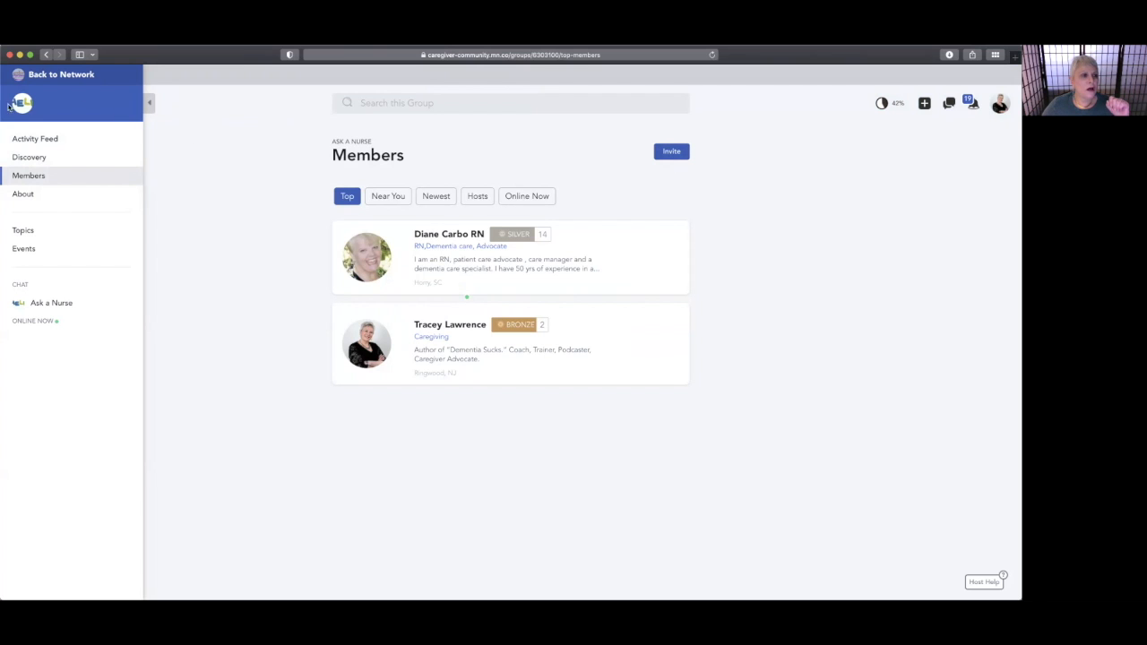
pyautogui.moveTo(286, 158)
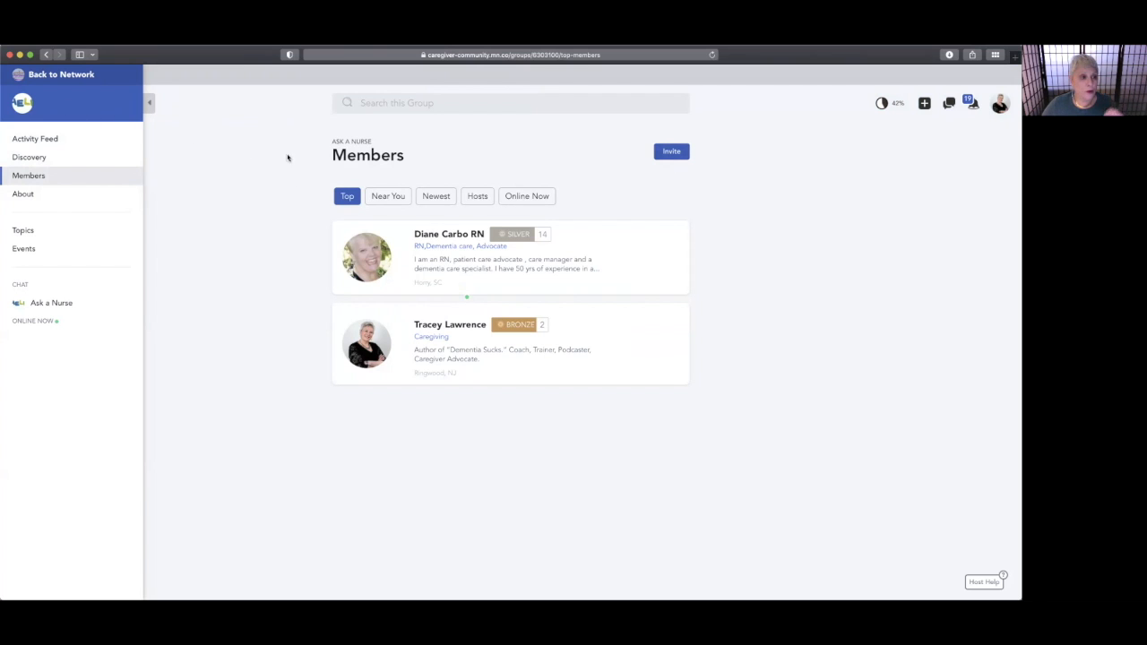
pyautogui.moveTo(318, 132)
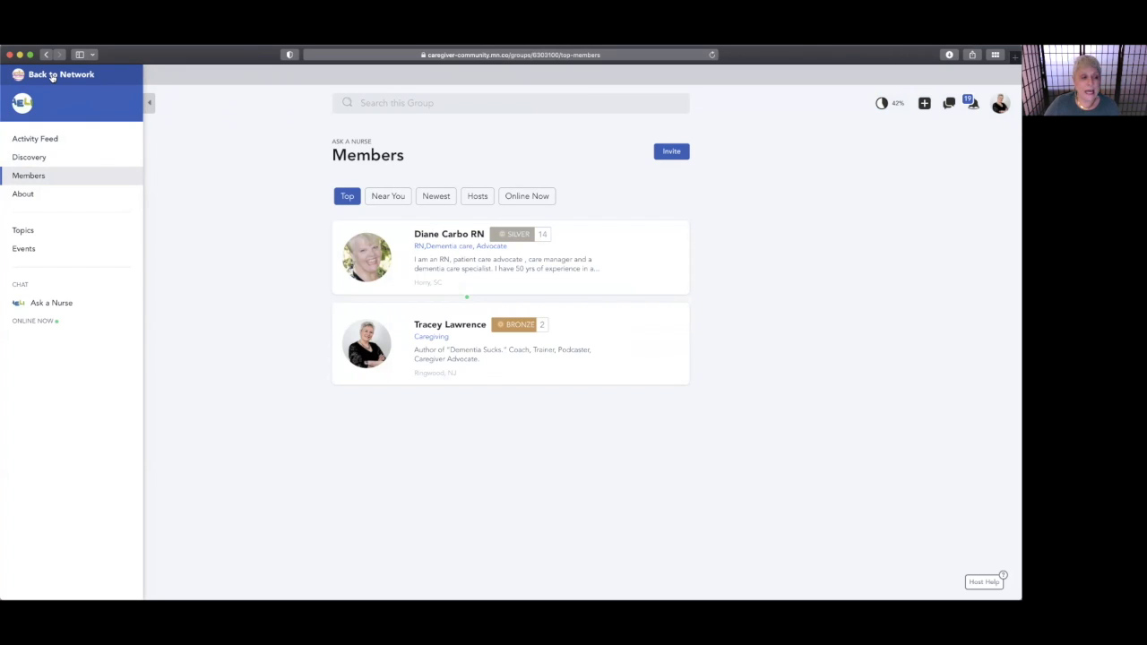
# Go back to the network from Ask a Nurse and land on the community home feed
pyautogui.click(61, 75)
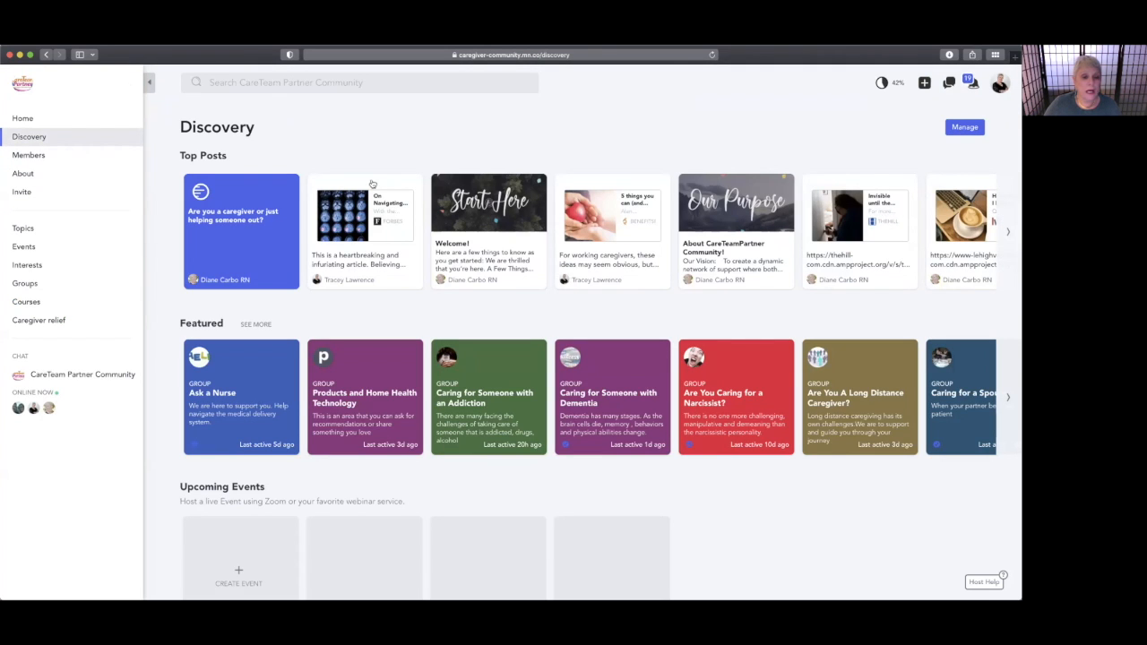
pyautogui.moveTo(462, 387)
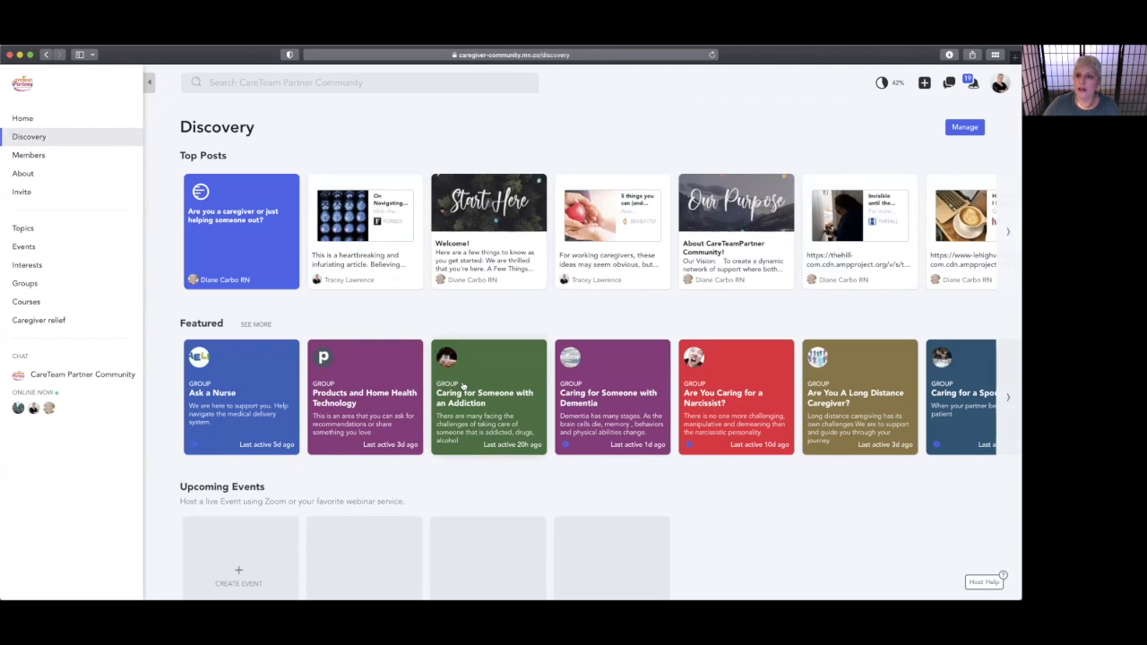
pyautogui.click(22, 118)
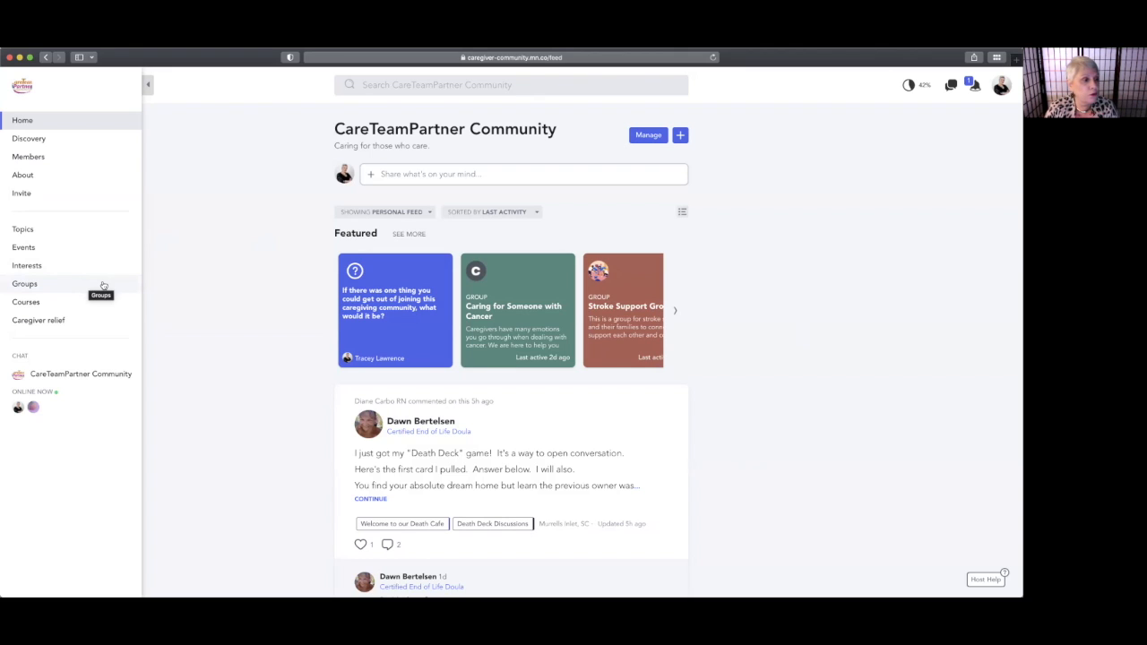
pyautogui.moveTo(68, 229)
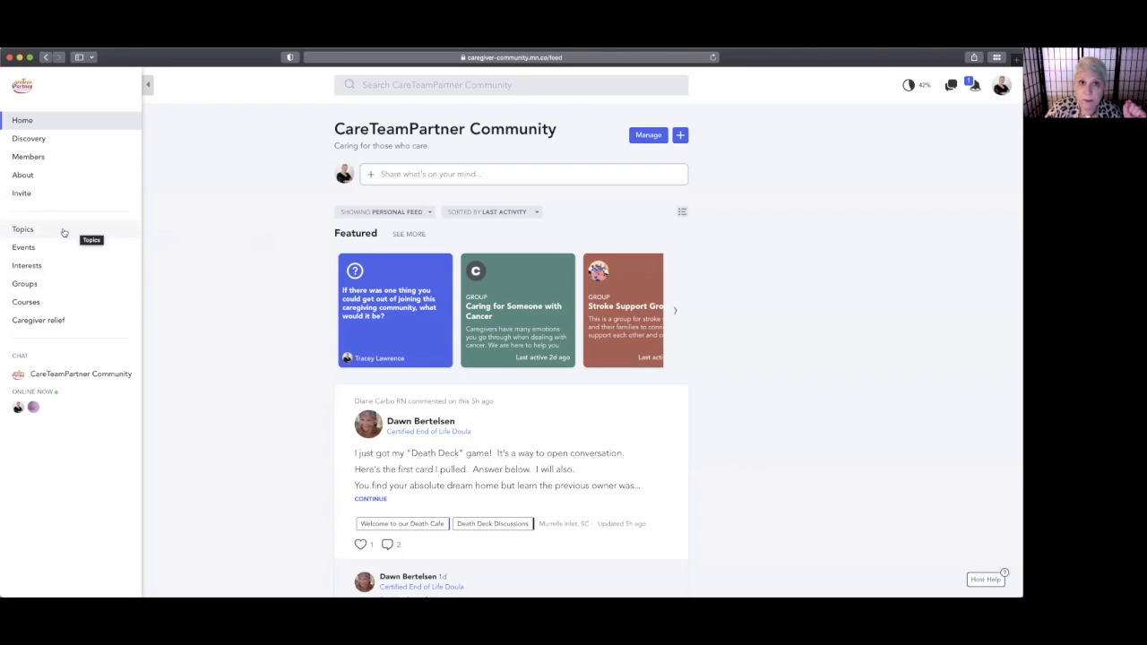
pyautogui.moveTo(26, 247)
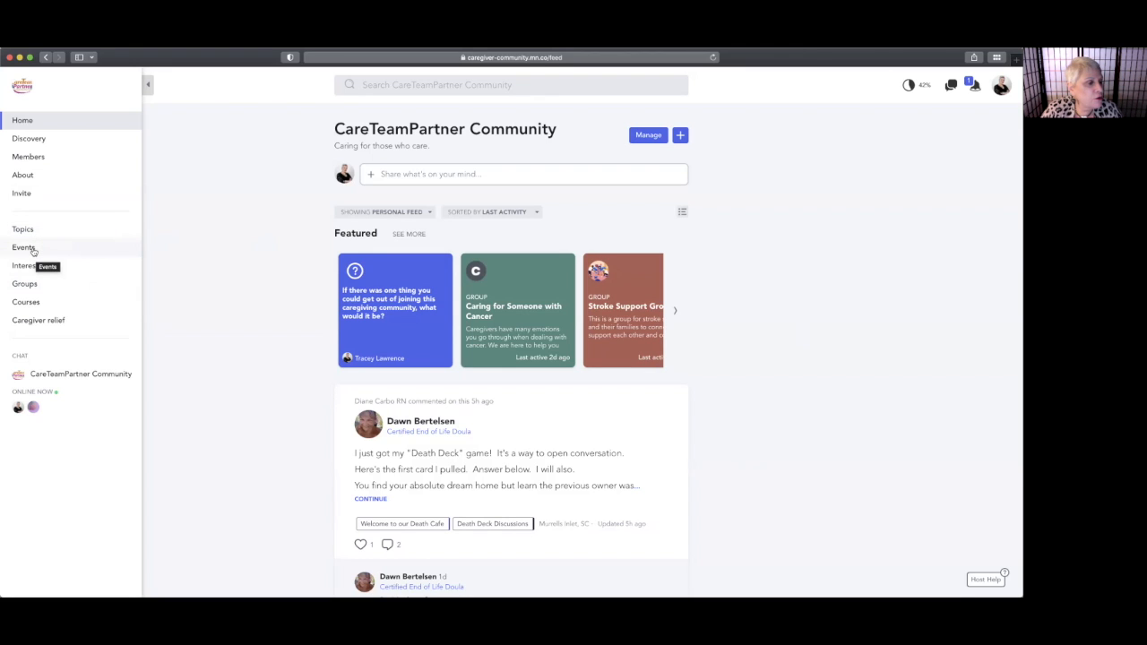
# View the Topics page listing How to Make Money From Home and Legal Documents
pyautogui.click(21, 229)
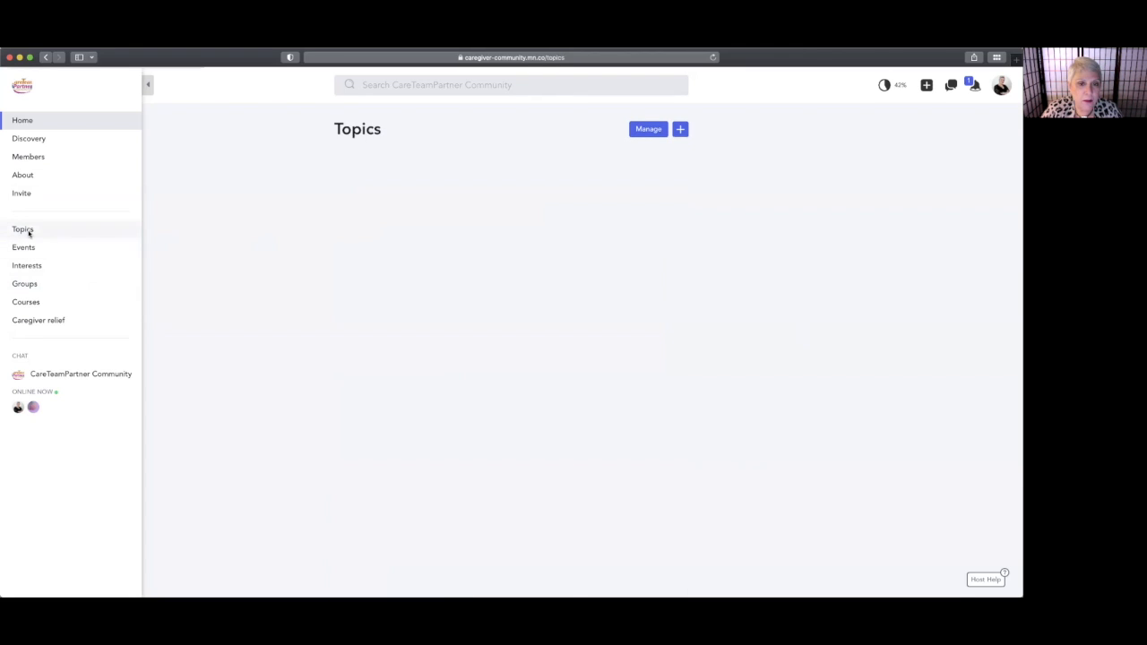
pyautogui.click(21, 230)
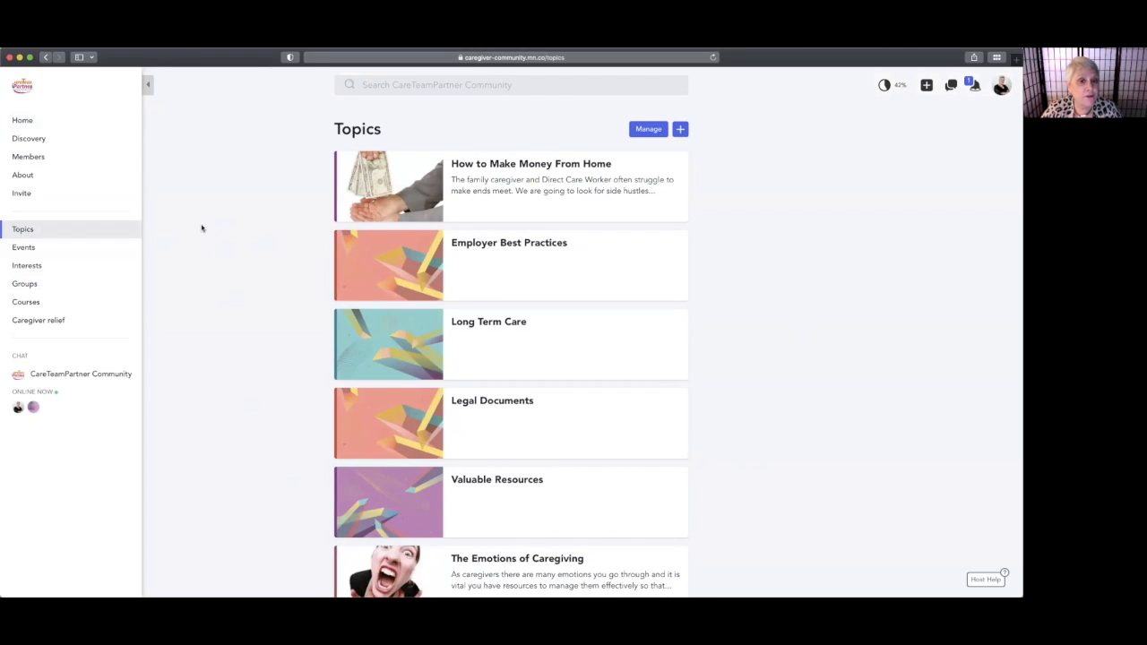
pyautogui.moveTo(165, 223)
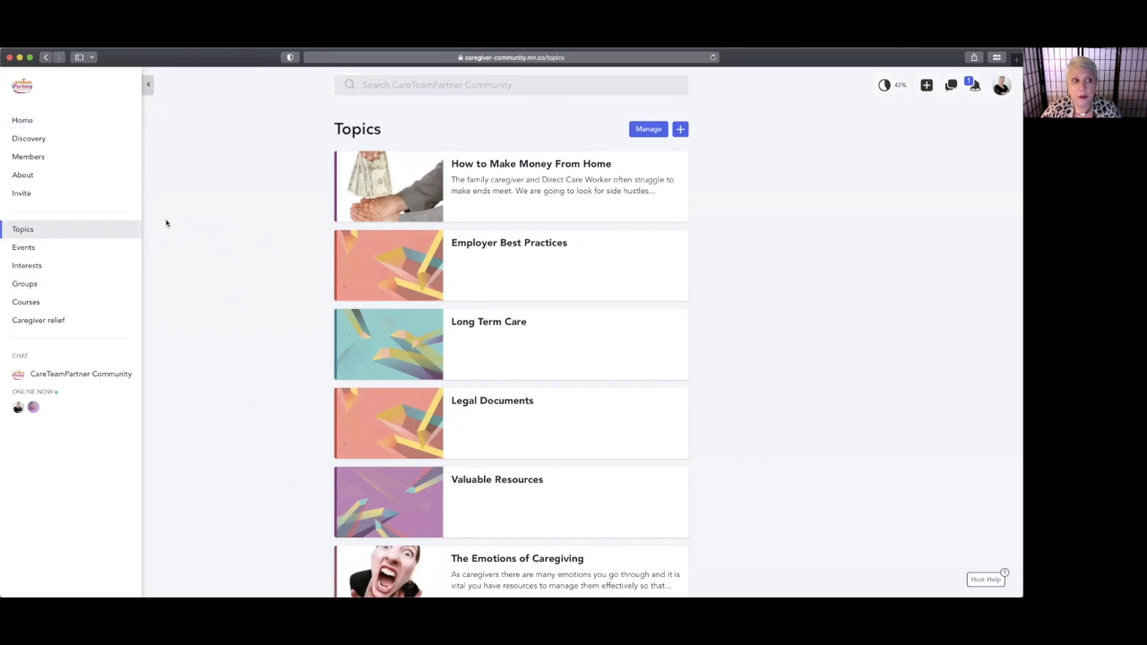
pyautogui.moveTo(287, 272)
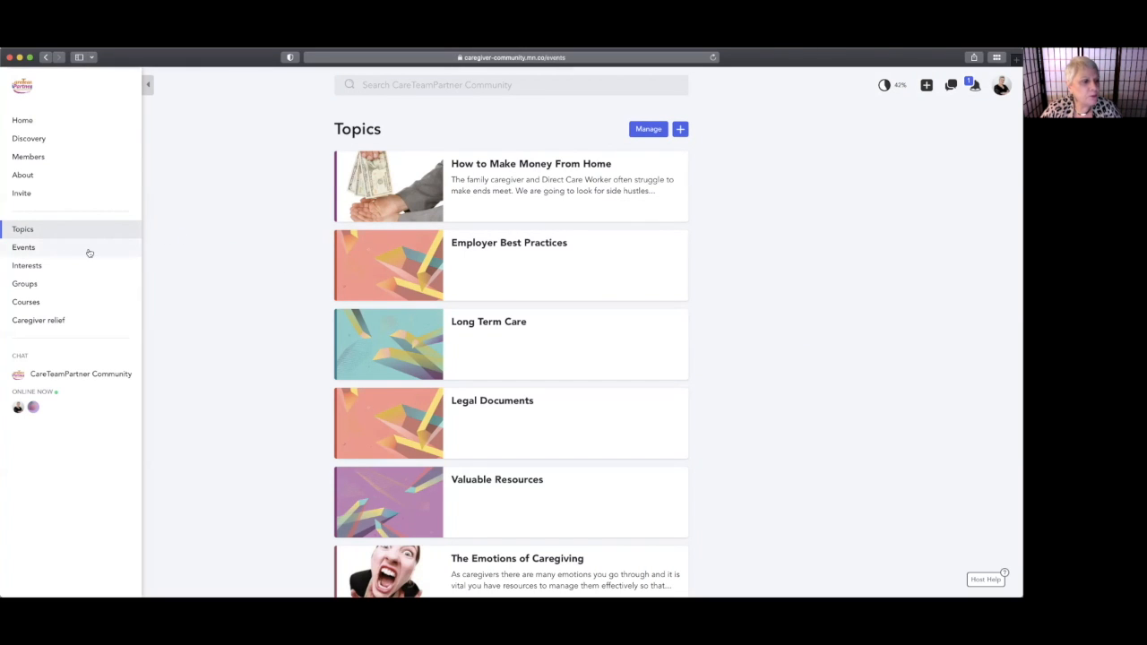
# Check Events (none upcoming), the Interests page showing CNA with one member, then Groups
pyautogui.click(23, 247)
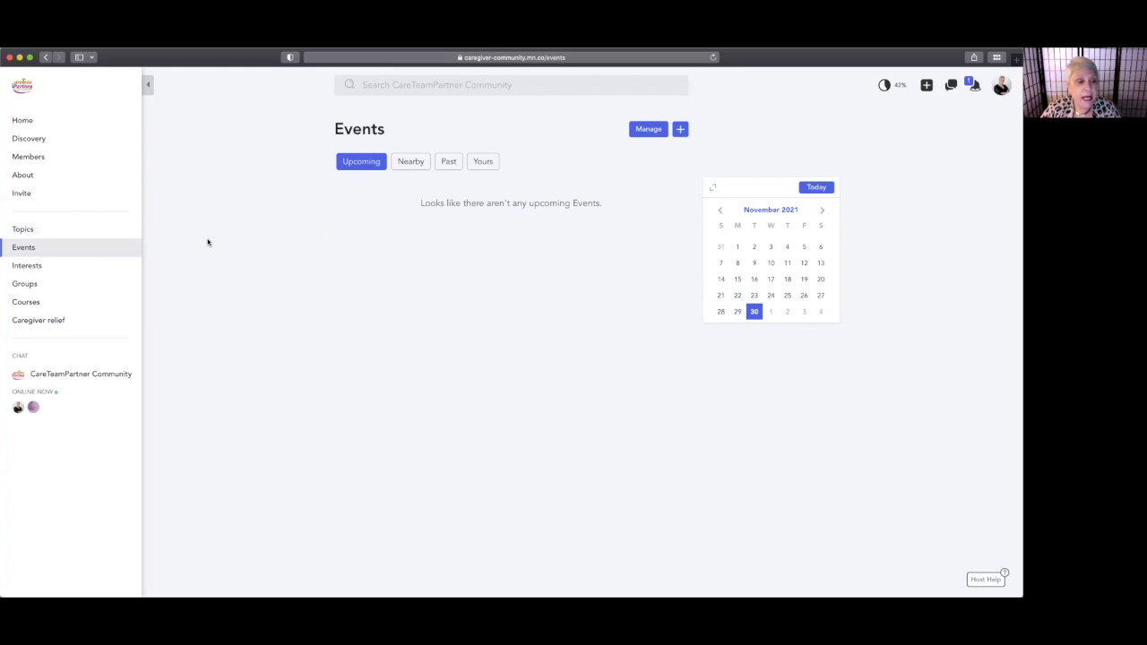
pyautogui.moveTo(229, 254)
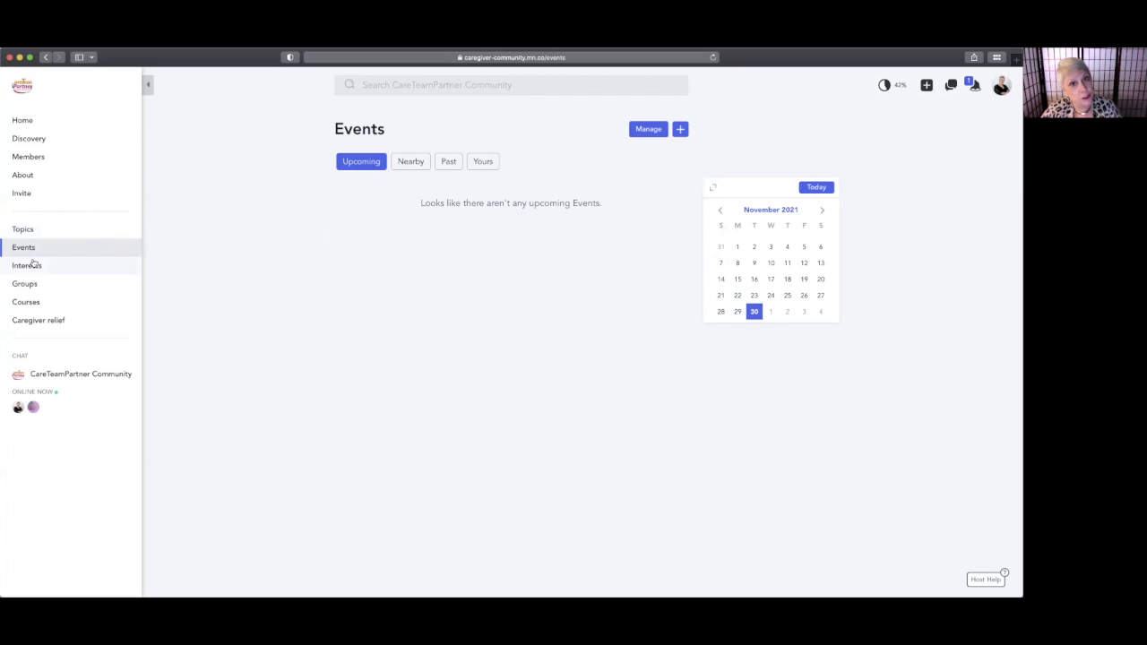
pyautogui.moveTo(27, 265)
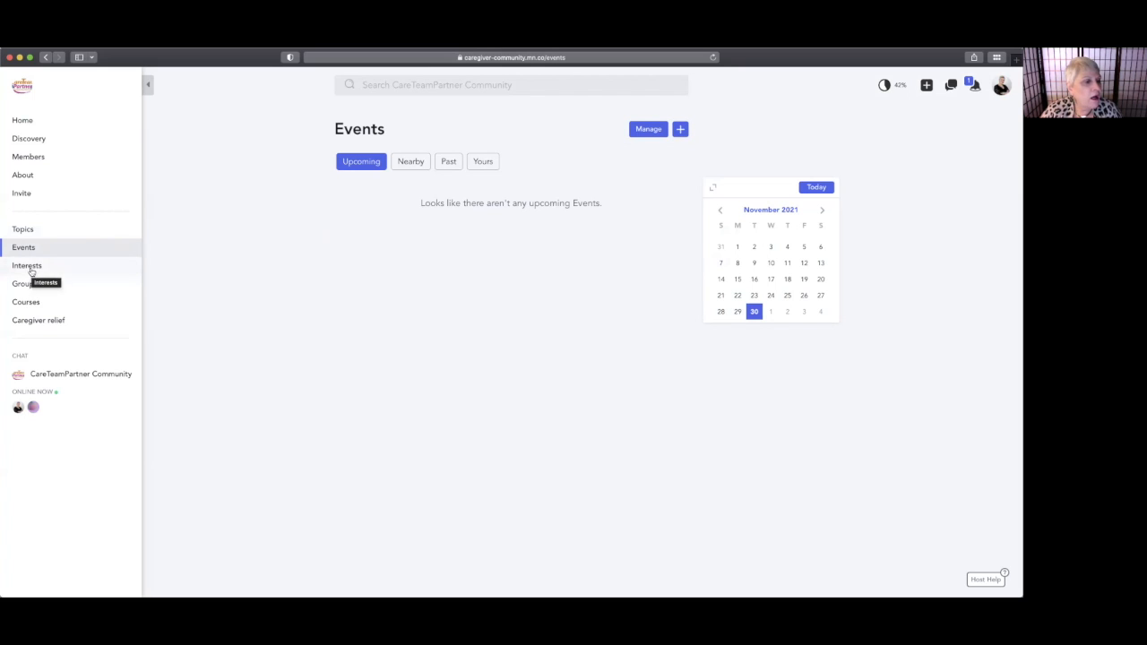
pyautogui.click(25, 266)
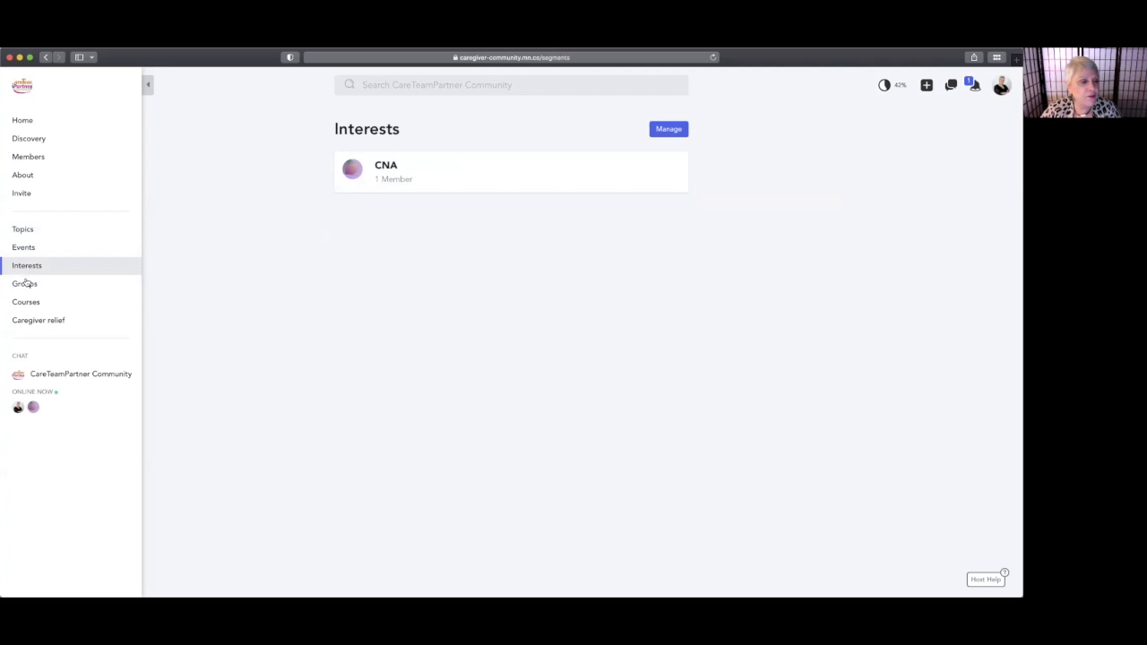
pyautogui.click(25, 283)
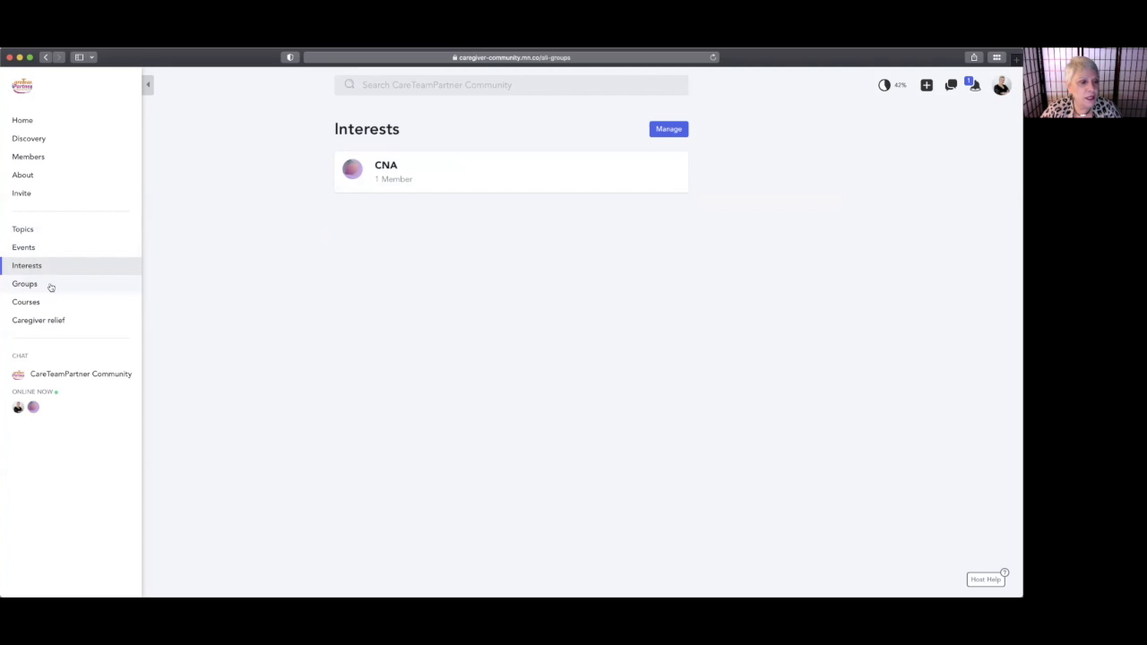
pyautogui.click(25, 283)
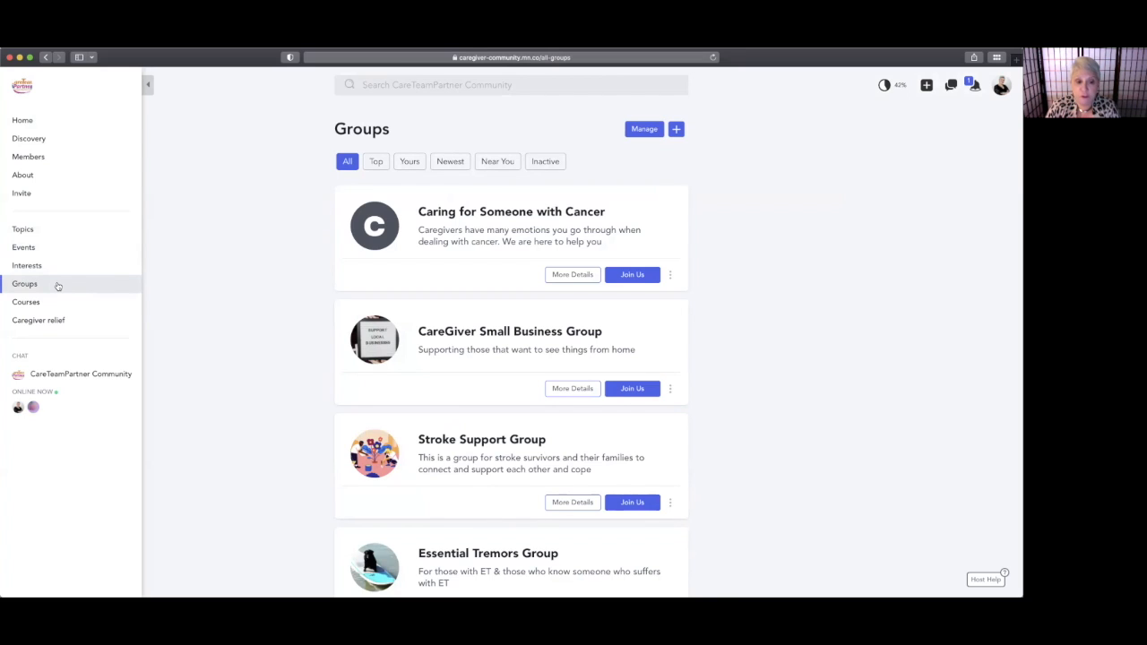
pyautogui.moveTo(62, 279)
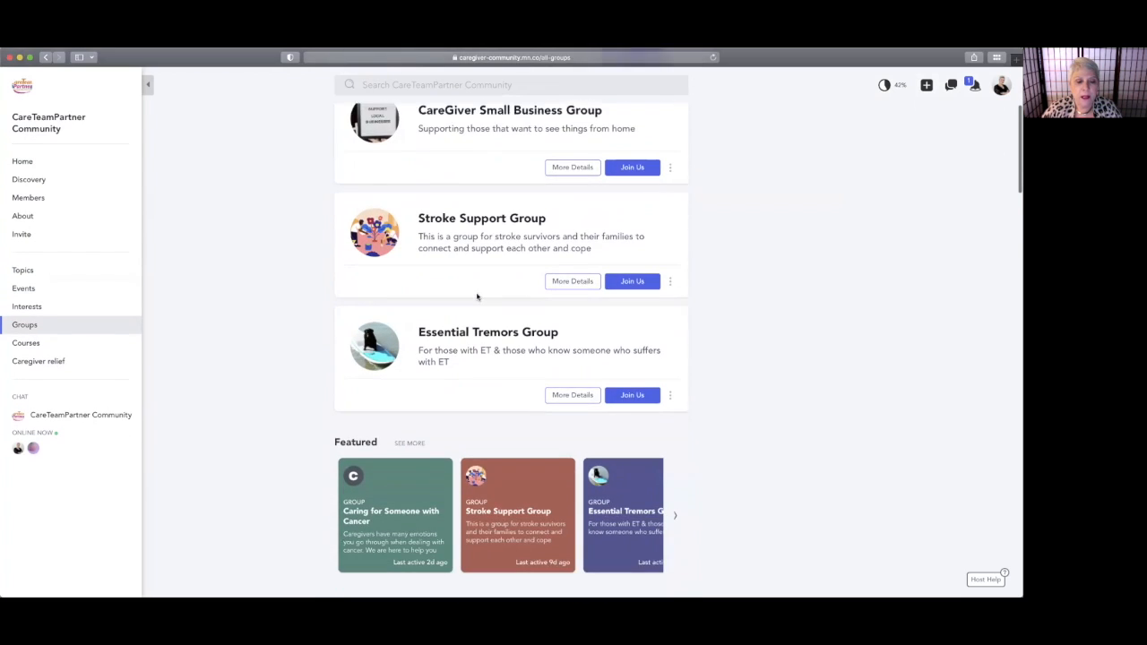
pyautogui.scroll(-3)
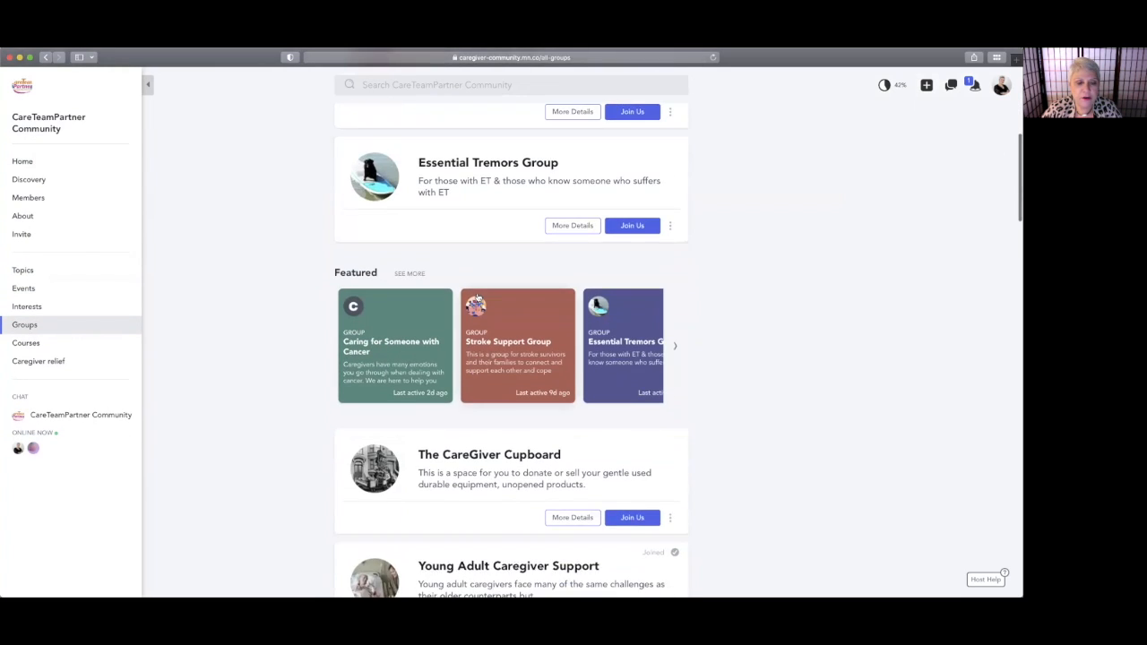
pyautogui.scroll(-3)
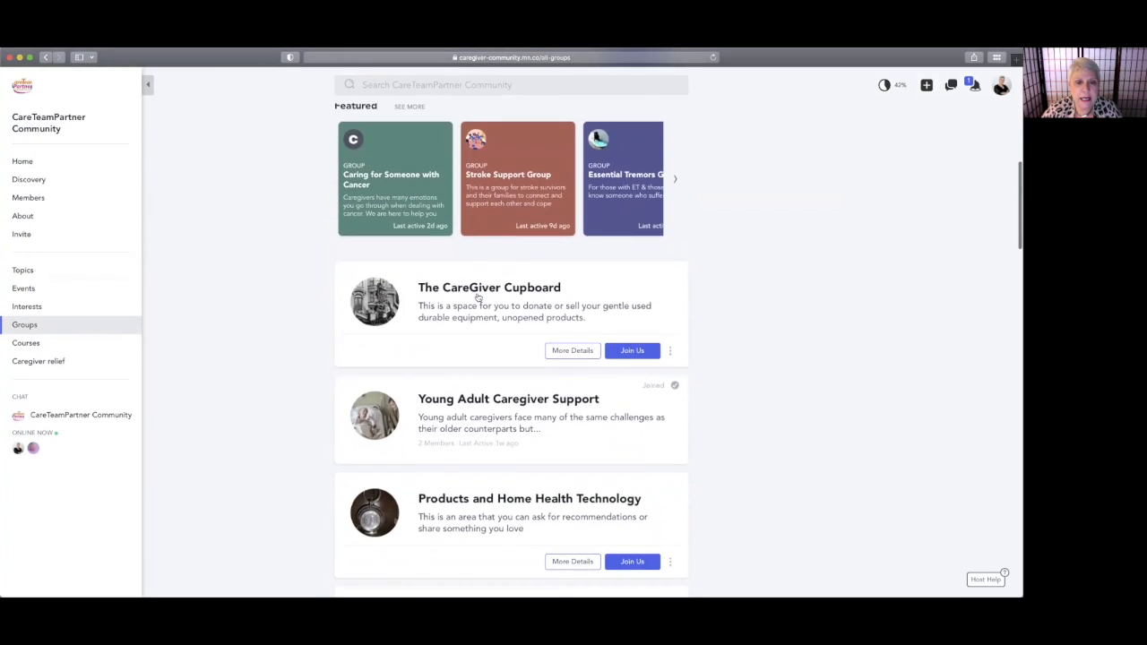
pyautogui.scroll(-3)
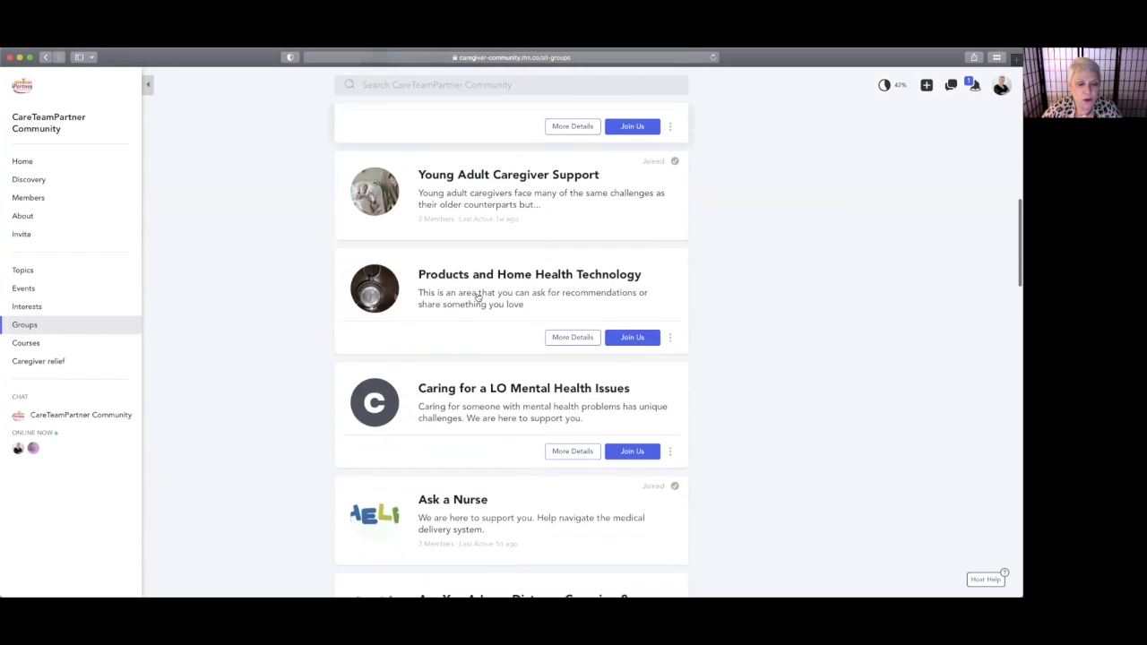
pyautogui.scroll(-3)
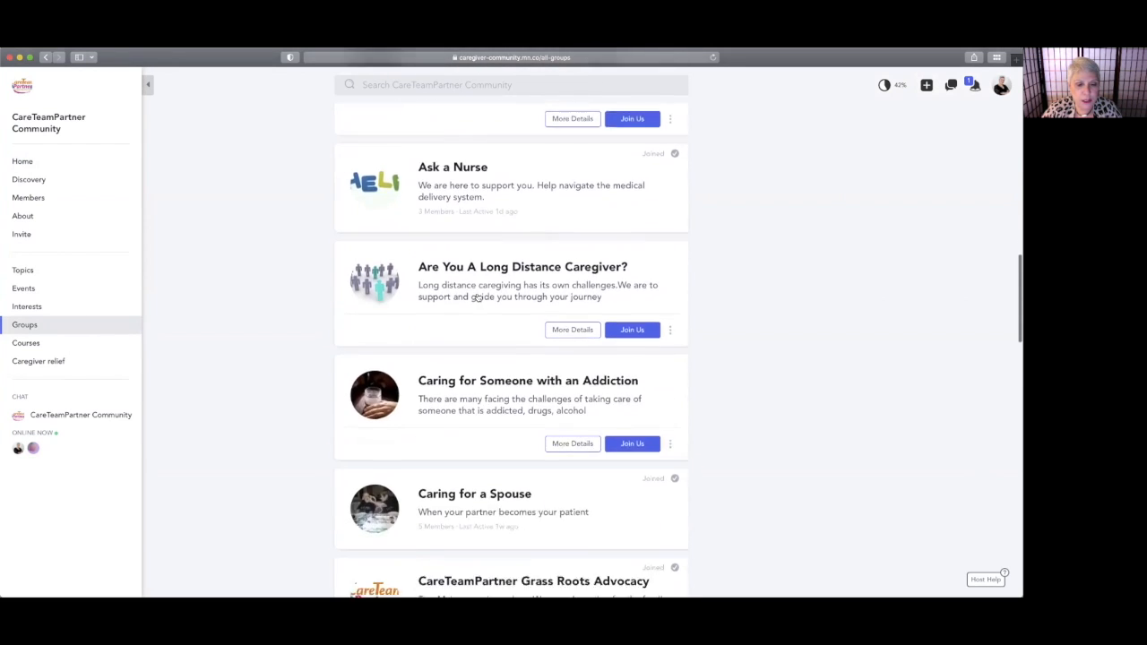
pyautogui.scroll(-3)
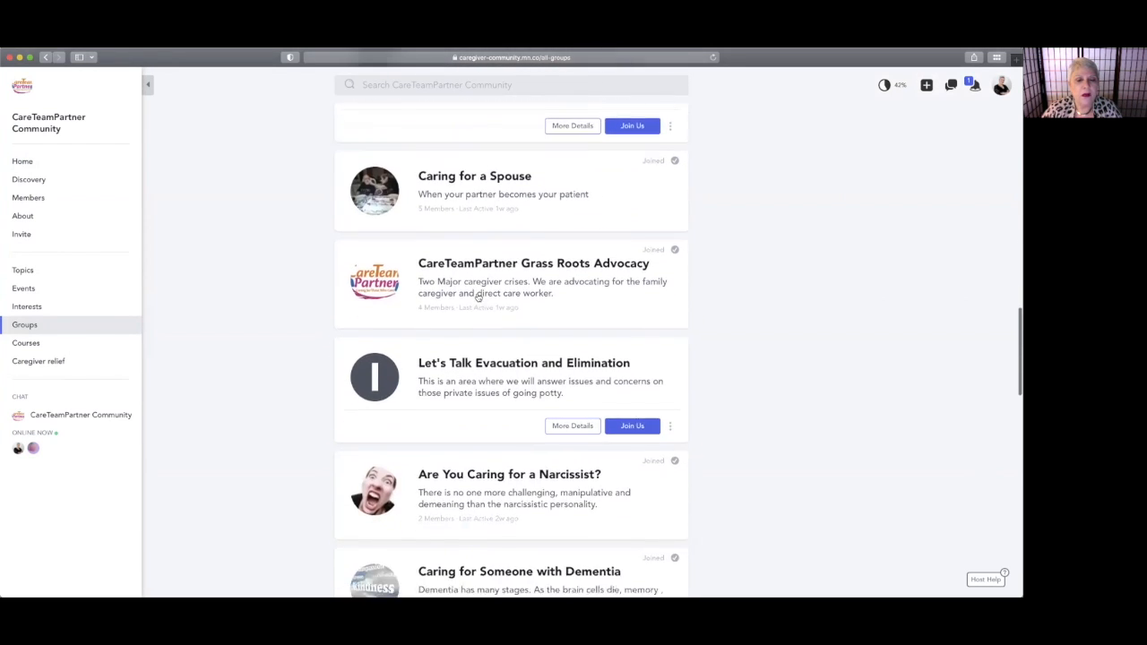
pyautogui.scroll(-3)
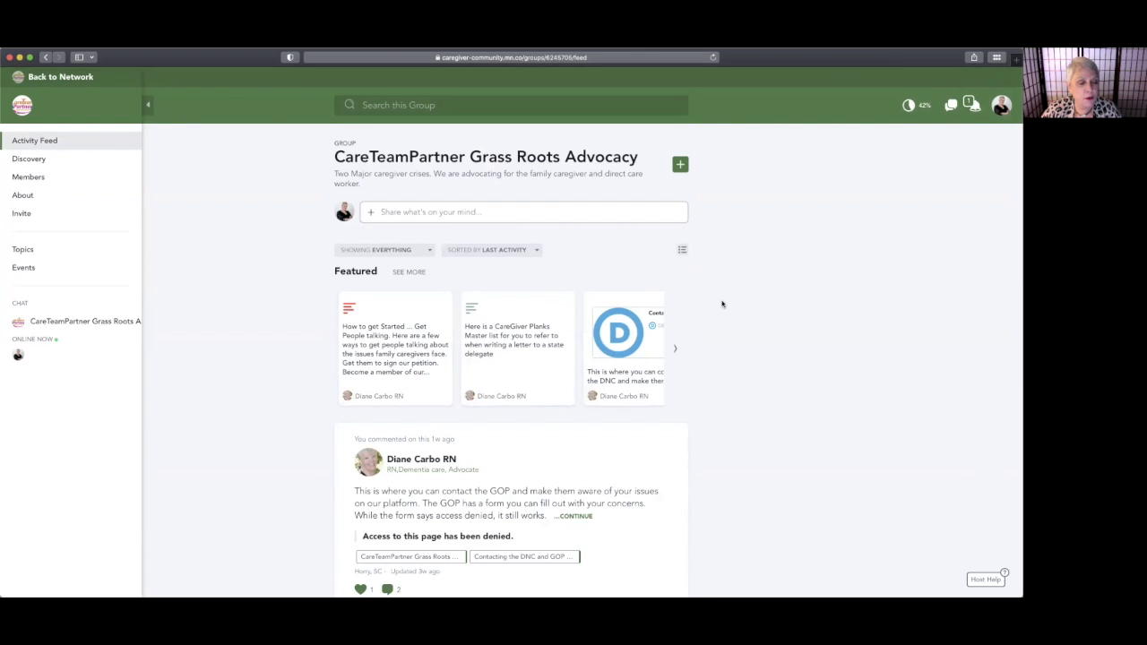
pyautogui.moveTo(727, 307)
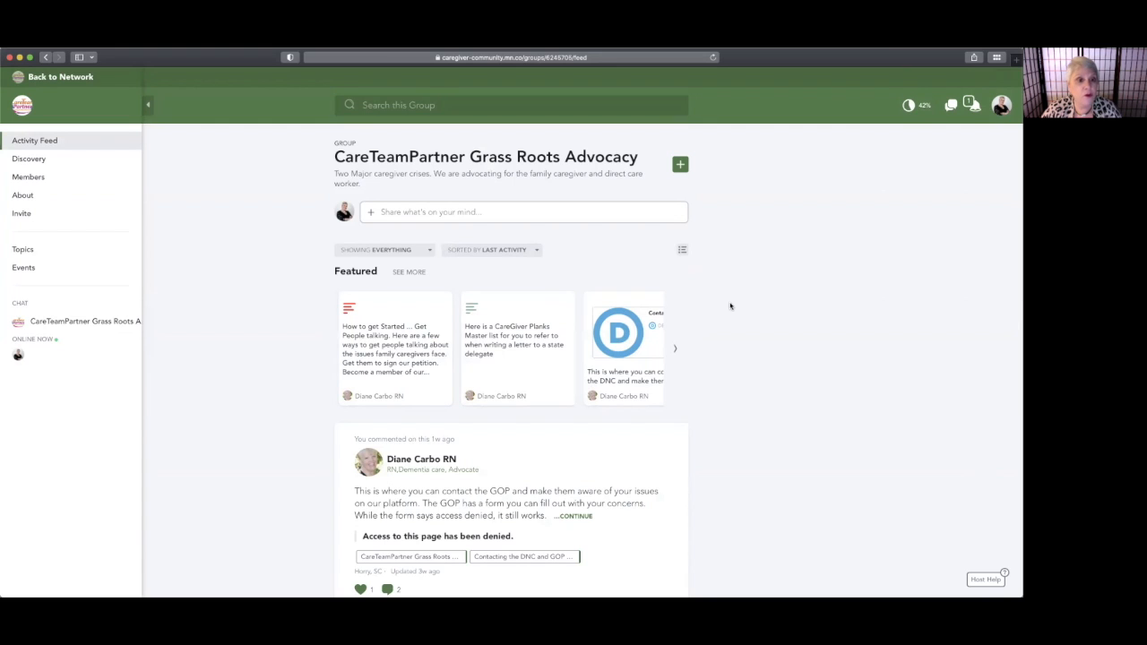
# Scroll through the Grass Roots Advocacy group's activity feed posts
pyautogui.scroll(-3)
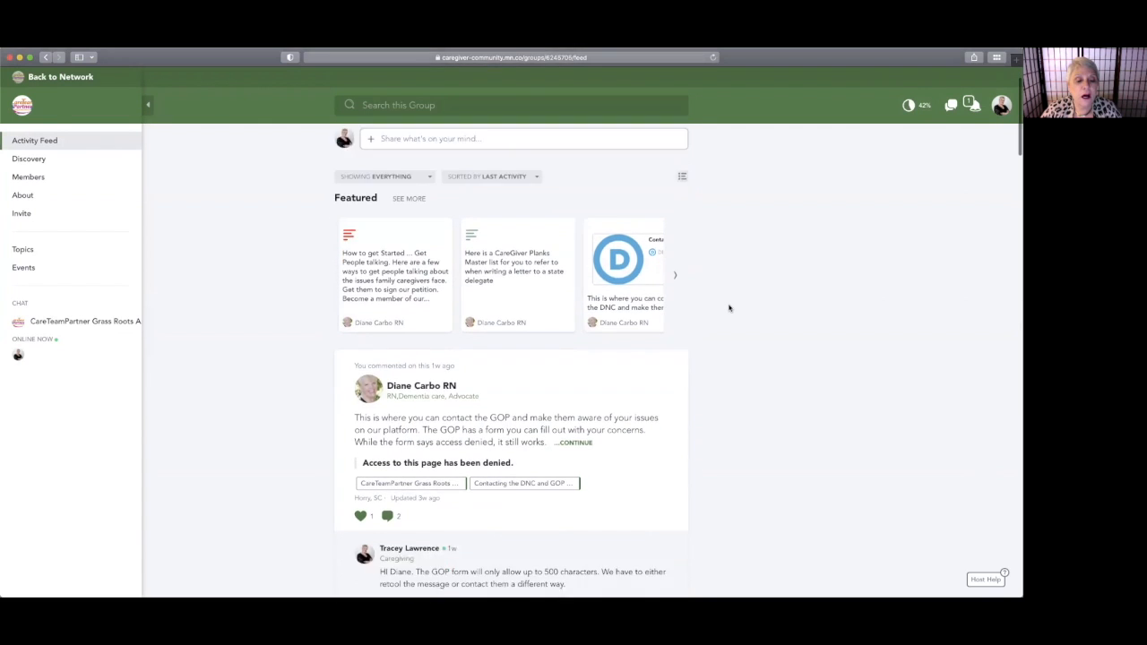
pyautogui.scroll(-3)
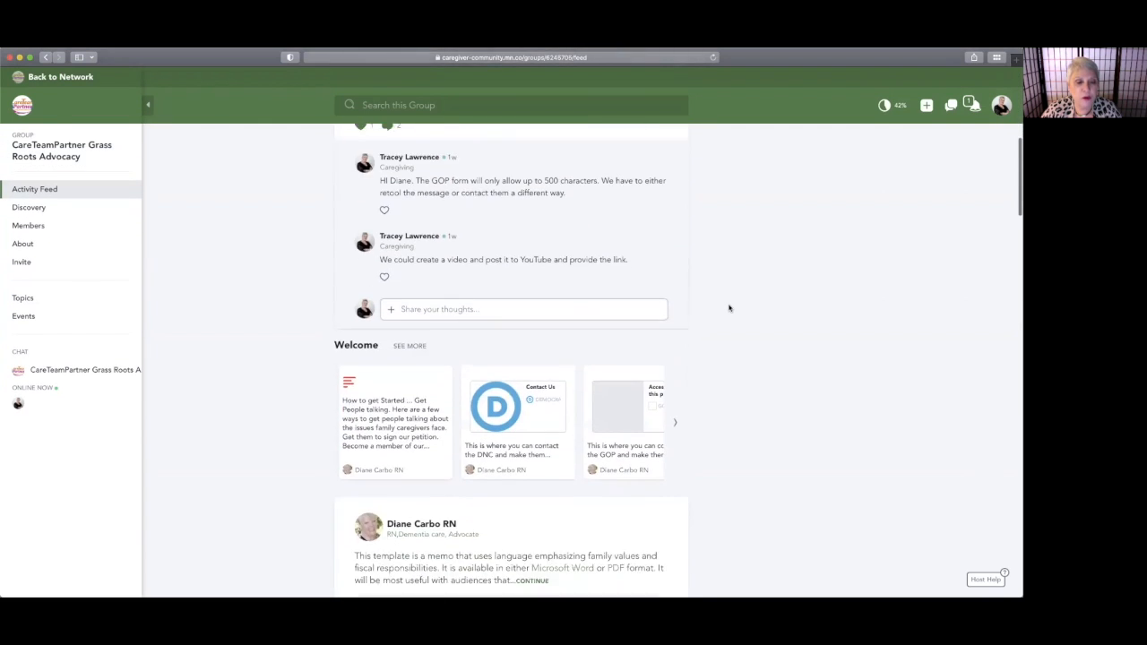
pyautogui.scroll(-3)
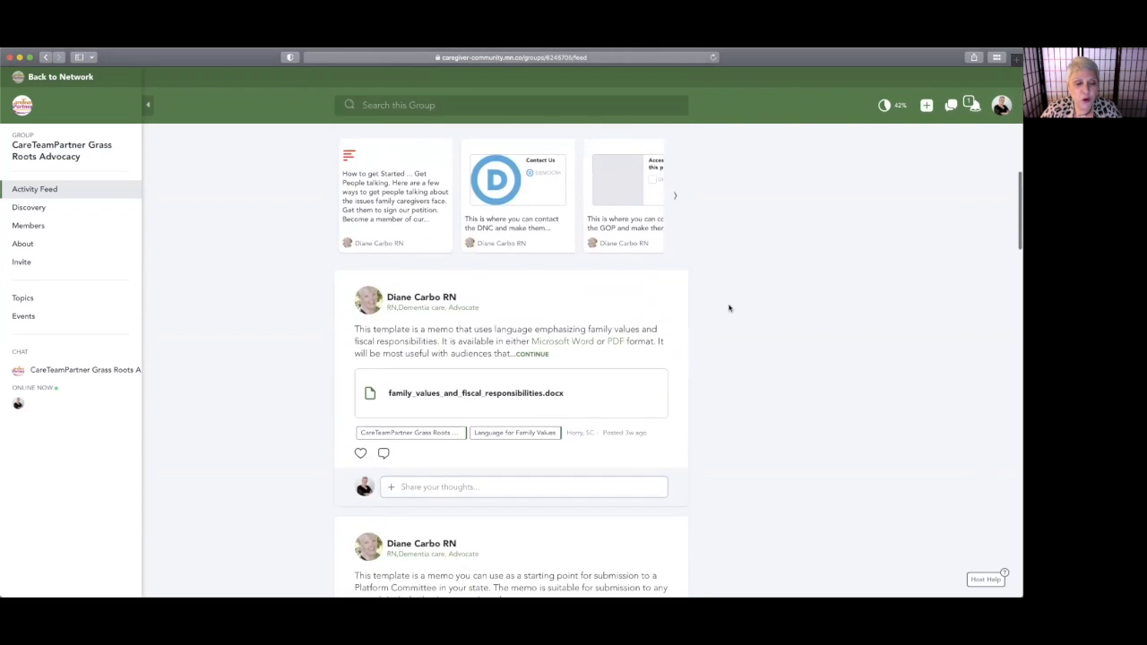
pyautogui.scroll(-3)
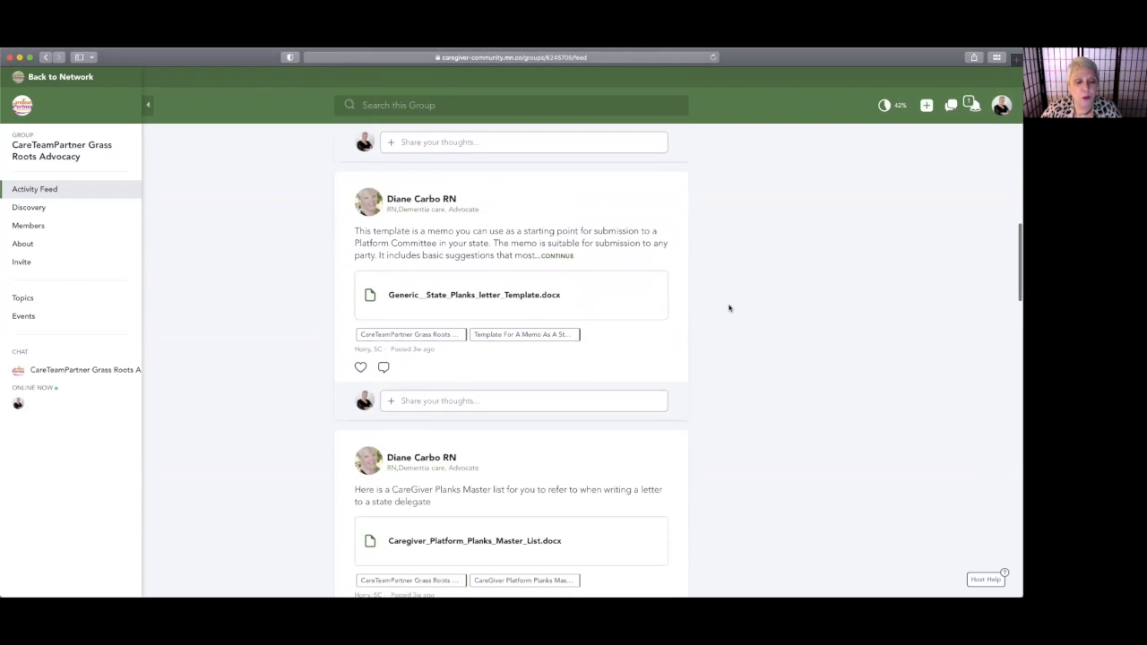
pyautogui.scroll(-3)
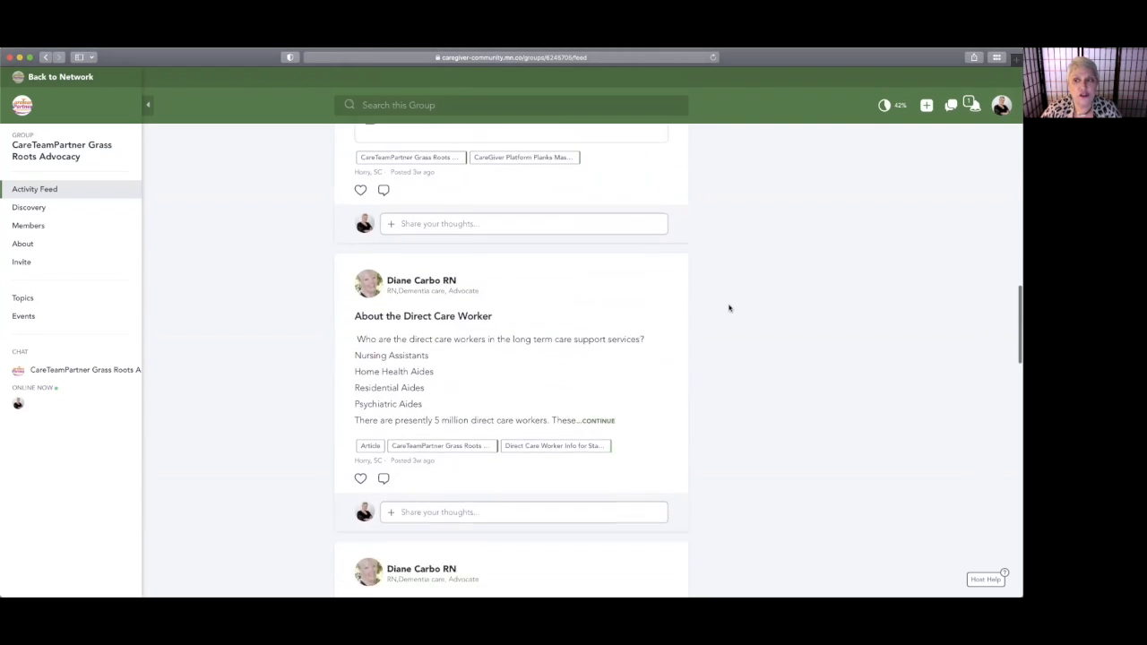
pyautogui.scroll(-3)
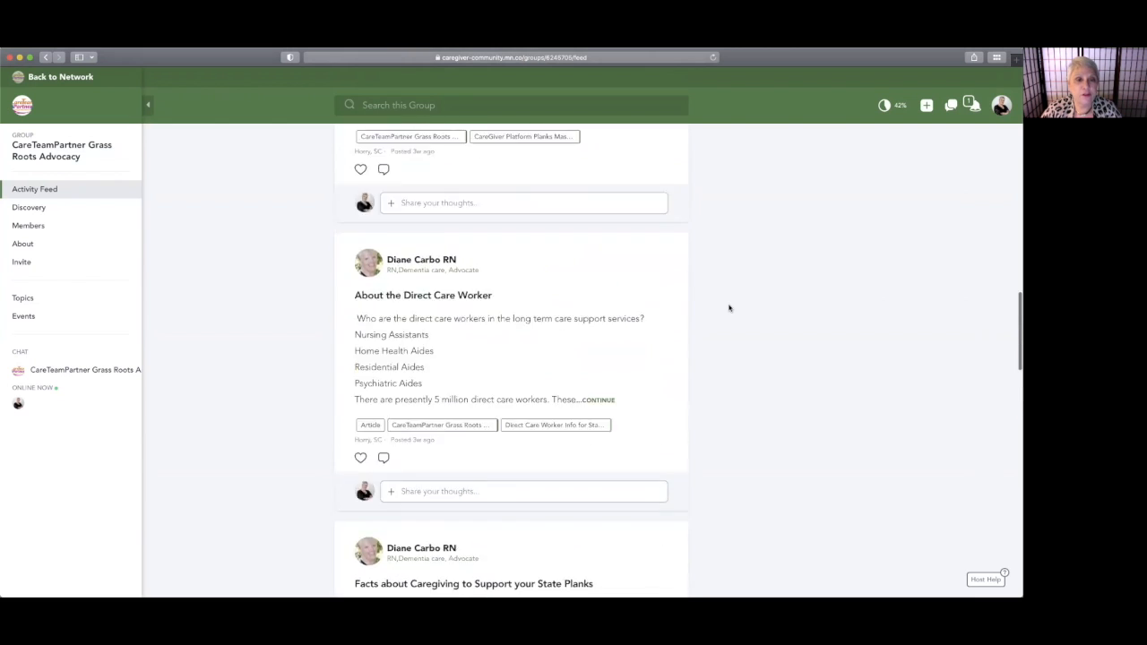
pyautogui.scroll(-3)
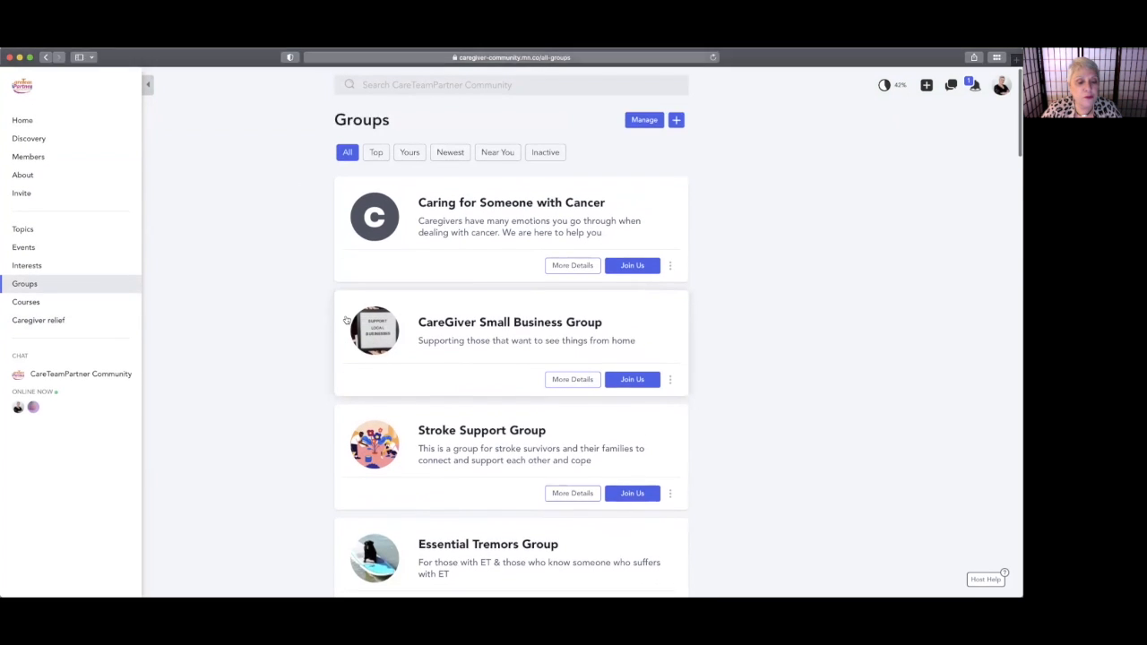
# Scroll the Groups directory past Featured groups to CareGiver Cupboard and Mental Health
pyautogui.scroll(-3)
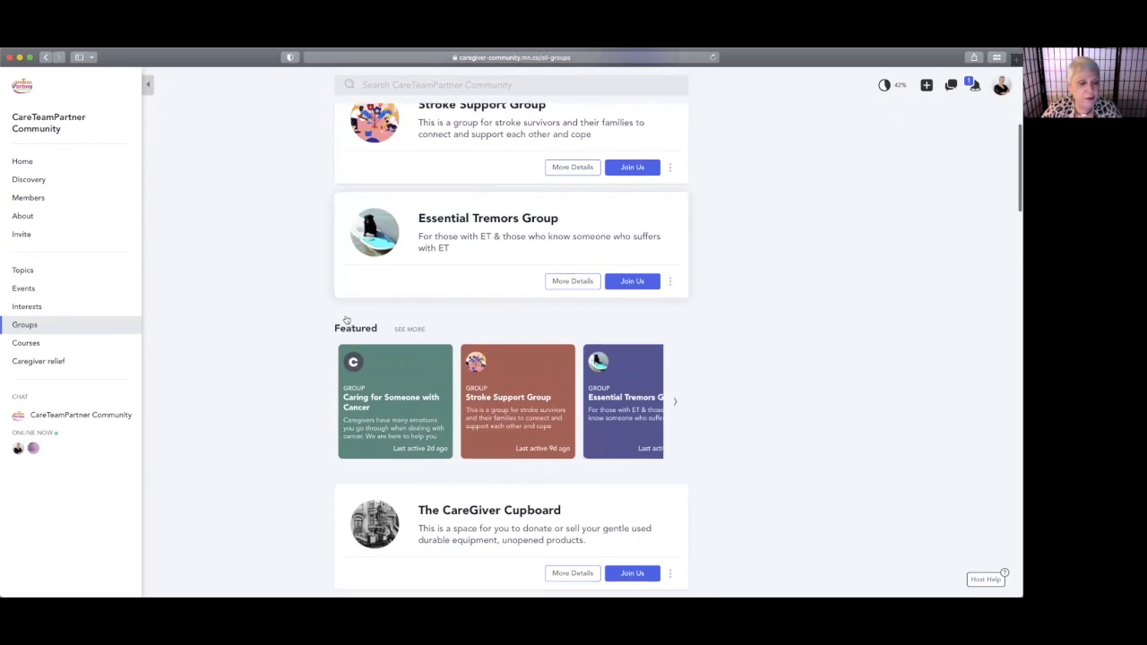
pyautogui.scroll(-3)
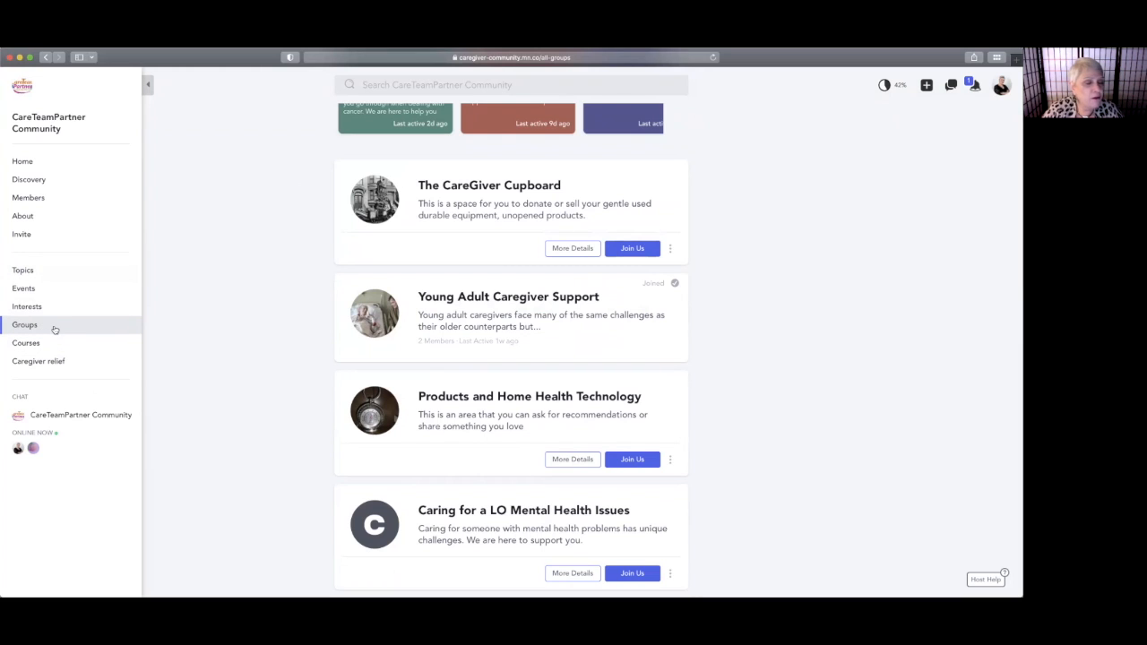
pyautogui.moveTo(86, 332)
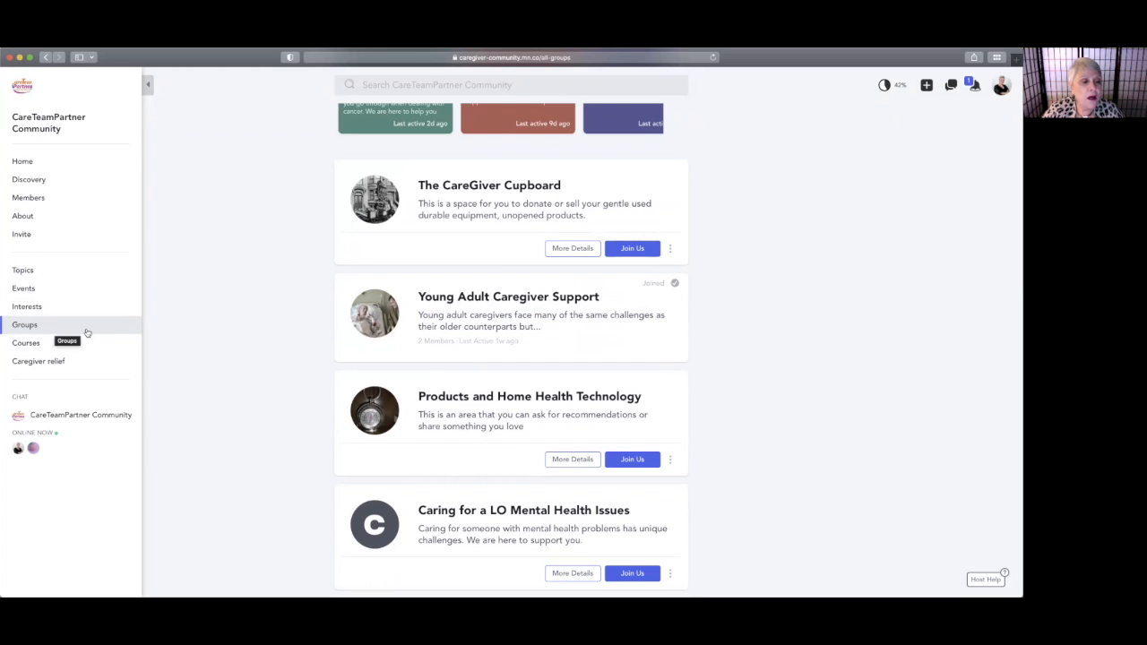
pyautogui.moveTo(25, 342)
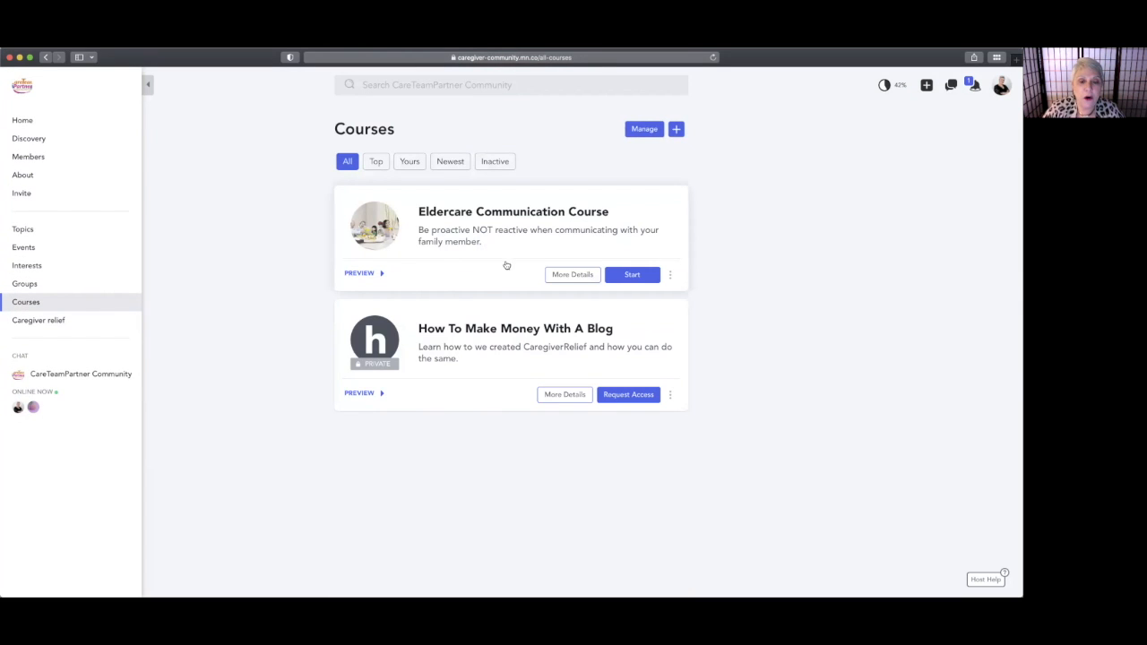
pyautogui.moveTo(476, 294)
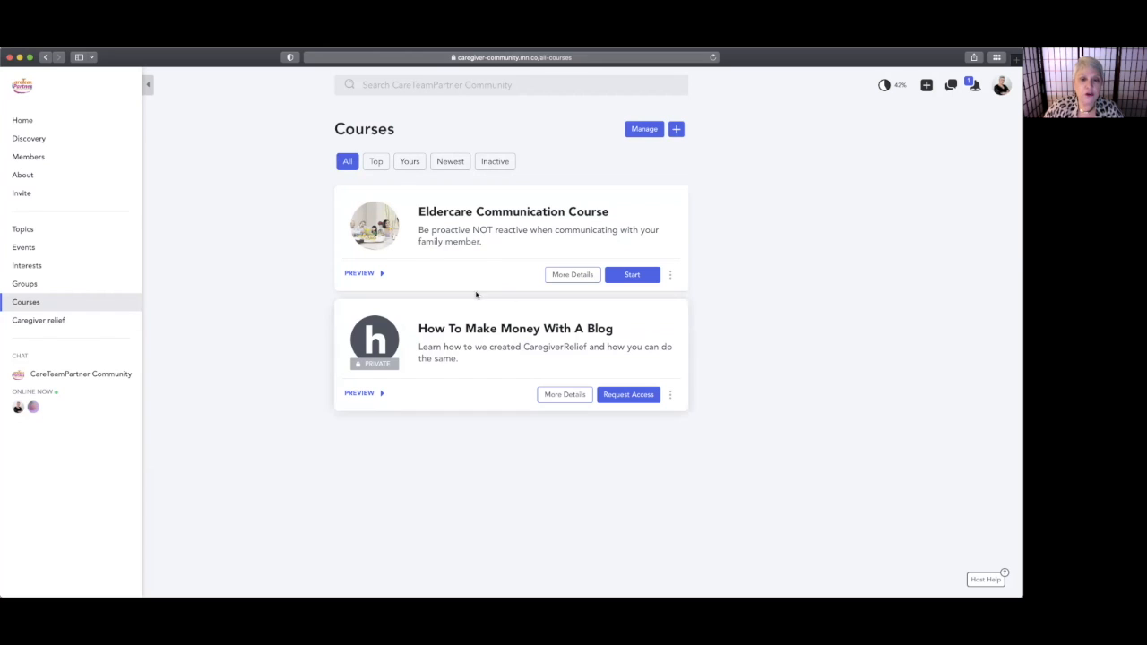
pyautogui.moveTo(463, 273)
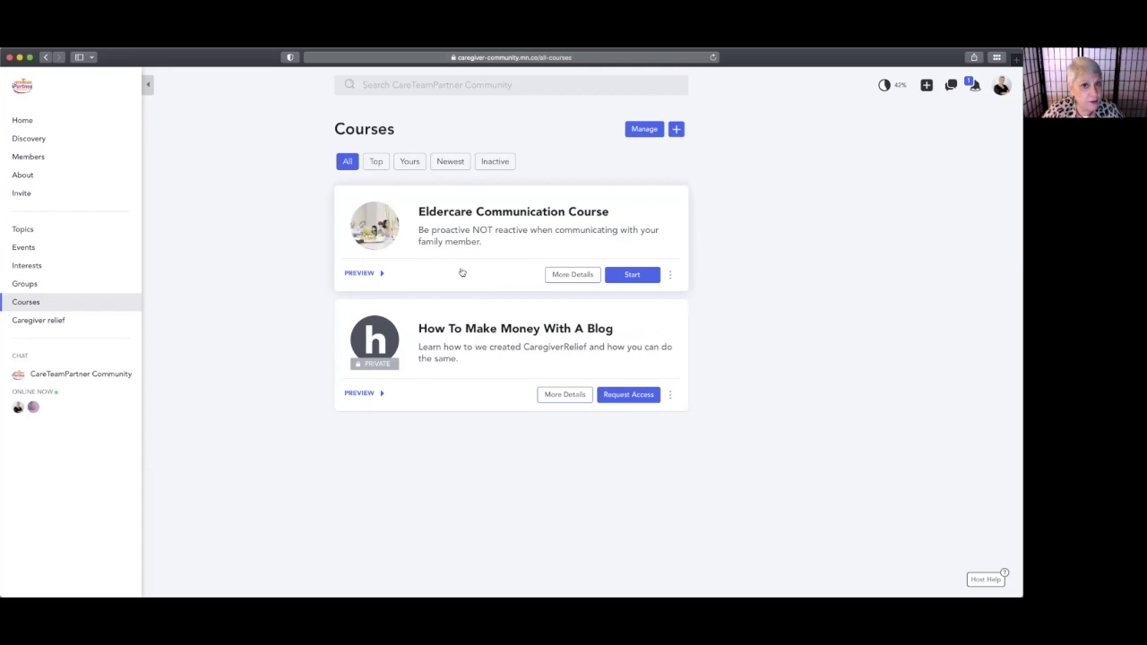
pyautogui.moveTo(229, 260)
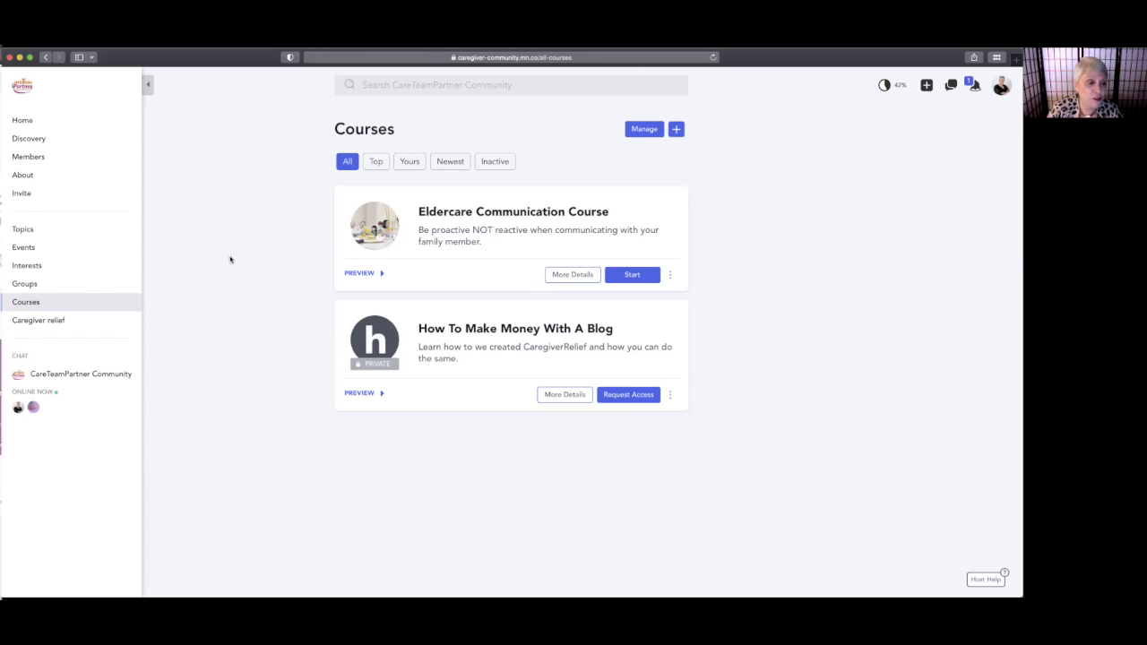
# Leave the Courses list and go to the community's Discovery page
pyautogui.click(29, 136)
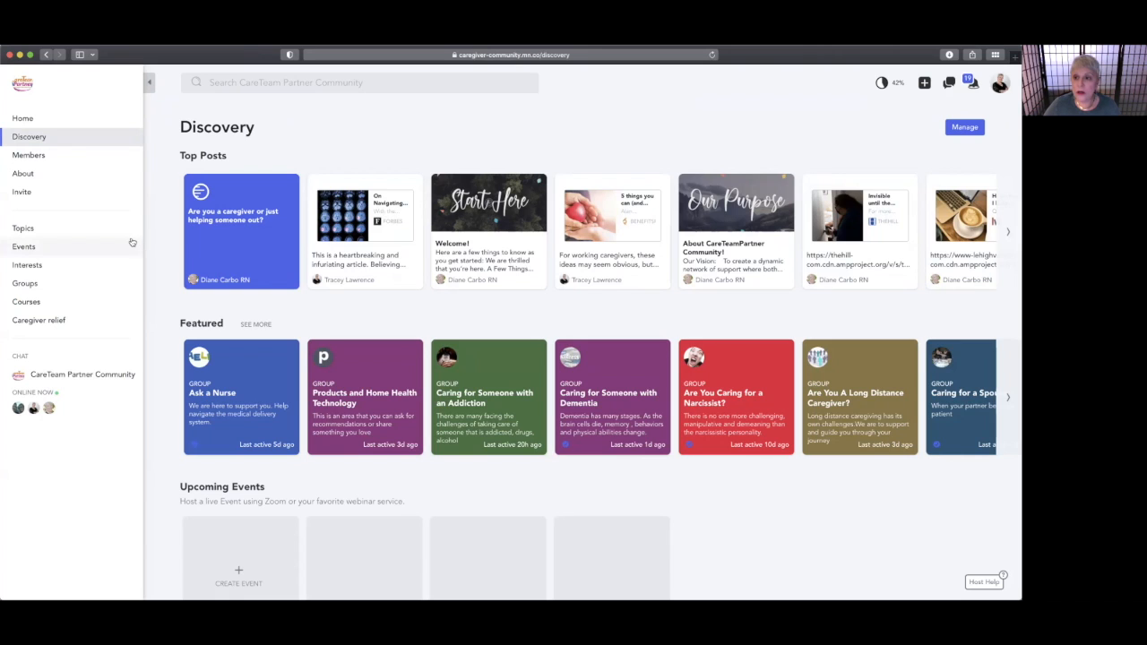
pyautogui.moveTo(122, 240)
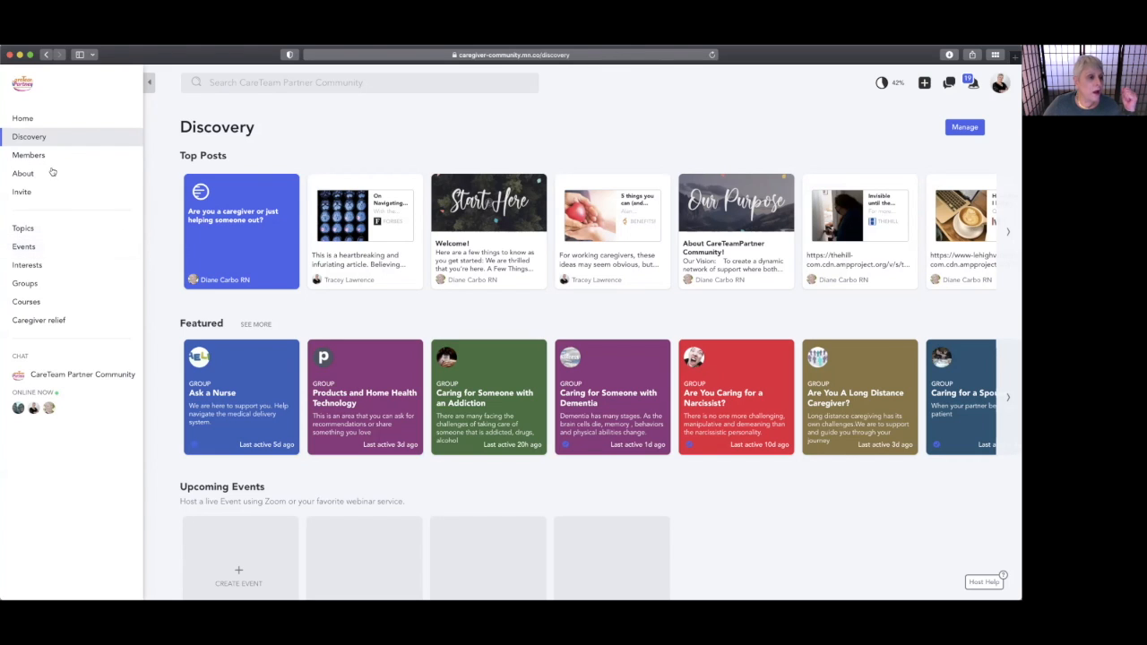
pyautogui.moveTo(23, 172)
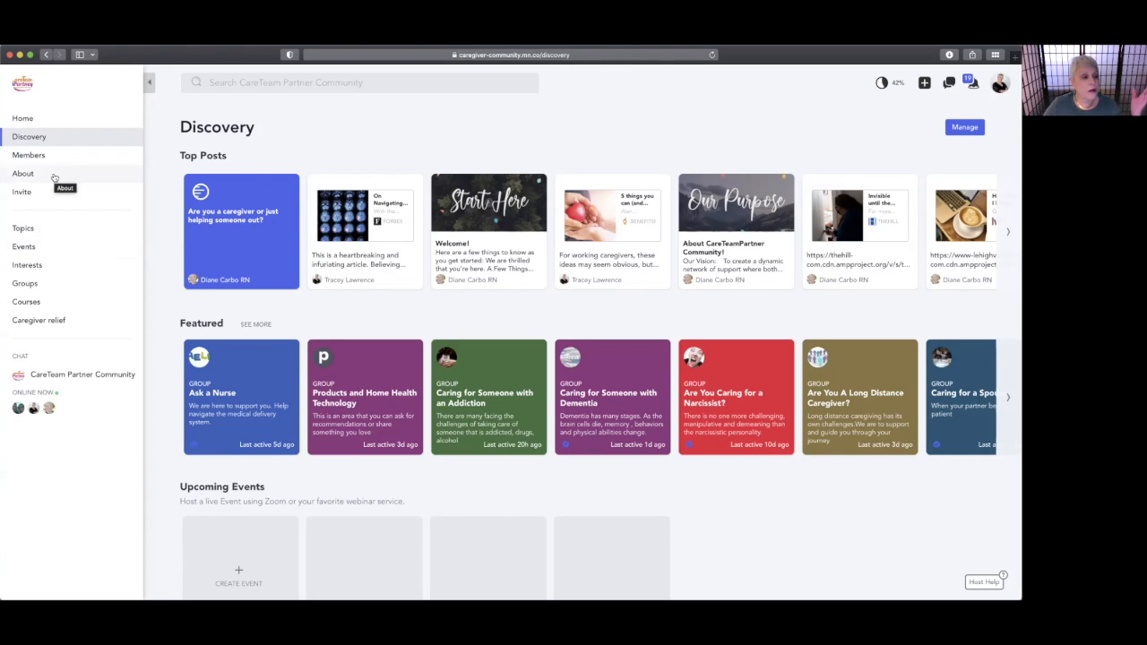
pyautogui.moveTo(28, 155)
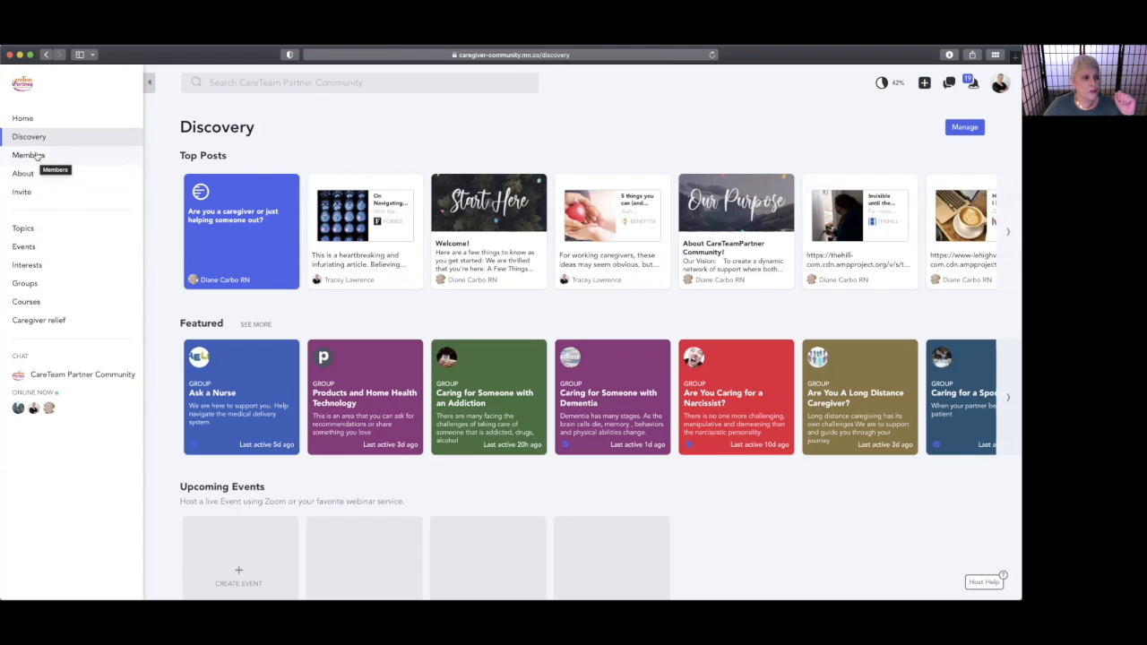
pyautogui.click(29, 154)
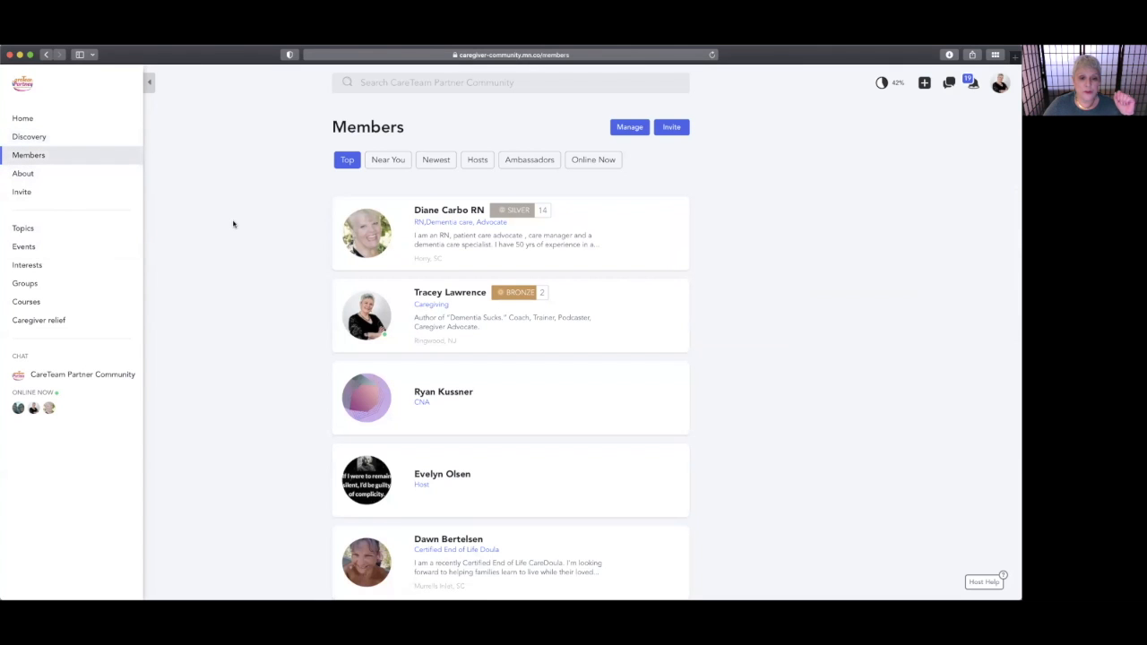
pyautogui.scroll(-3)
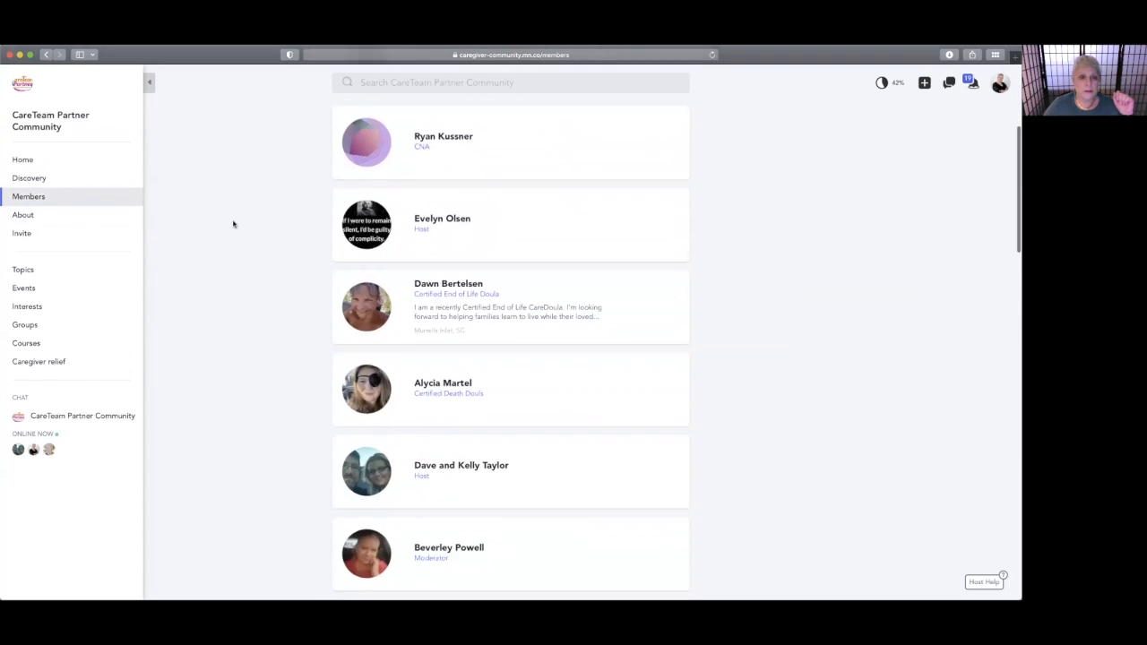
pyautogui.scroll(-3)
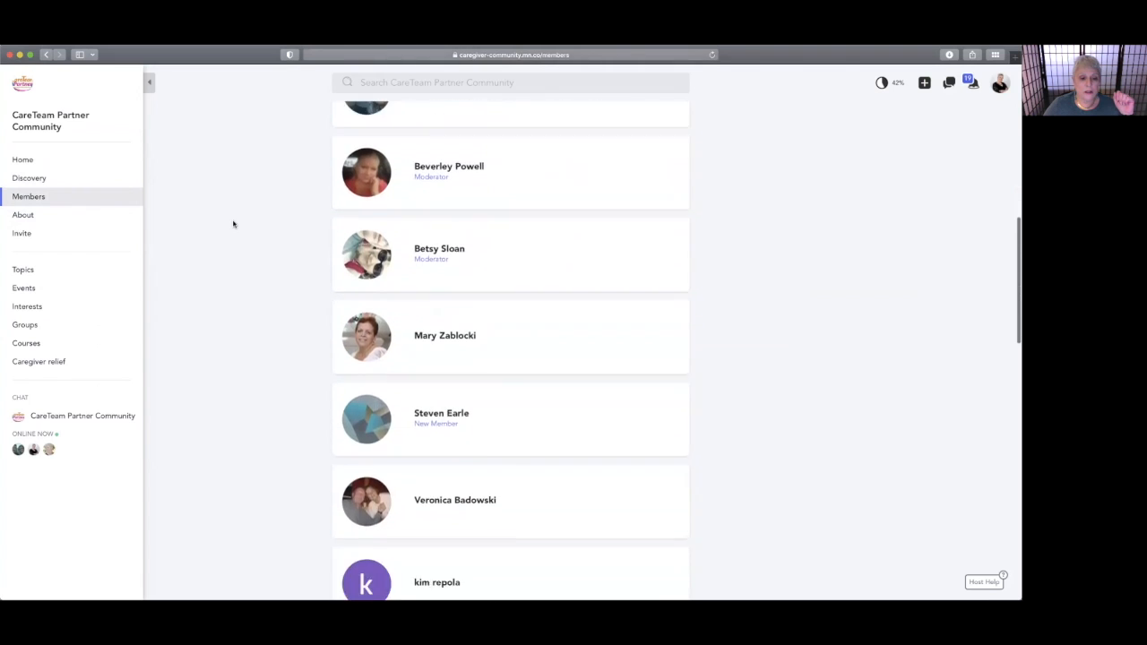
pyautogui.scroll(-3)
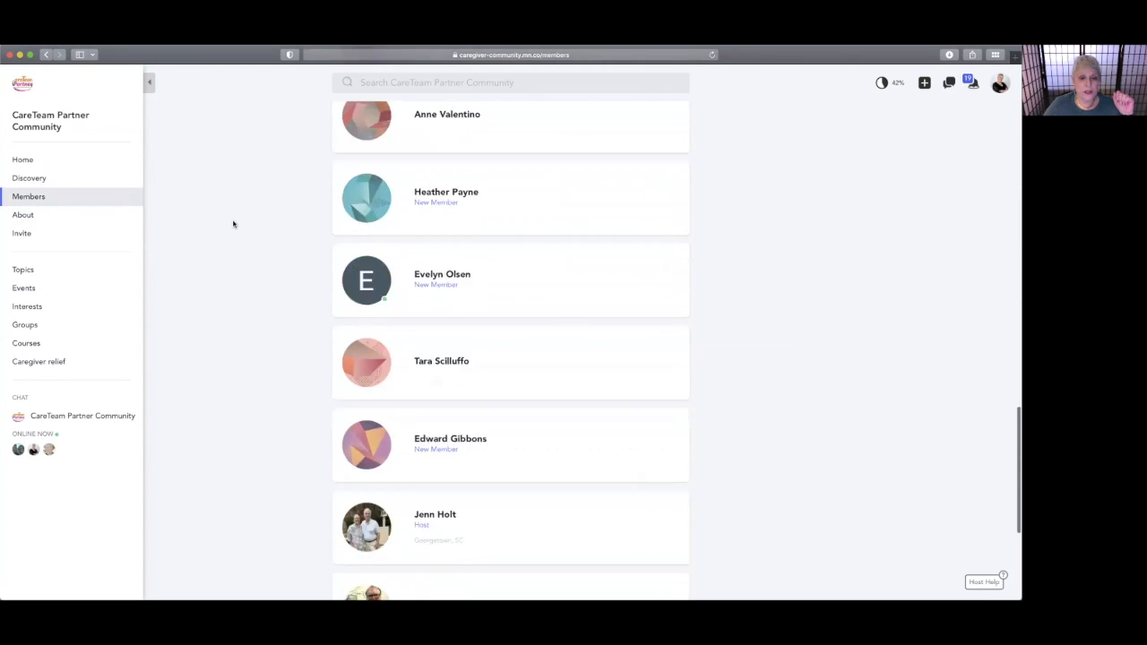
pyautogui.scroll(-3)
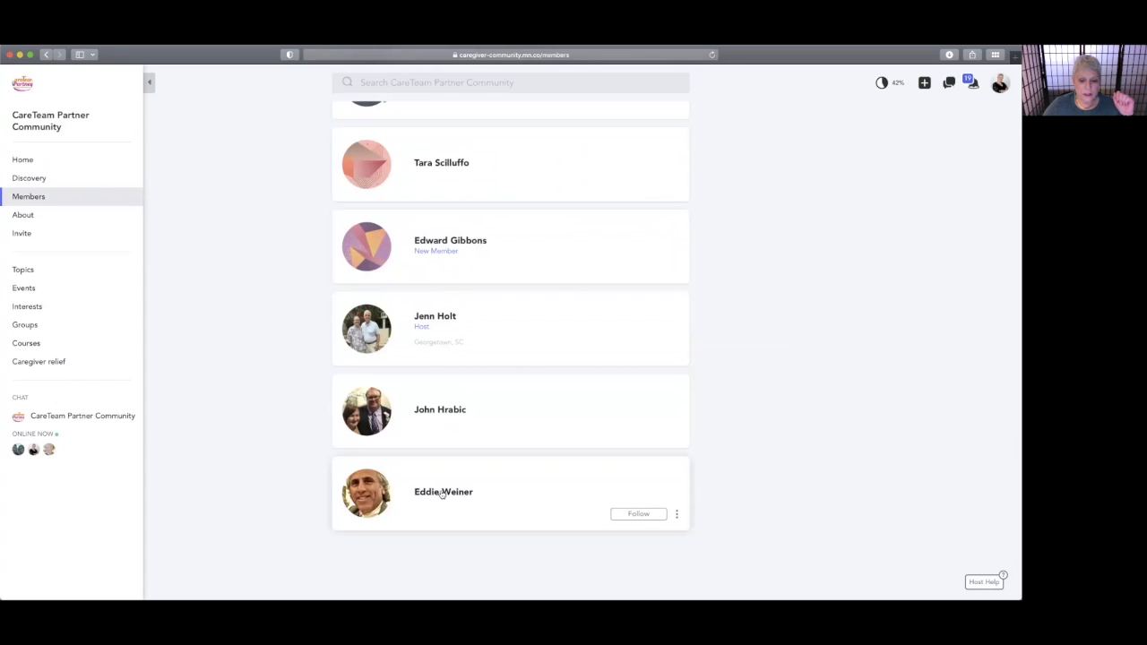
pyautogui.moveTo(244, 336)
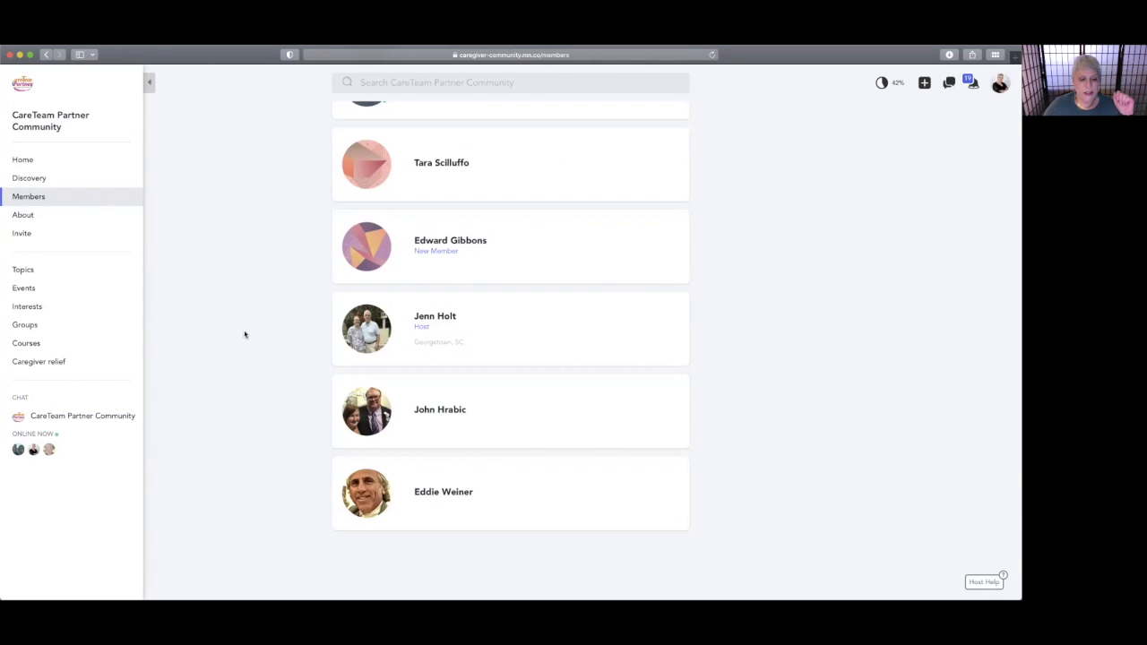
pyautogui.moveTo(210, 335)
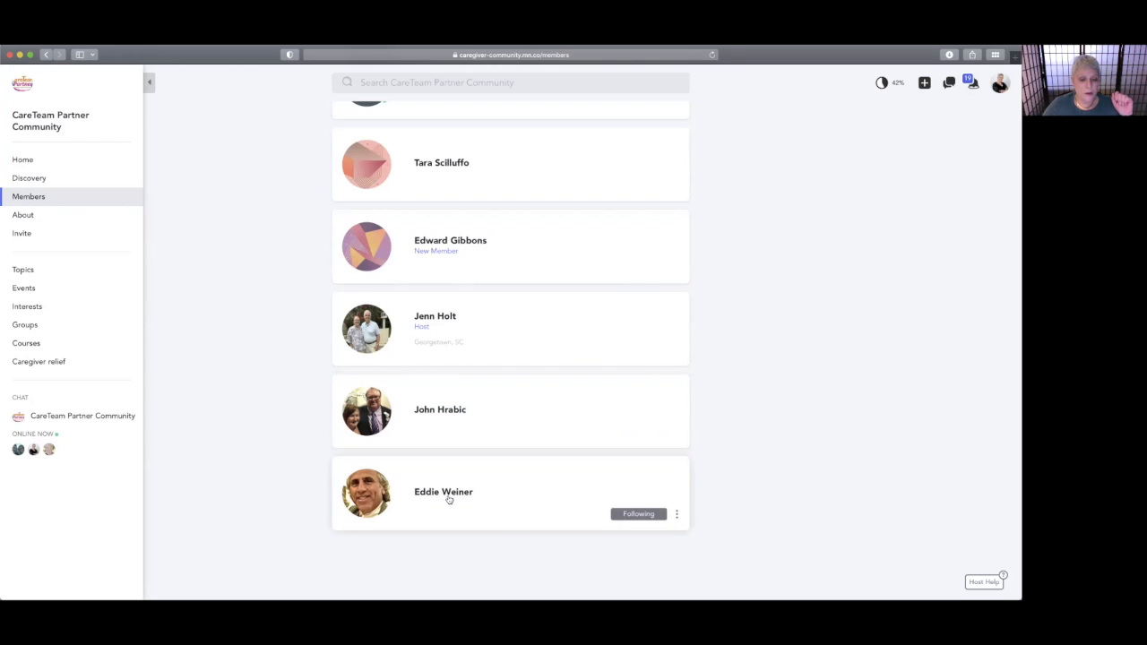
pyautogui.click(677, 512)
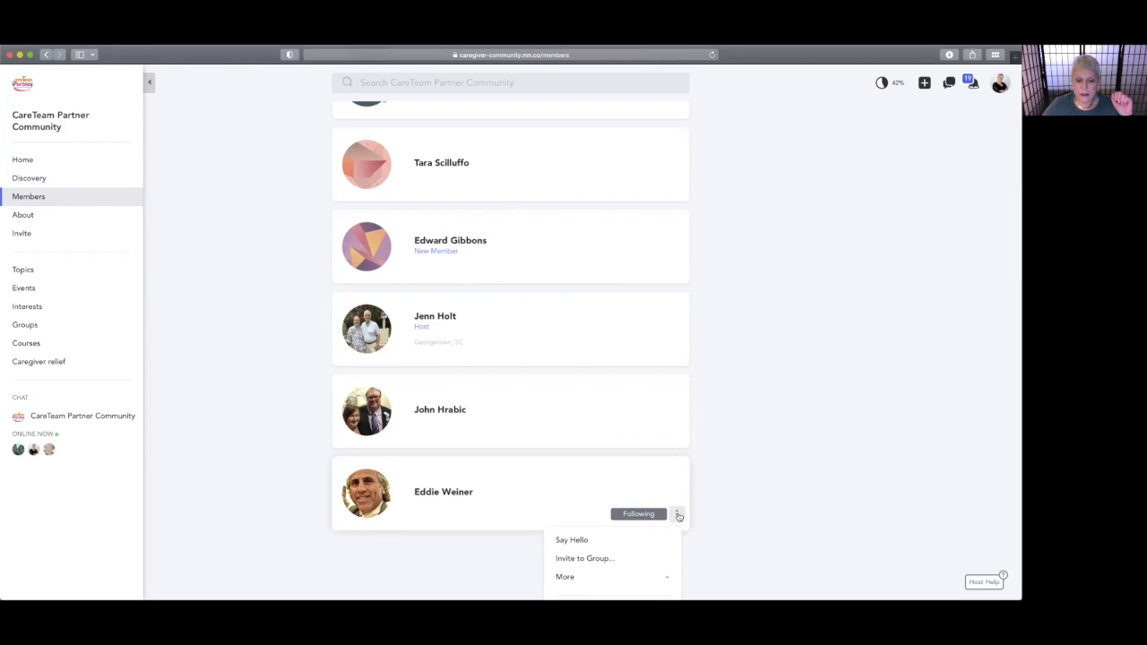
pyautogui.click(571, 539)
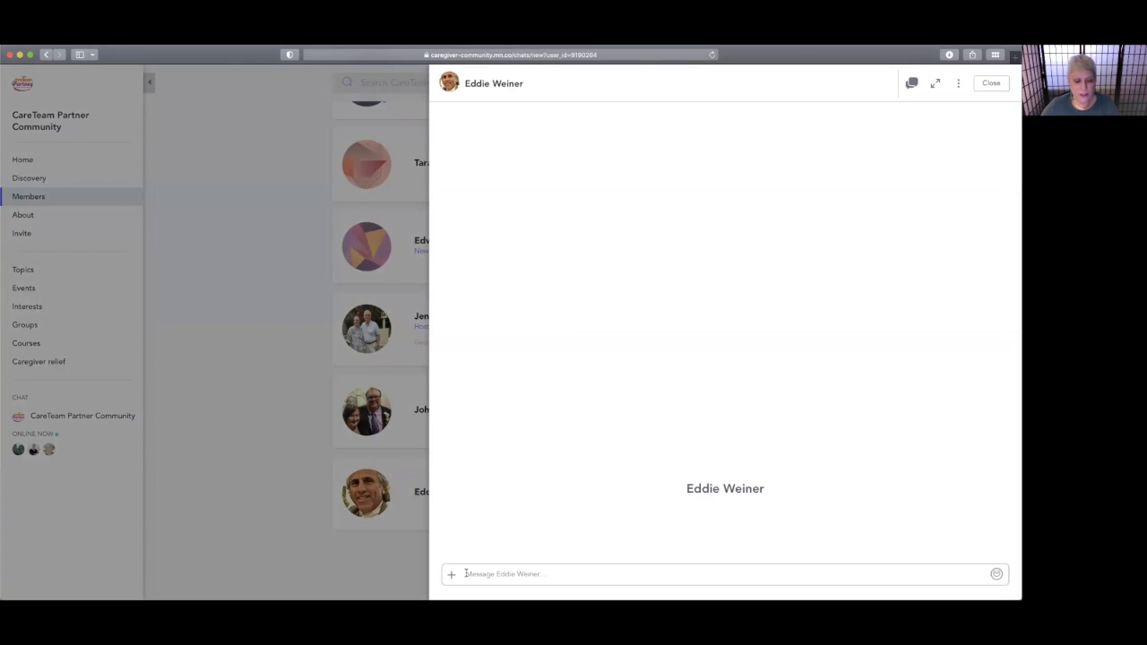
pyautogui.write('Hey')
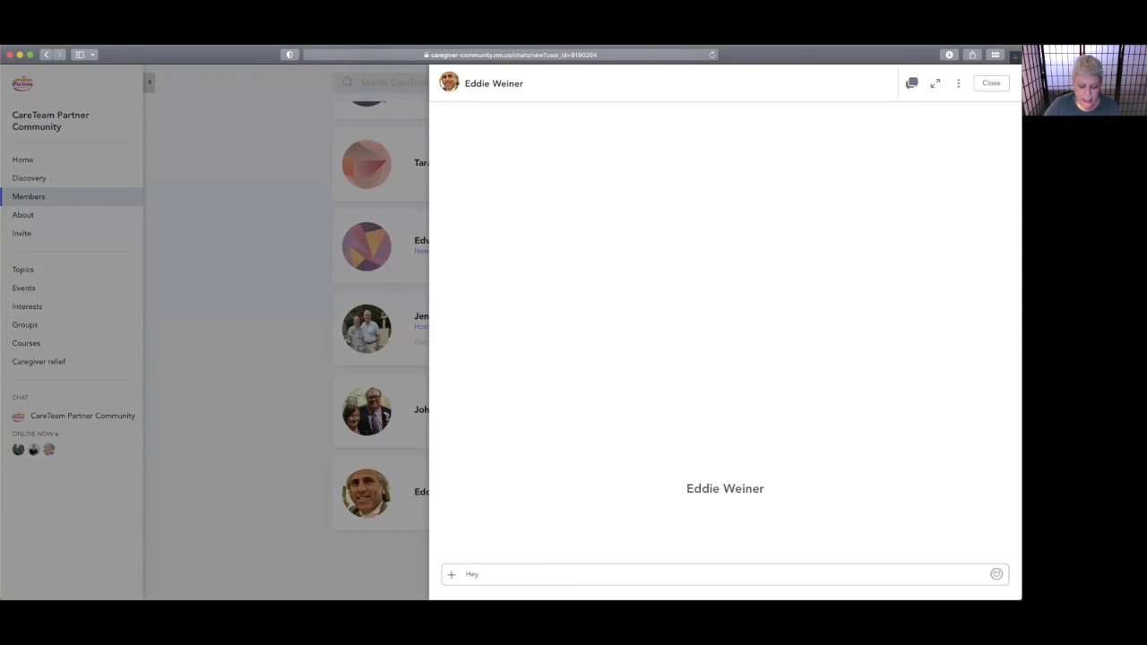
pyautogui.write('Eddie! How')
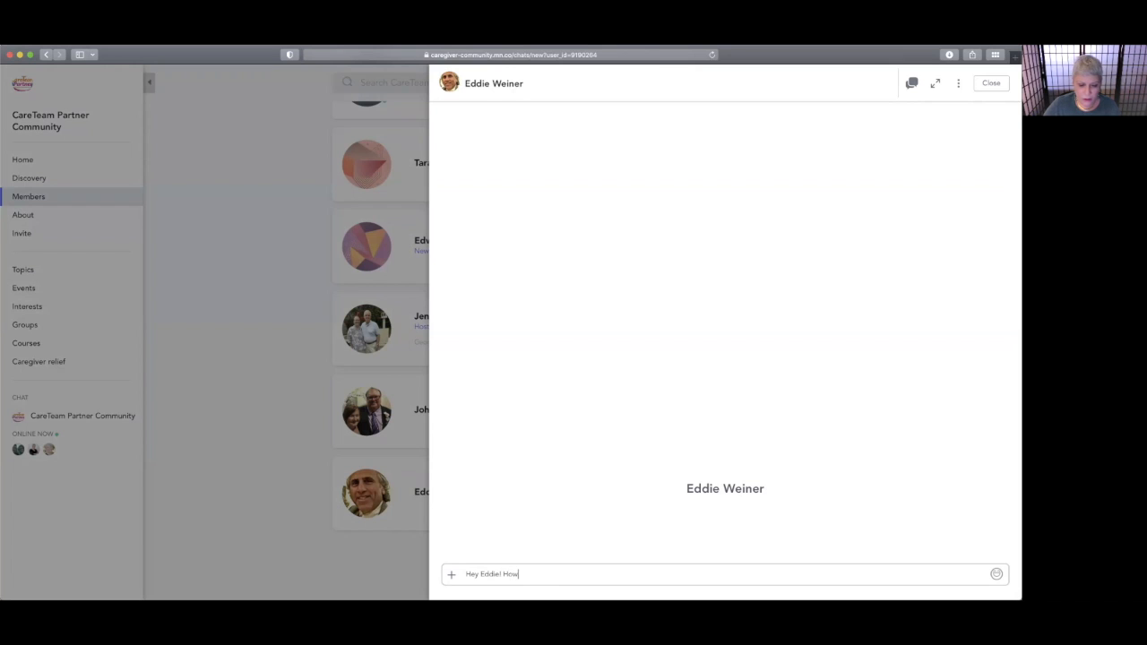
pyautogui.write('are you my')
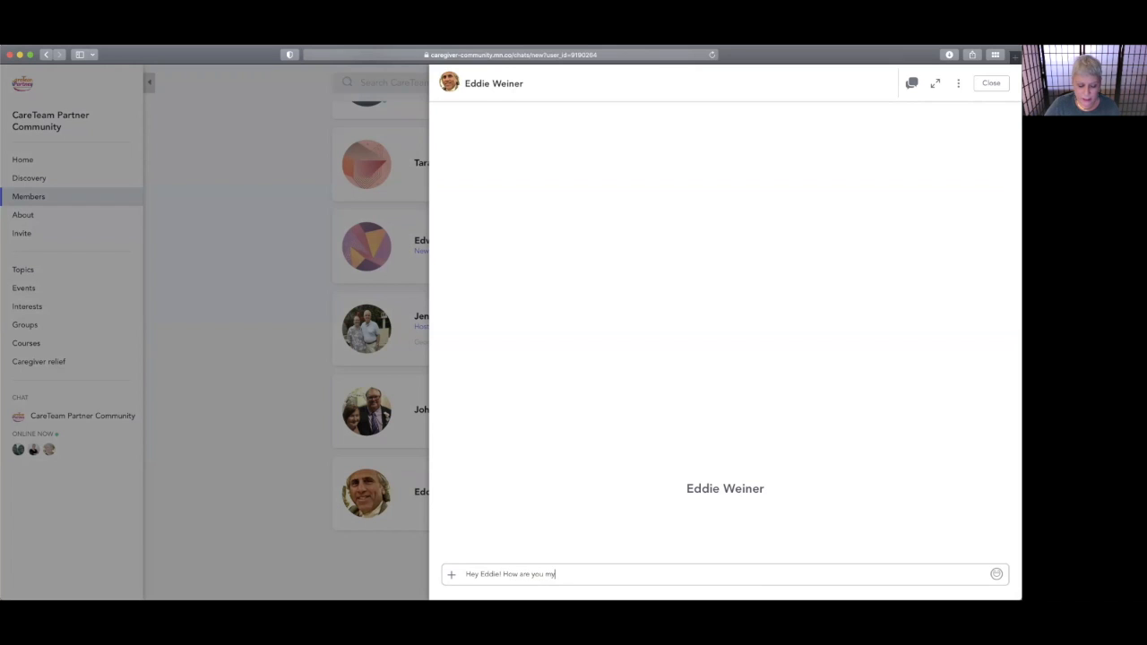
pyautogui.write('friend')
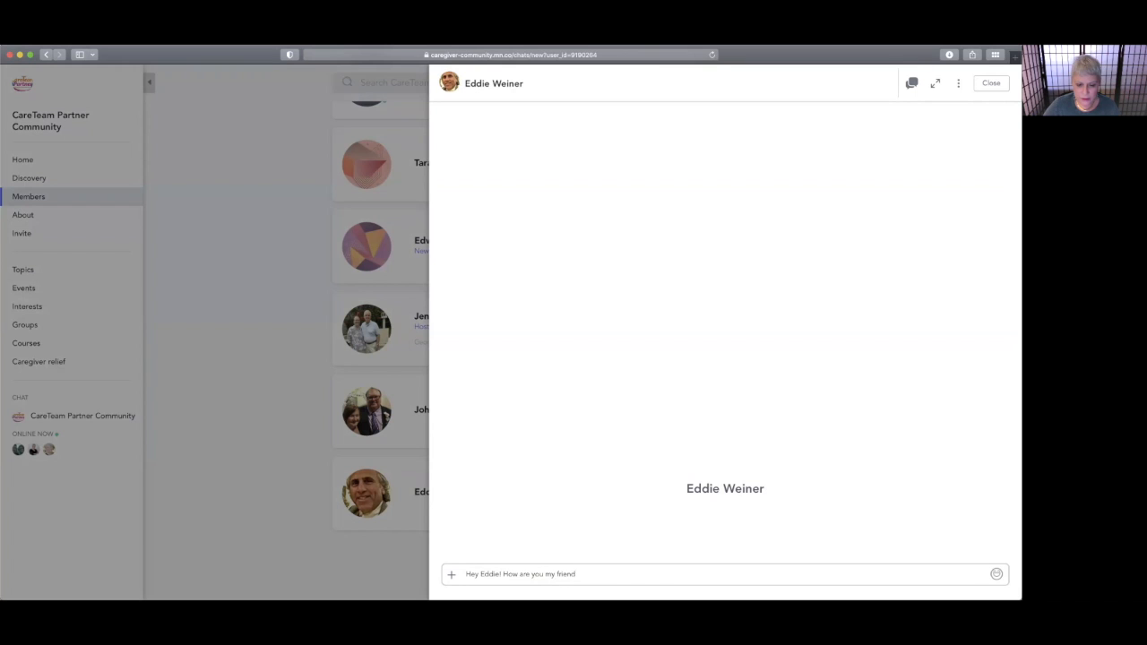
pyautogui.write('?')
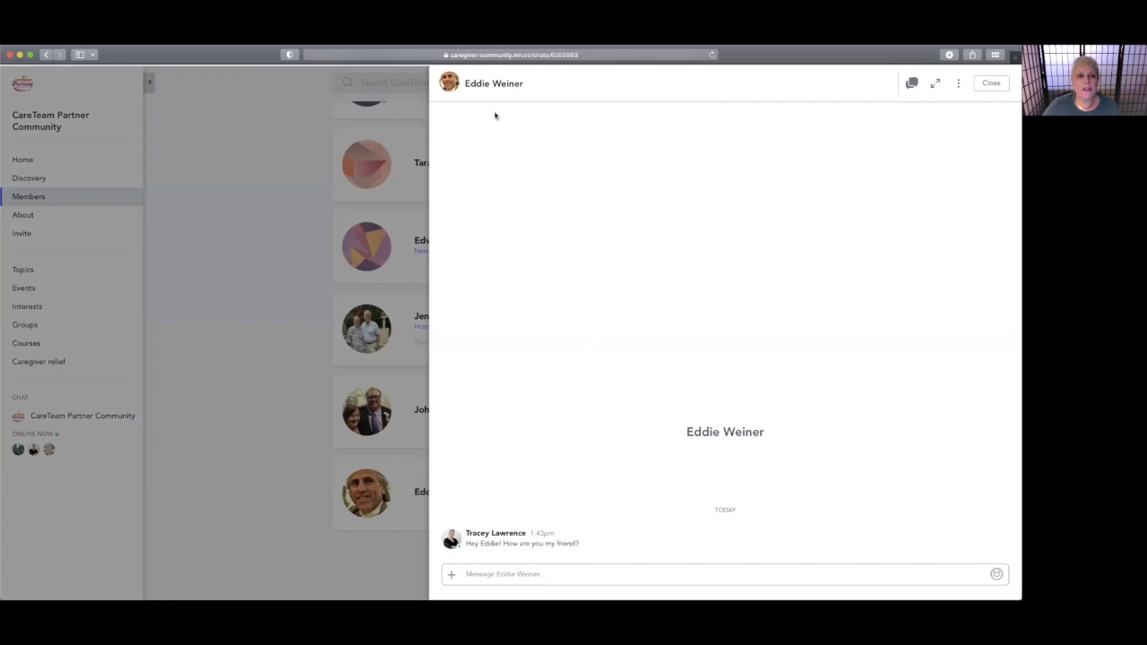
pyautogui.moveTo(659, 150)
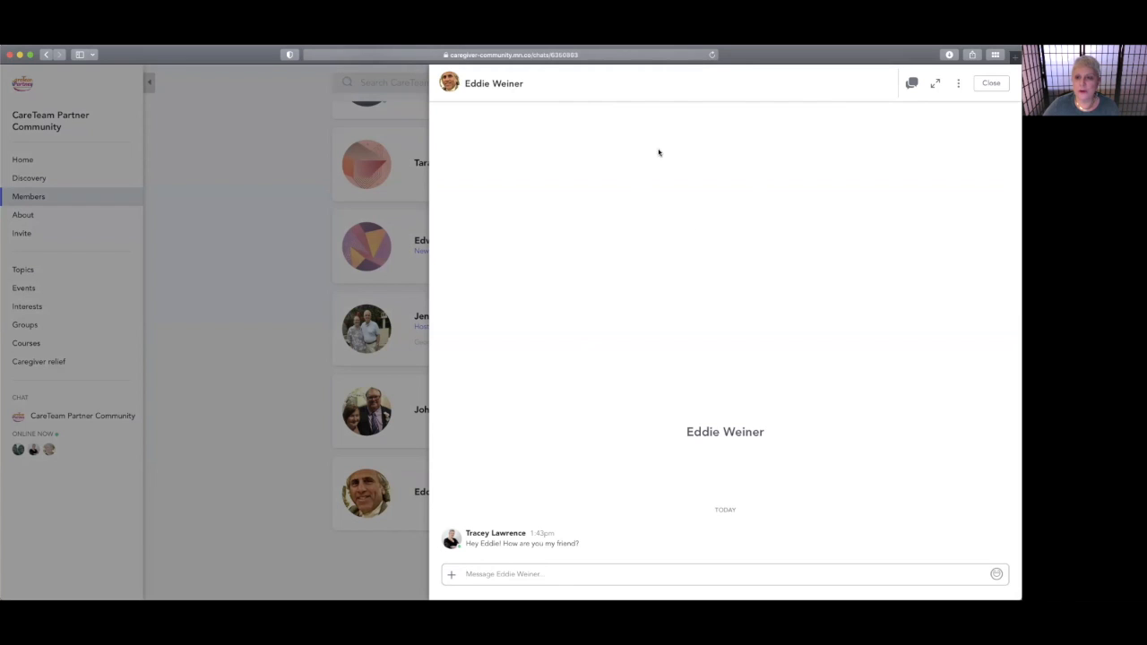
pyautogui.moveTo(744, 111)
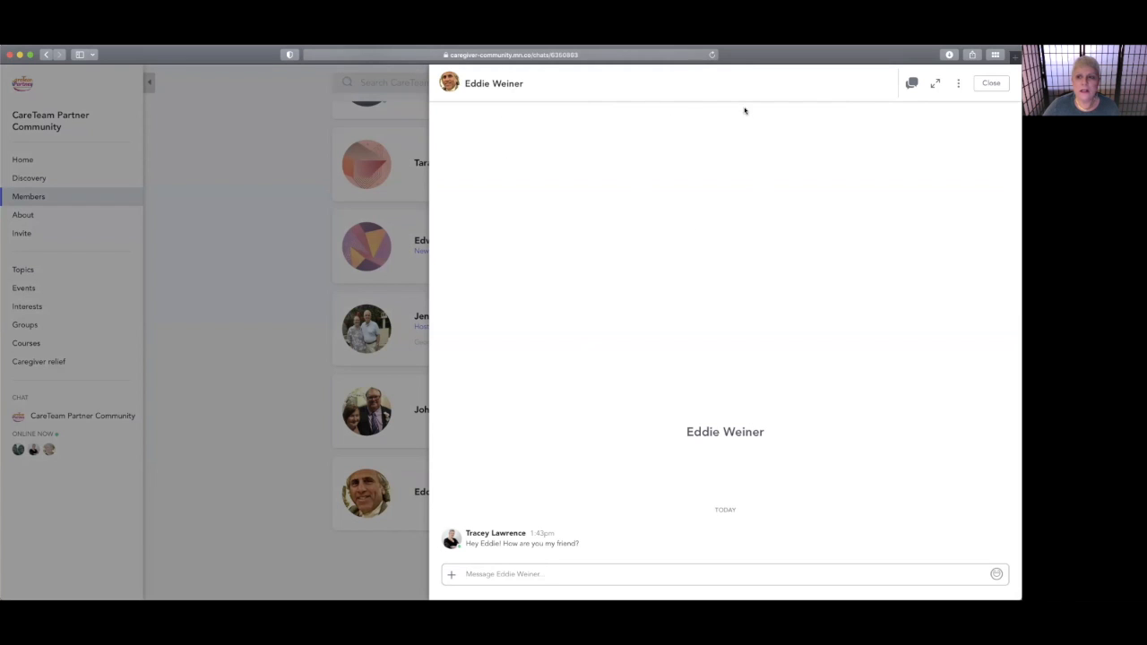
pyautogui.moveTo(1007, 97)
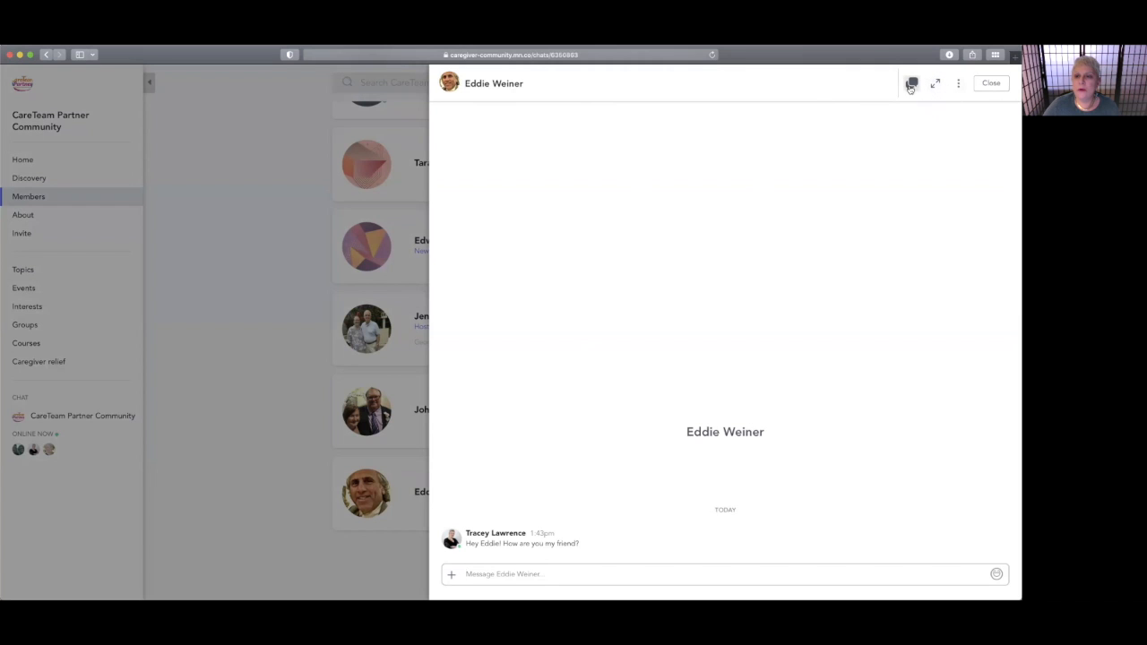
pyautogui.moveTo(910, 84)
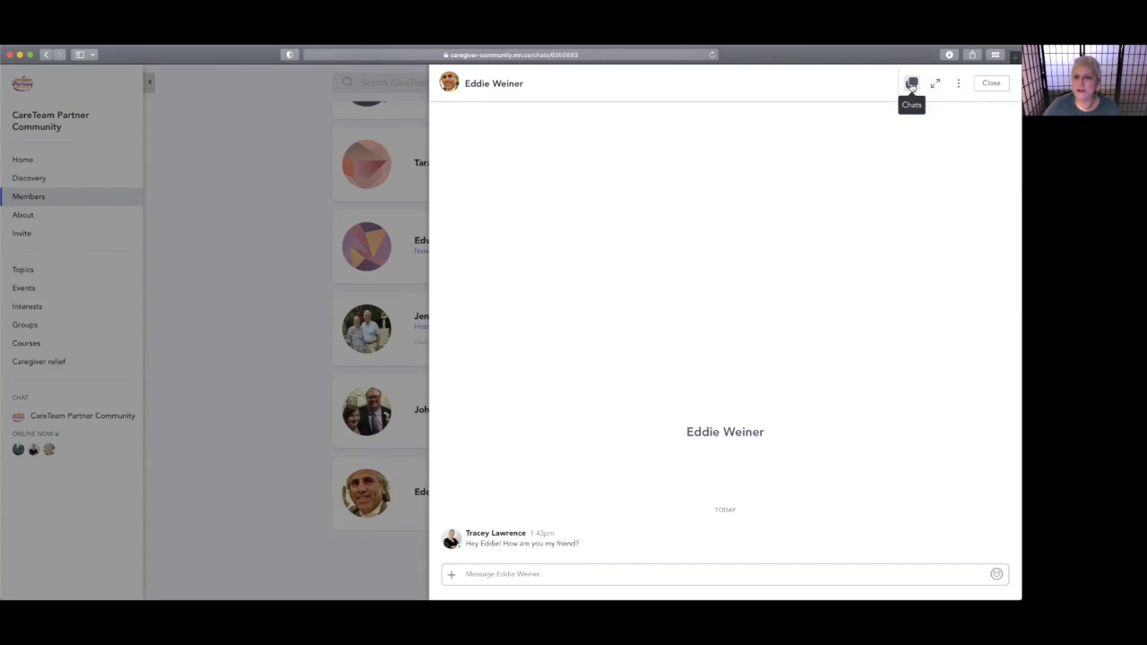
# View the list of all chats, then close the chat window back to the Members directory
pyautogui.click(911, 84)
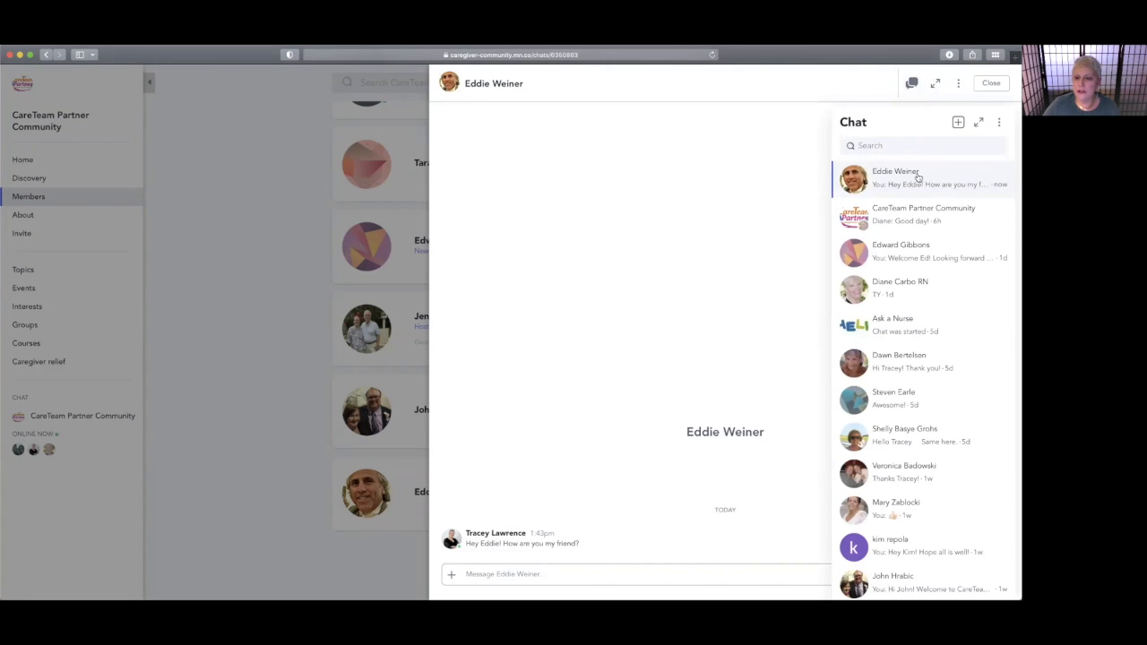
pyautogui.moveTo(921, 491)
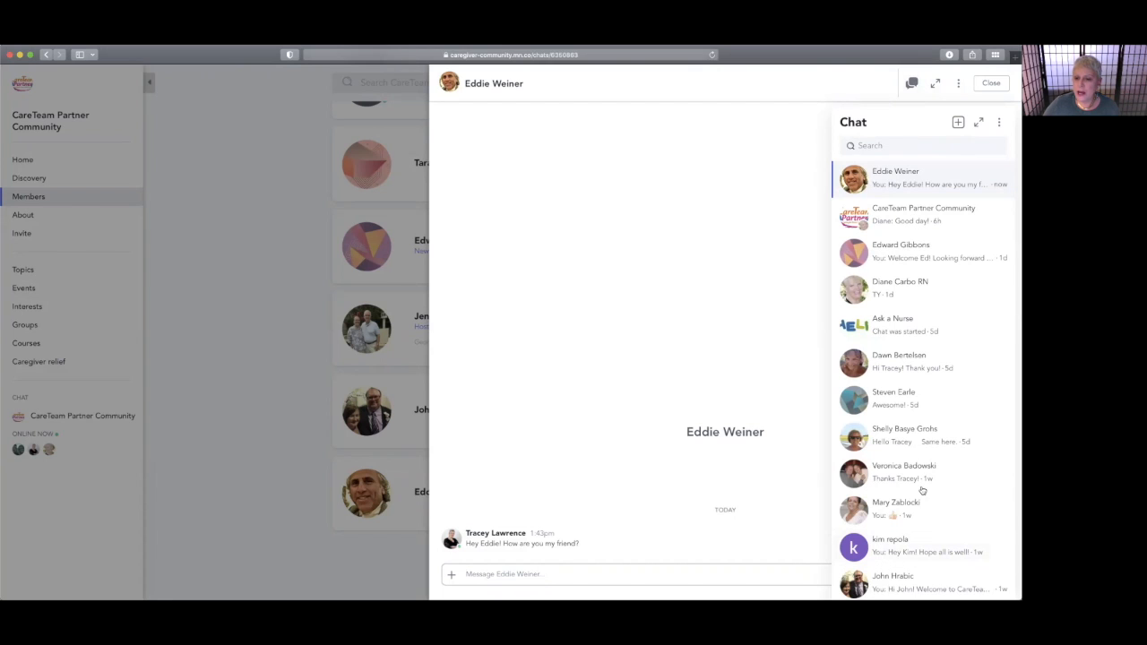
pyautogui.moveTo(936, 85)
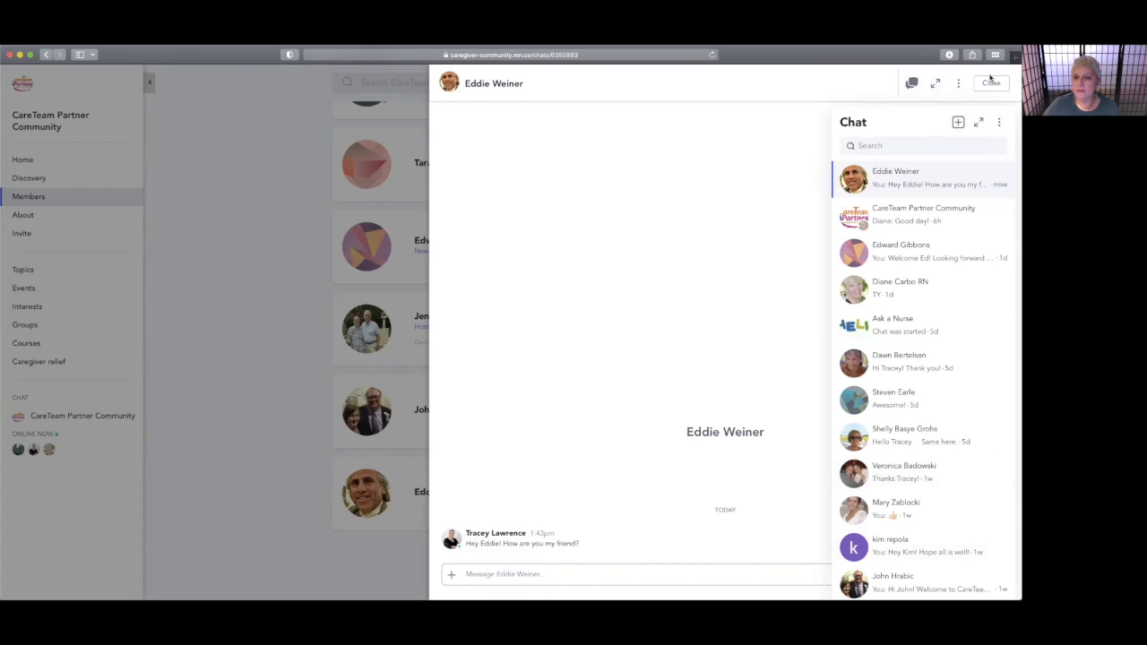
pyautogui.click(990, 83)
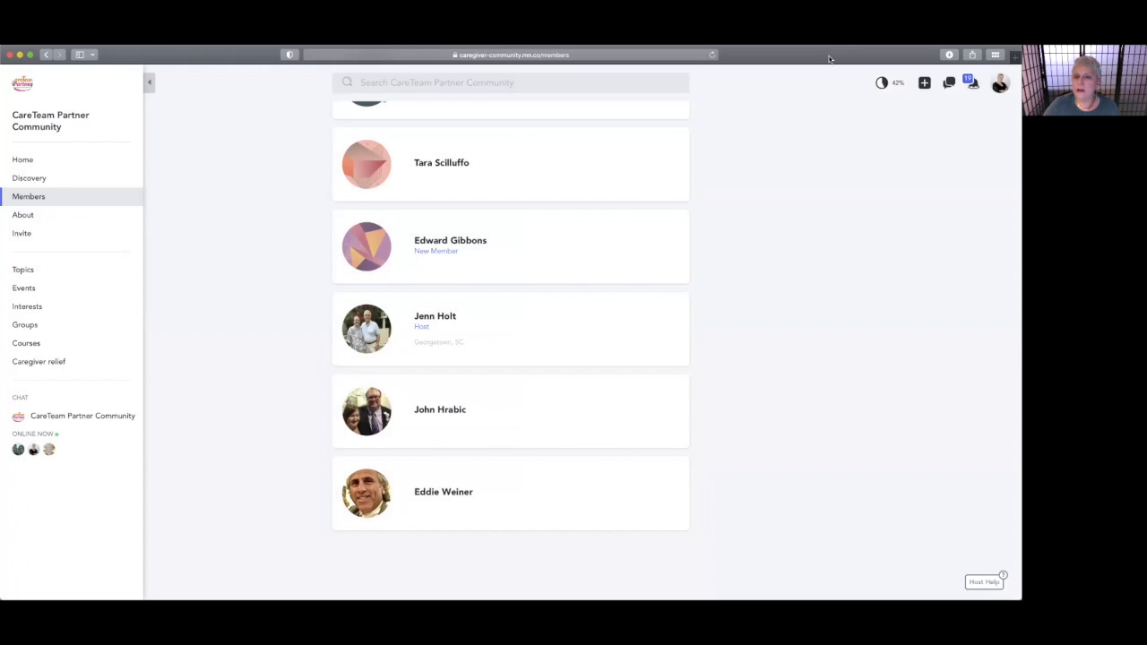
pyautogui.moveTo(179, 129)
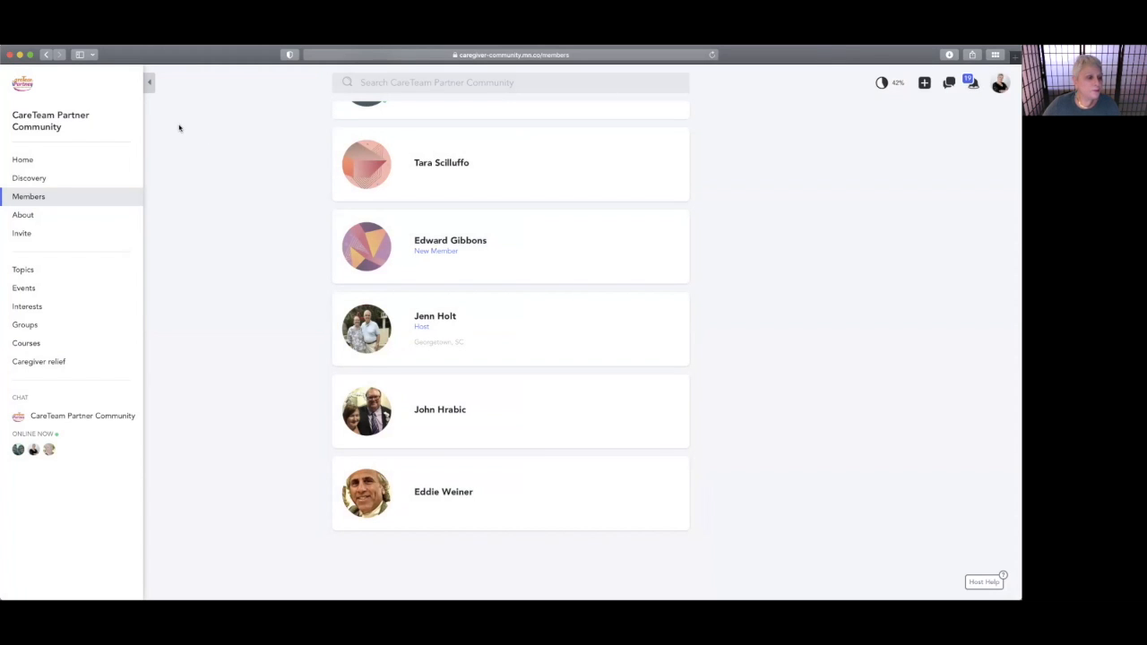
# Scroll through the About page's hosts, vision, mission and network details, then return to the Home feed
pyautogui.click(22, 215)
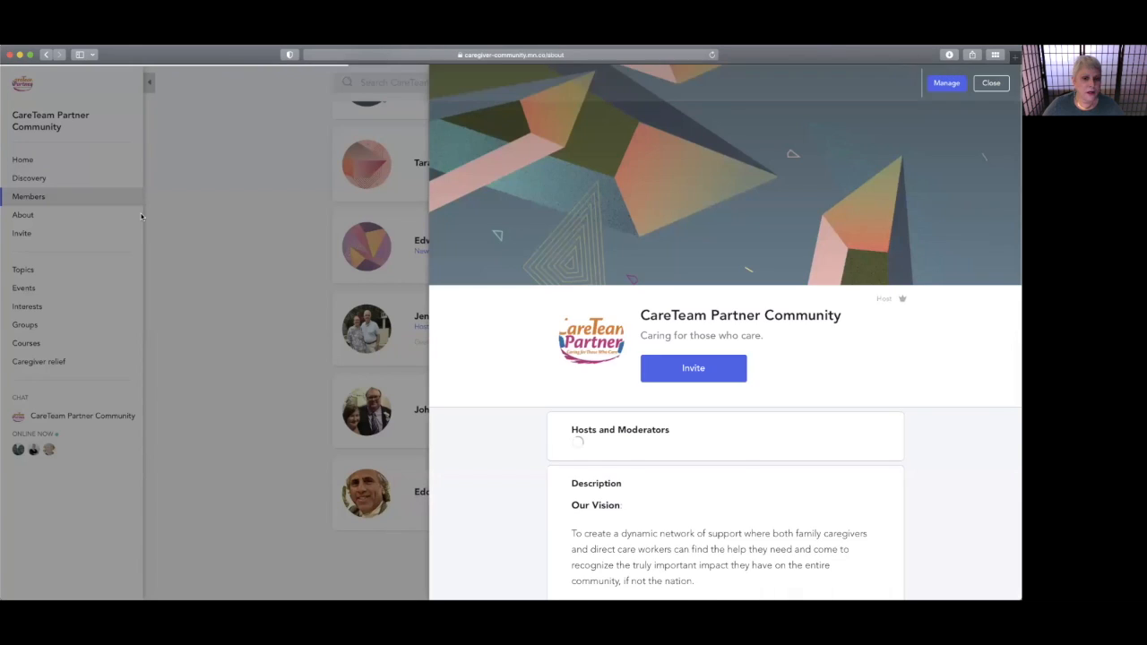
pyautogui.scroll(-3)
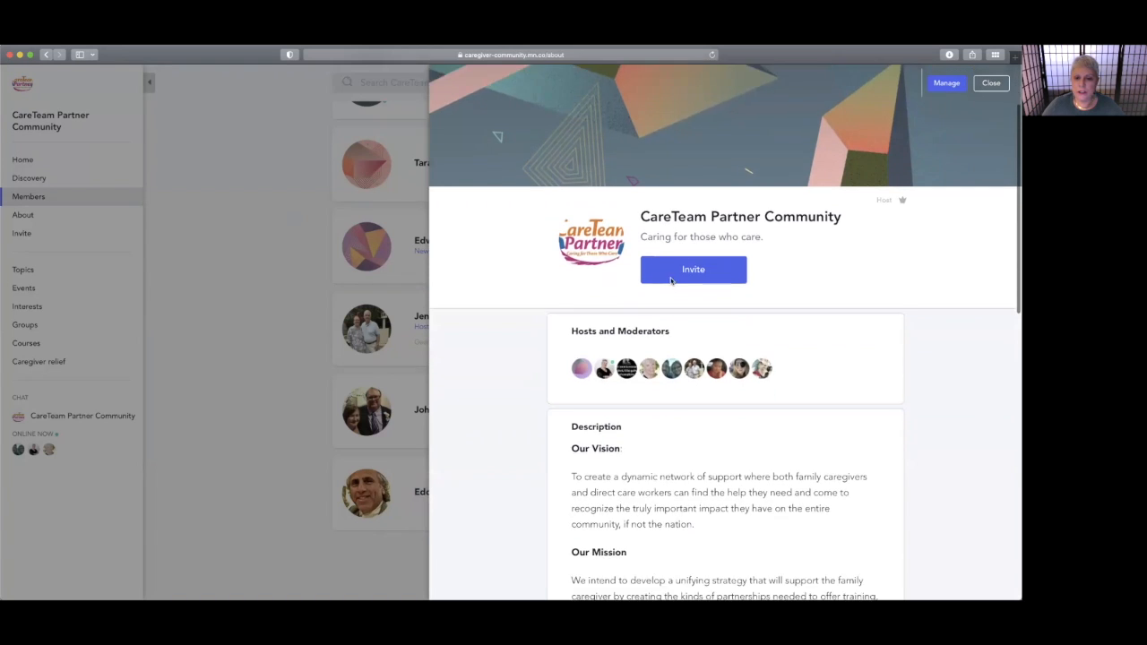
pyautogui.scroll(-3)
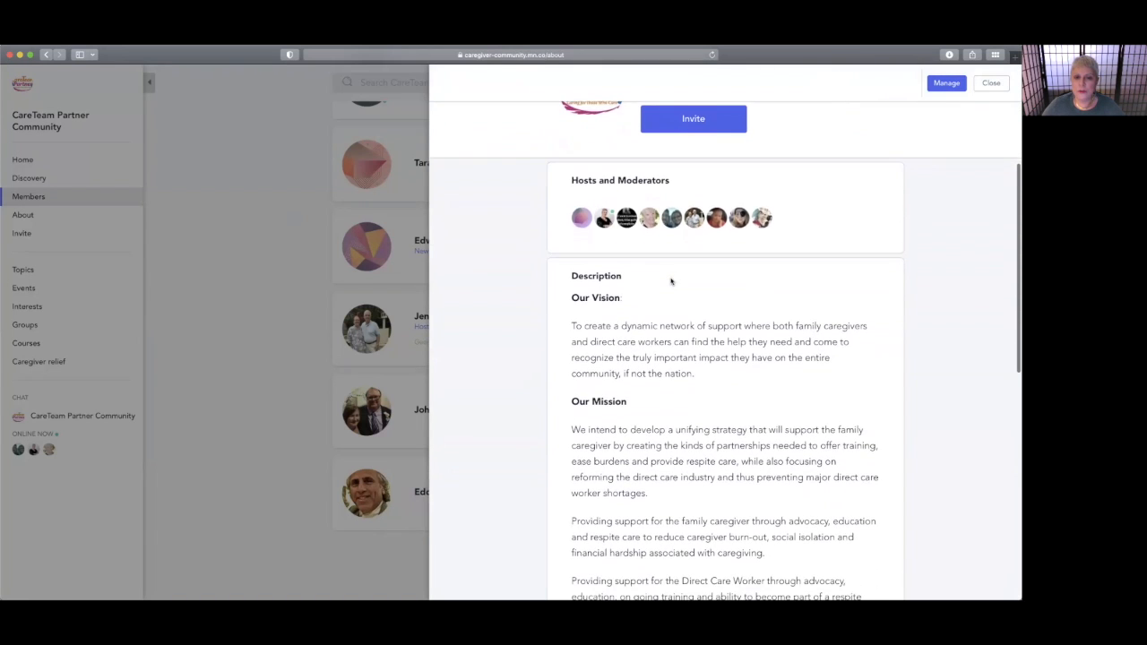
pyautogui.scroll(-3)
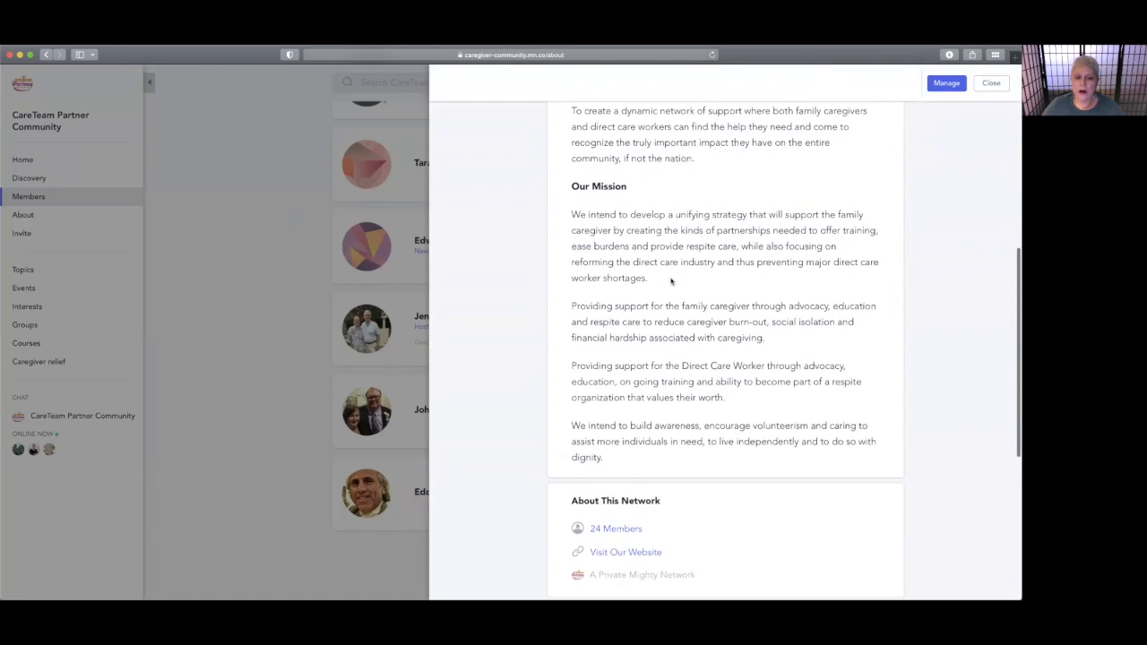
pyautogui.scroll(-3)
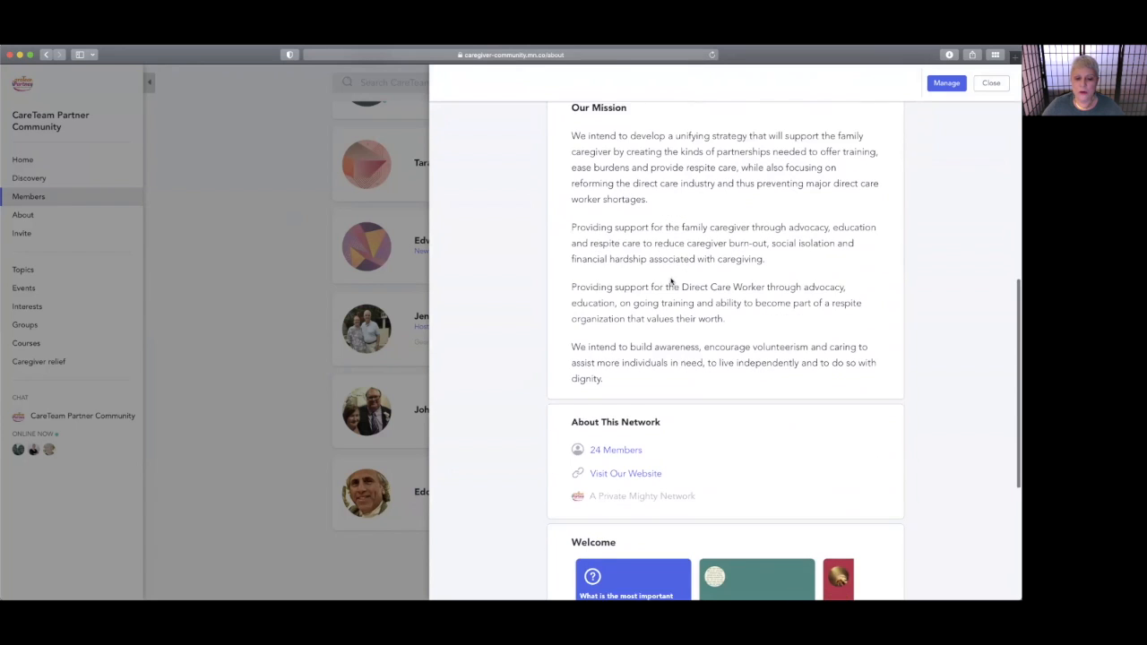
pyautogui.scroll(-3)
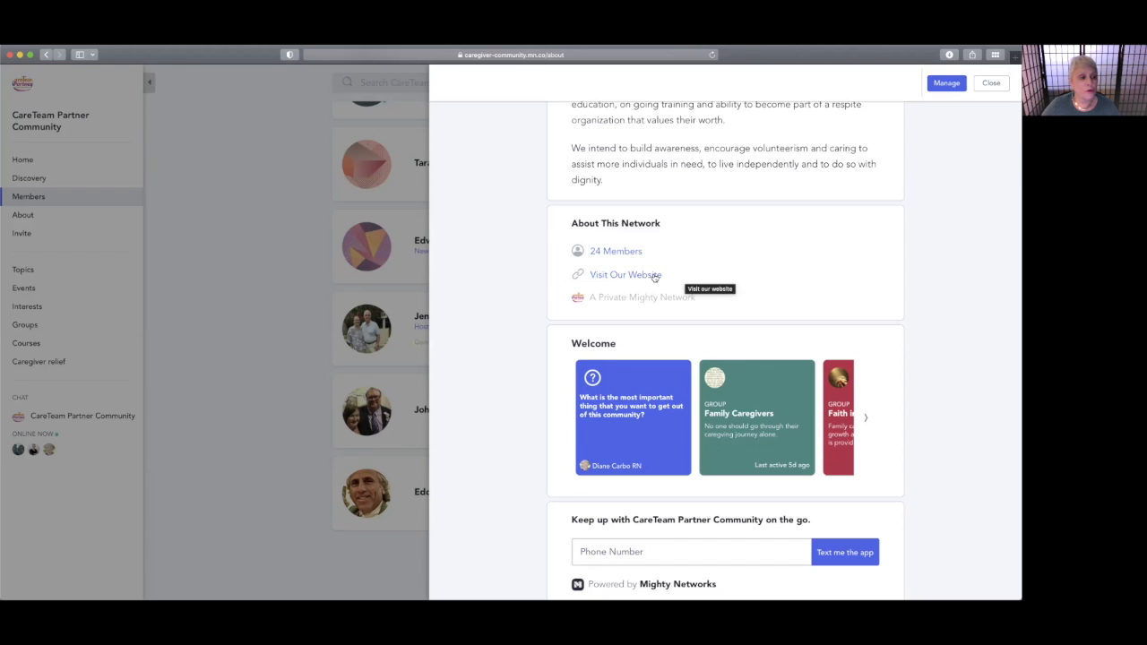
pyautogui.click(989, 82)
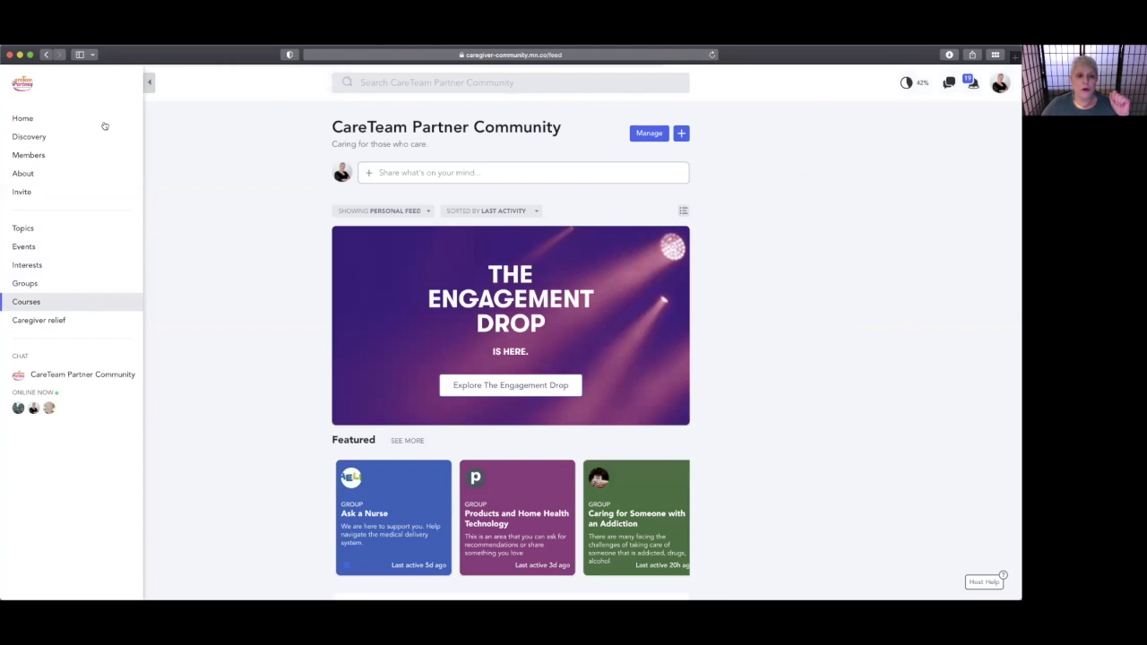
pyautogui.click(21, 119)
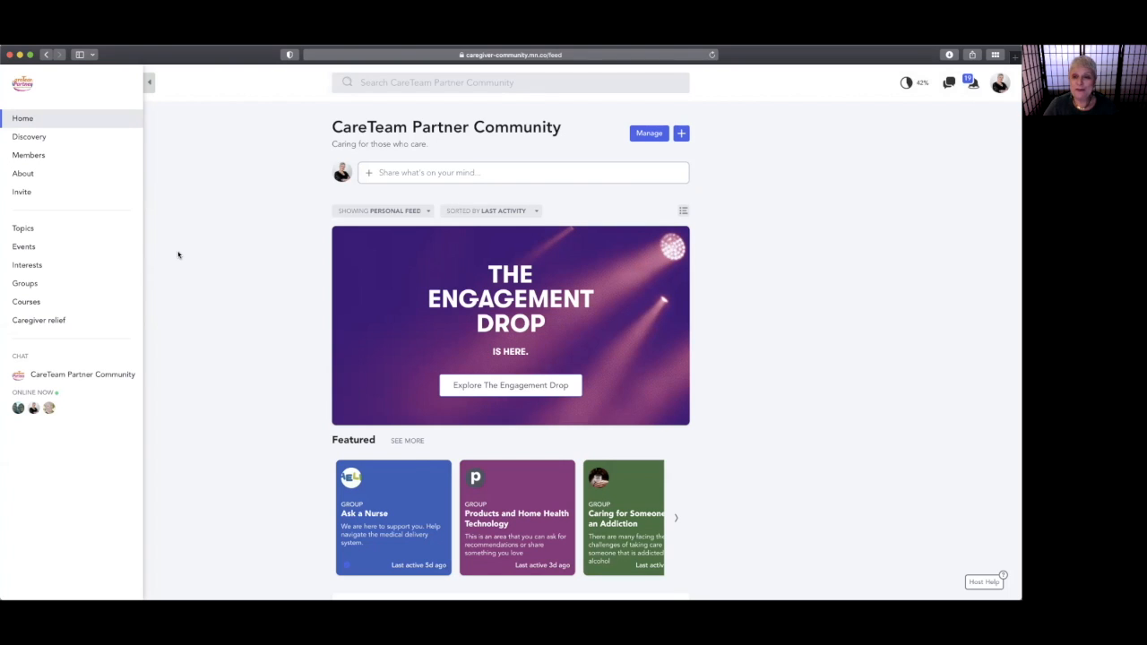
pyautogui.moveTo(159, 251)
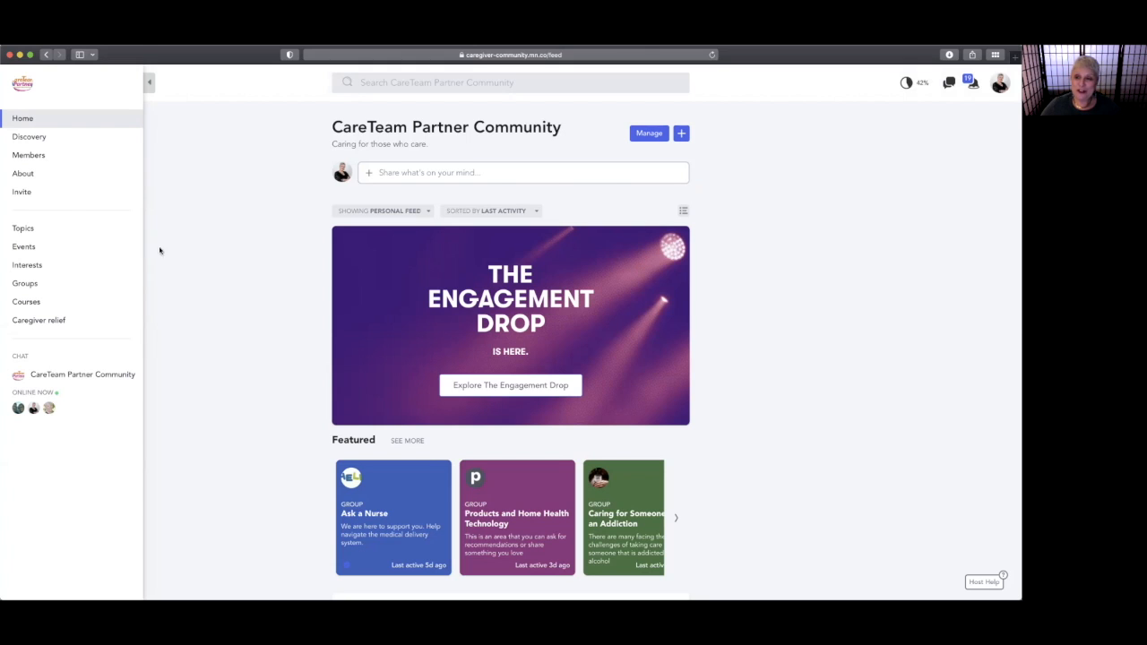
pyautogui.moveTo(255, 178)
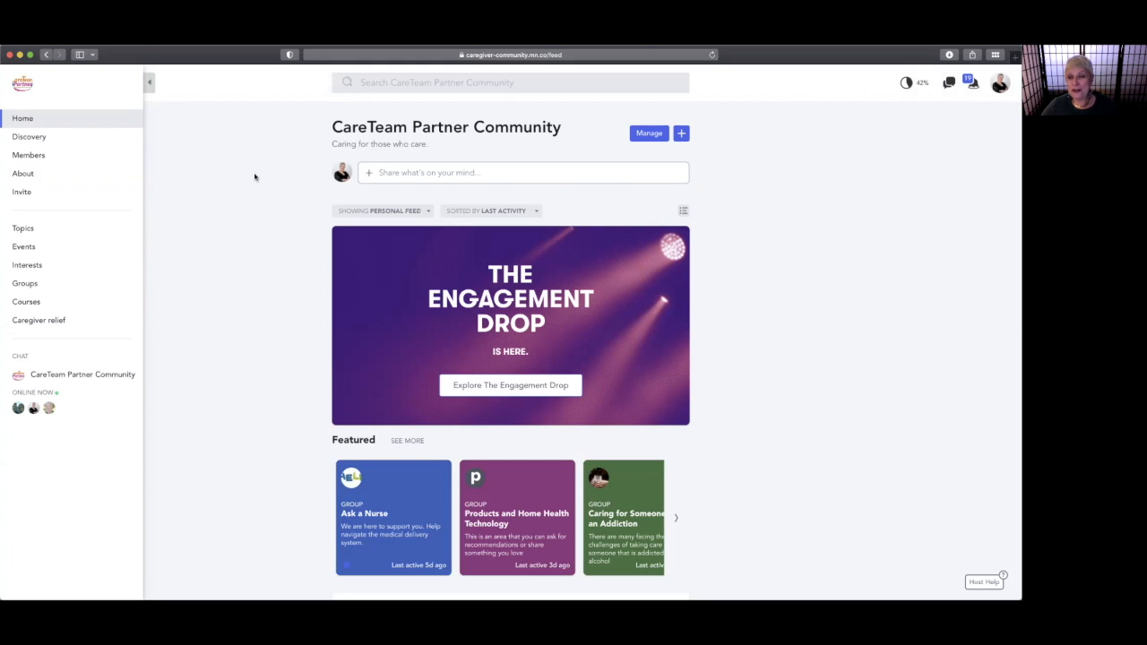
pyautogui.moveTo(237, 177)
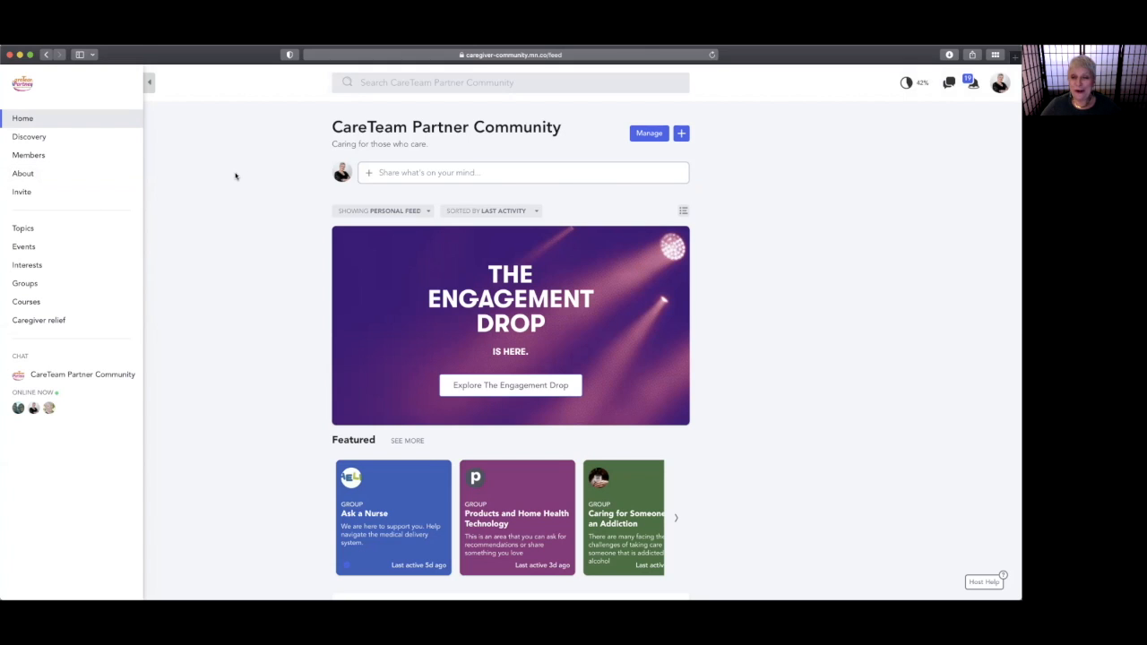